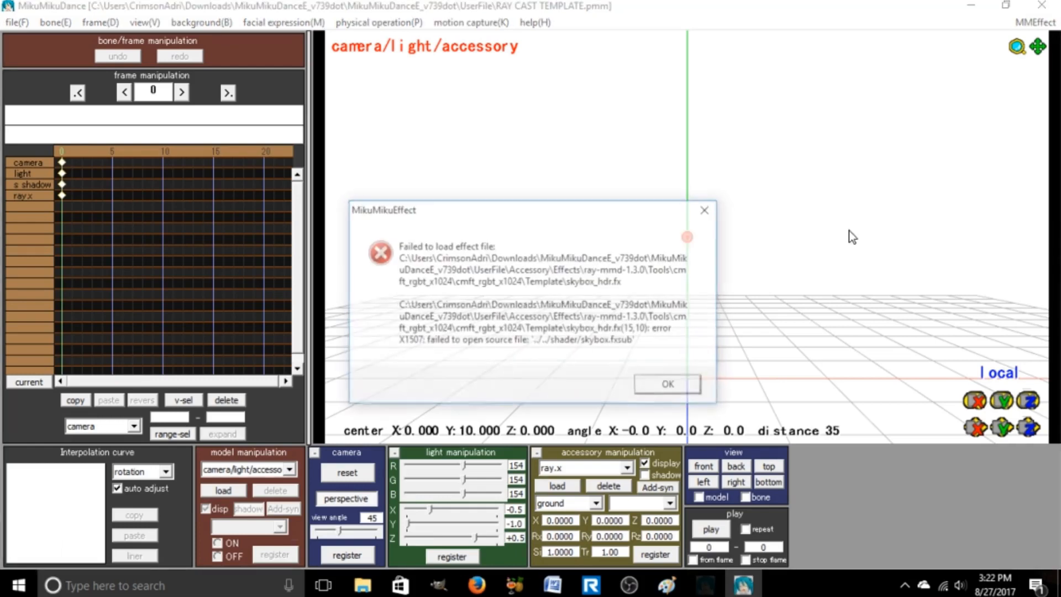
mouse_move(669, 385)
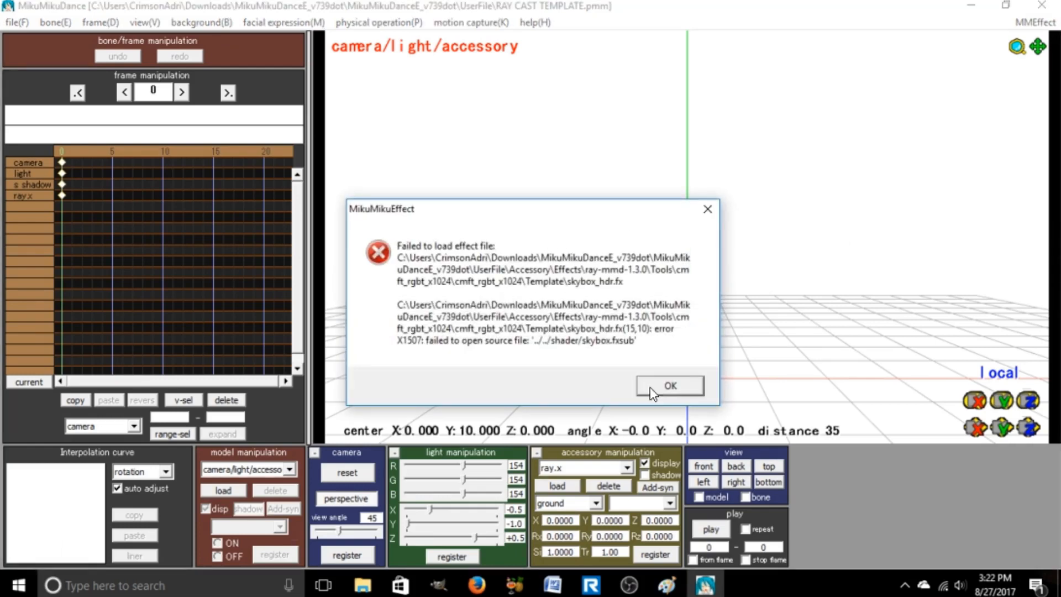
Dismiss the MikuMikuEffect 'Failed to load effect file' error for the skybox effect.
click(668, 385)
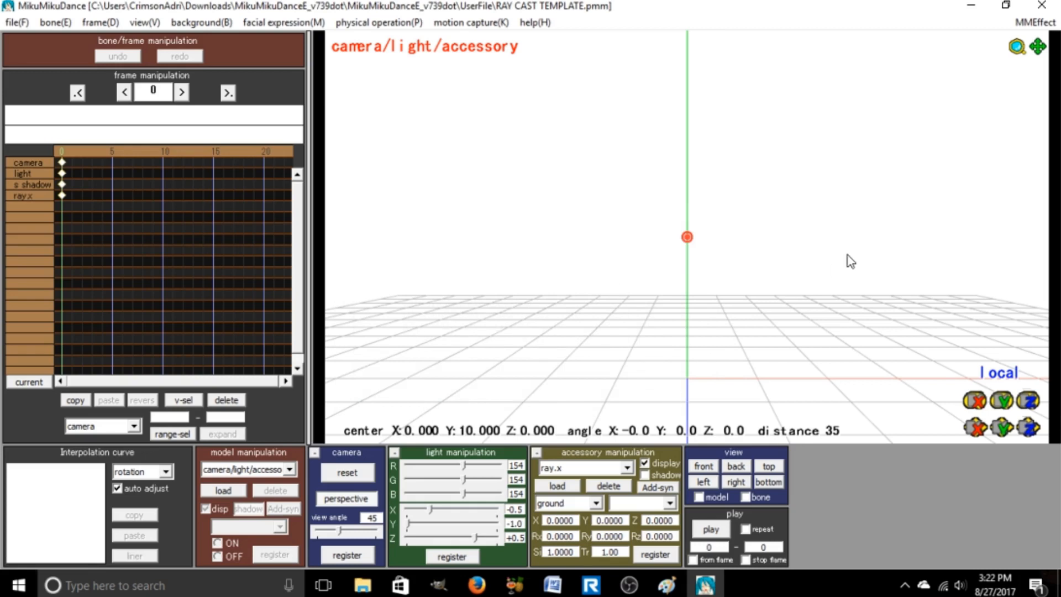
mouse_move(543, 16)
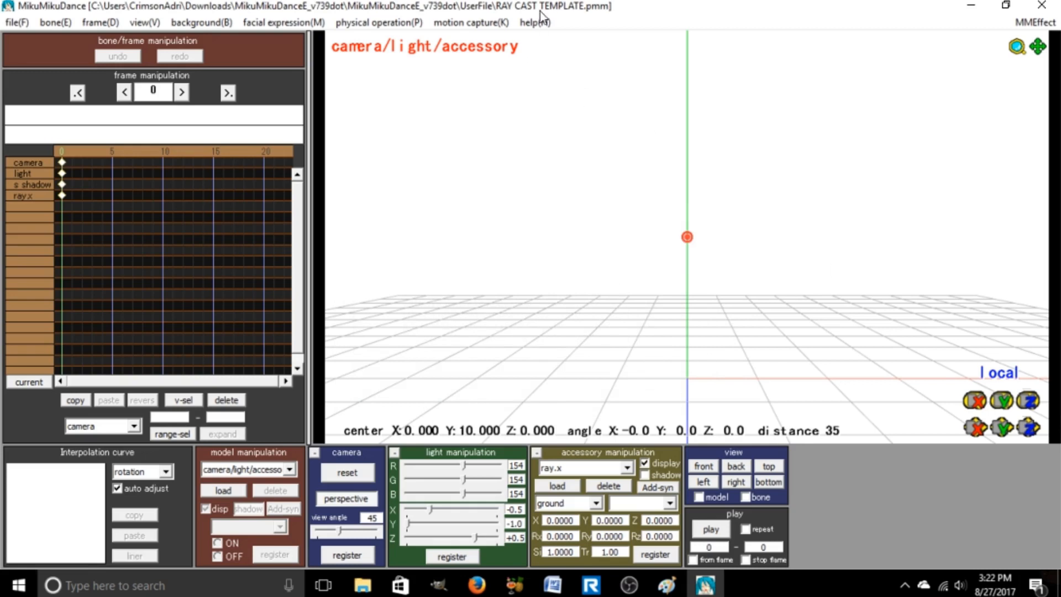
mouse_move(581, 133)
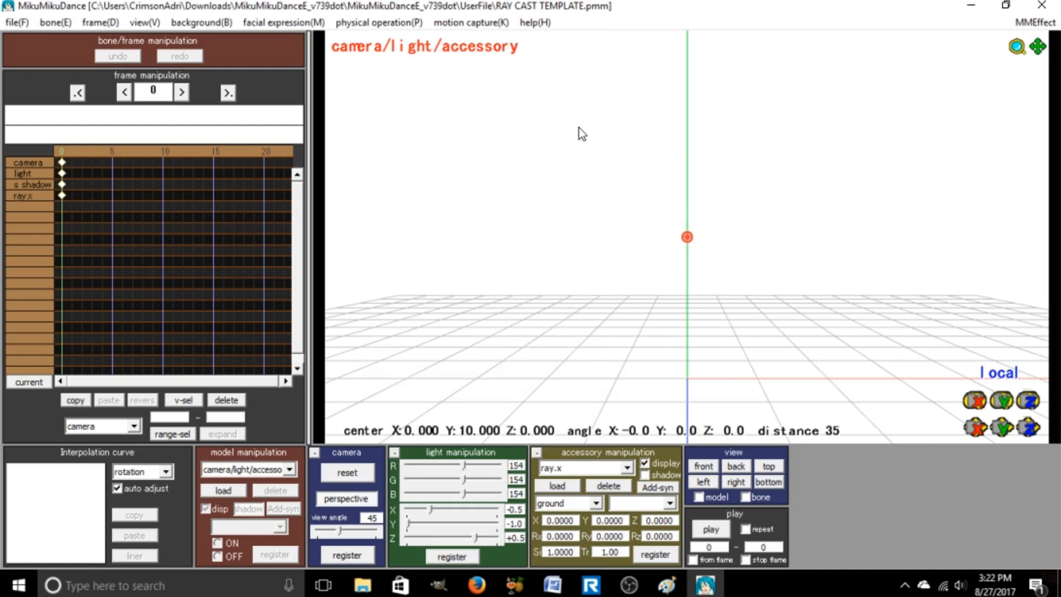
mouse_move(588, 156)
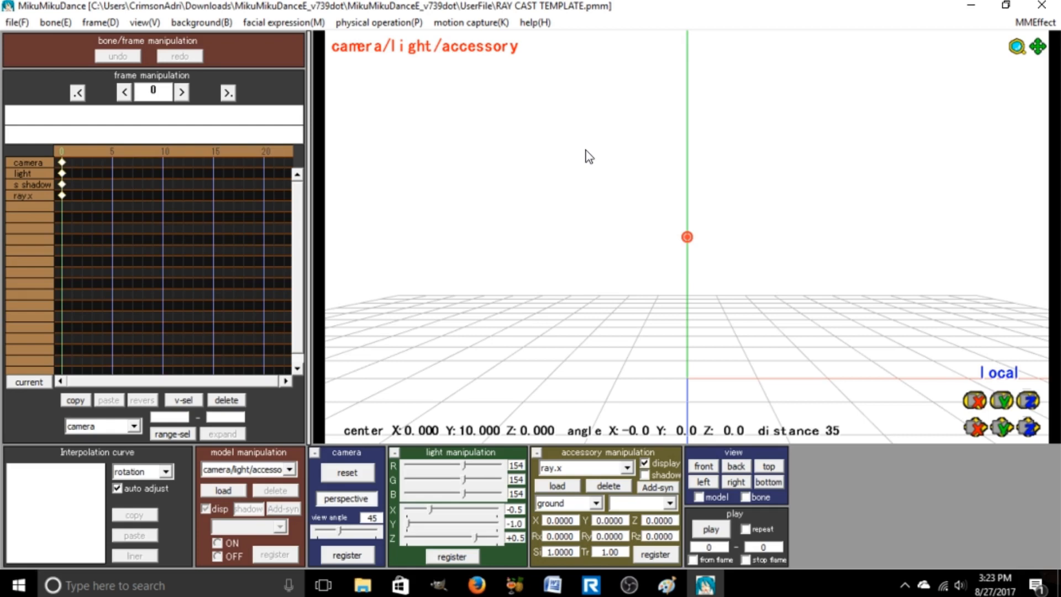
mouse_move(271, 355)
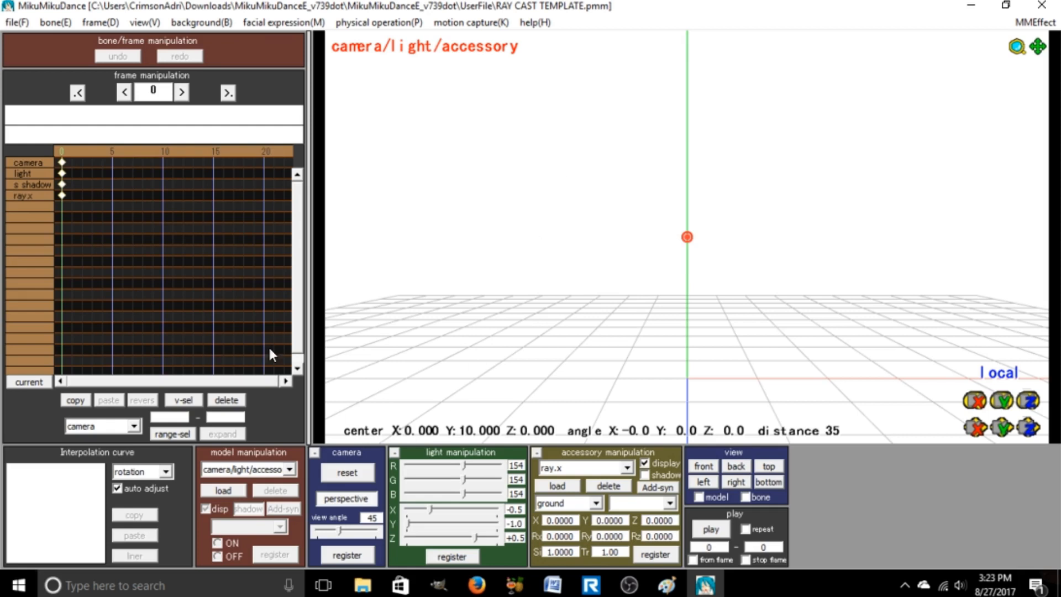
mouse_move(570, 244)
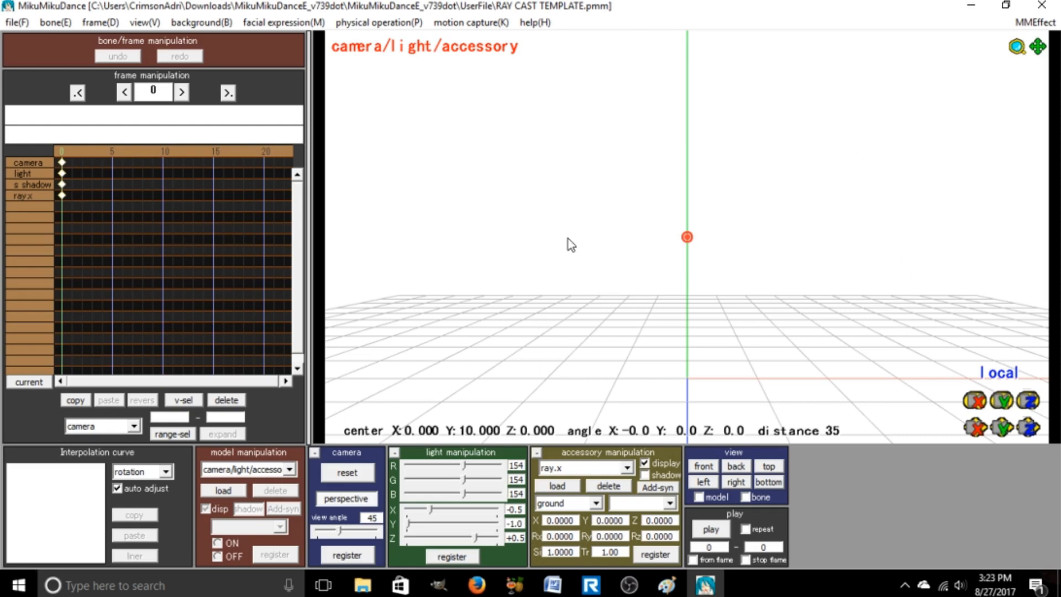
mouse_move(481, 222)
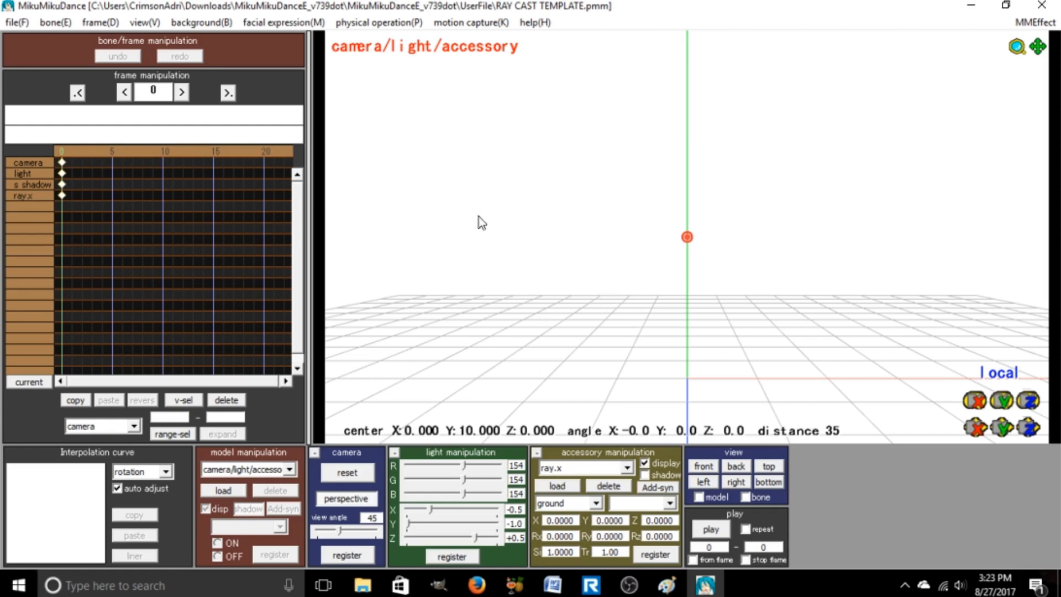
mouse_move(492, 258)
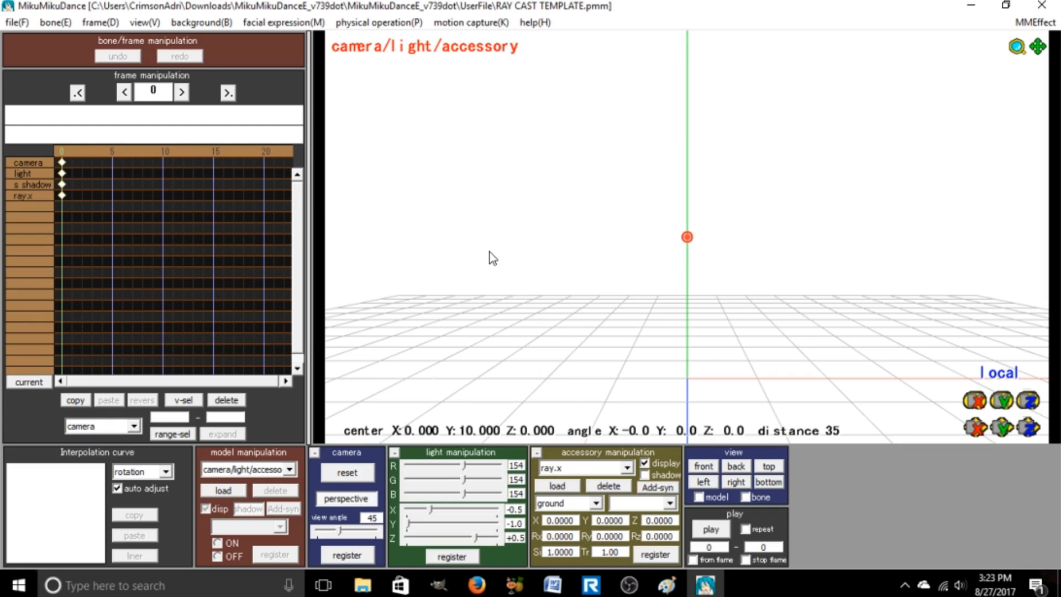
mouse_move(534, 141)
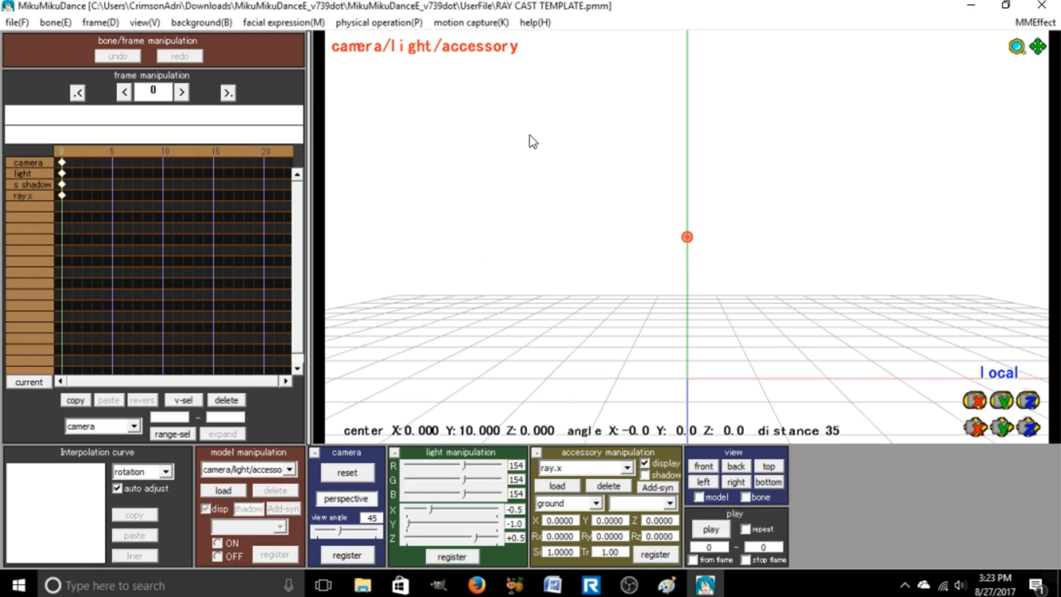
mouse_move(756, 175)
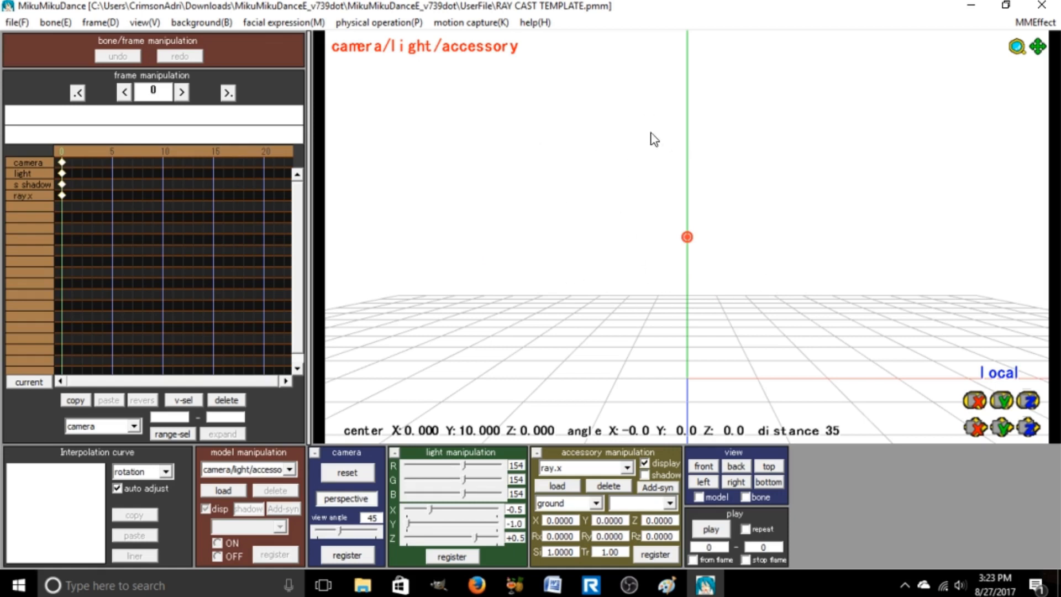
mouse_move(648, 137)
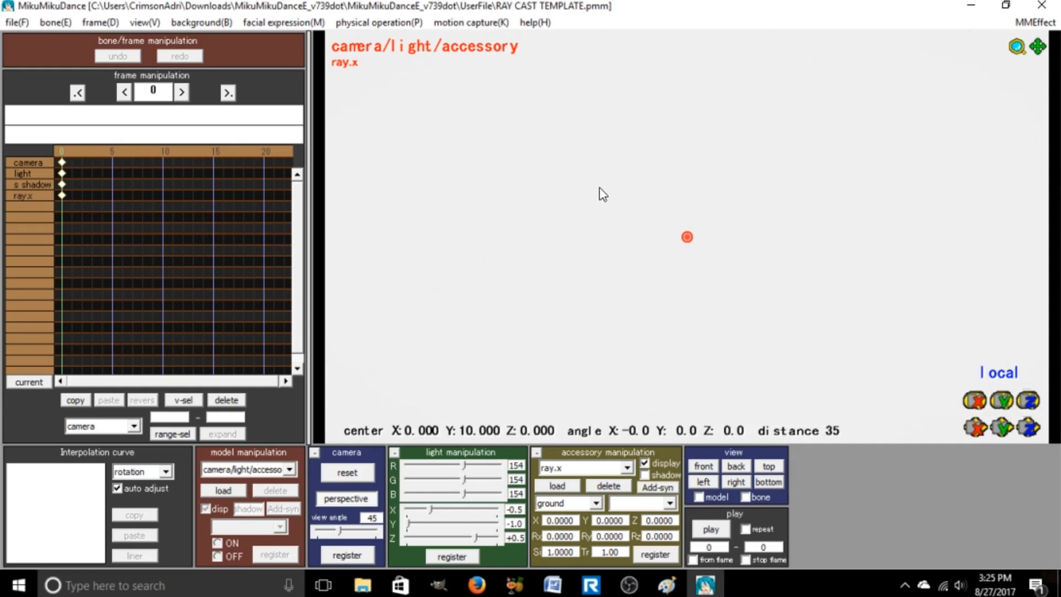
mouse_move(233, 480)
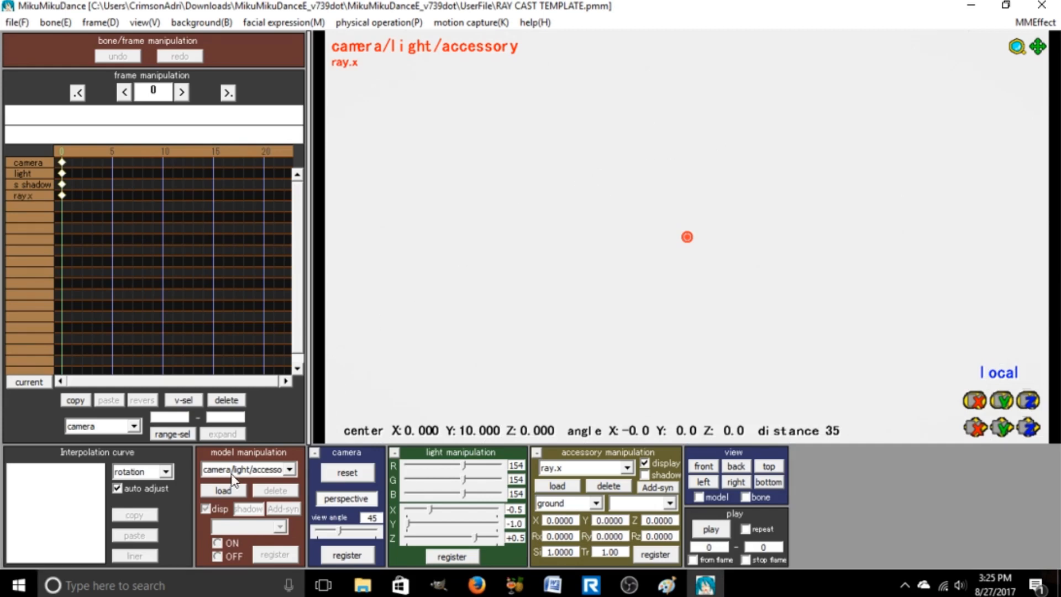
Load the TDA Mint Choco Miku PMX, accept its credits notice, and browse the ray-mmd effects folder.
click(223, 489)
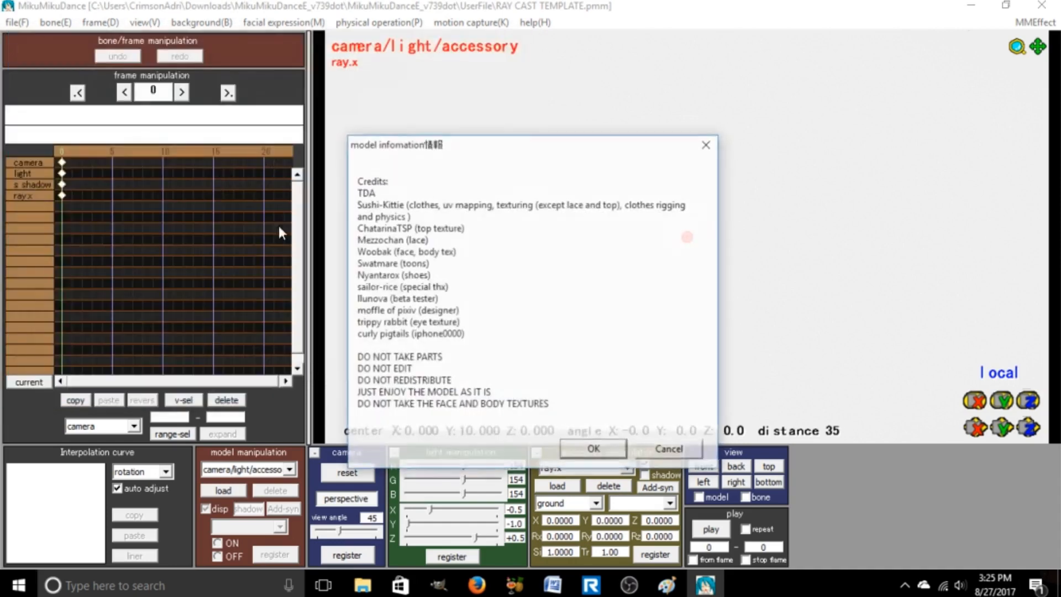
click(591, 449)
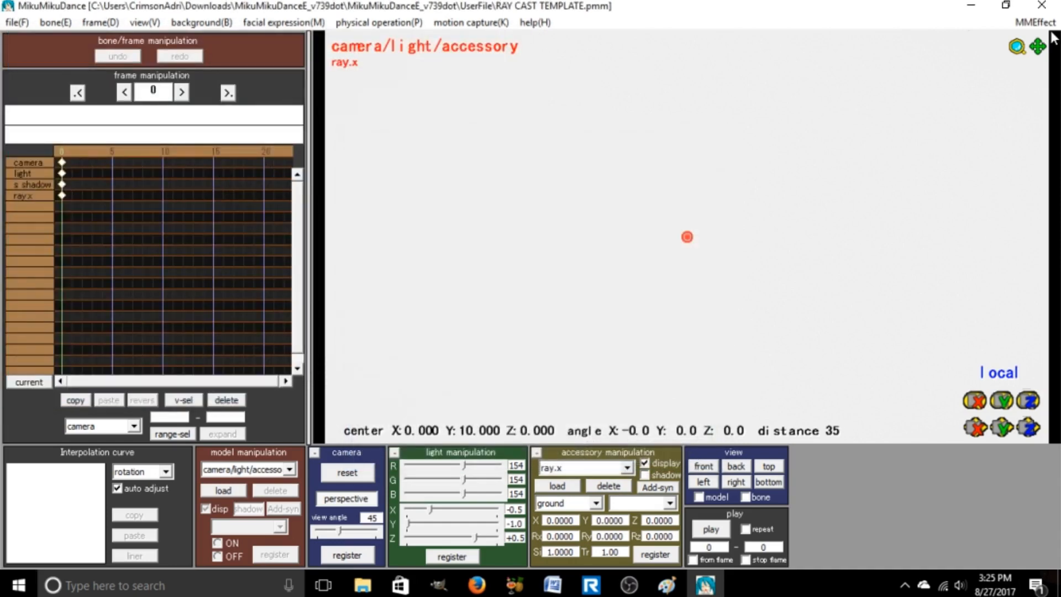
mouse_move(762, 267)
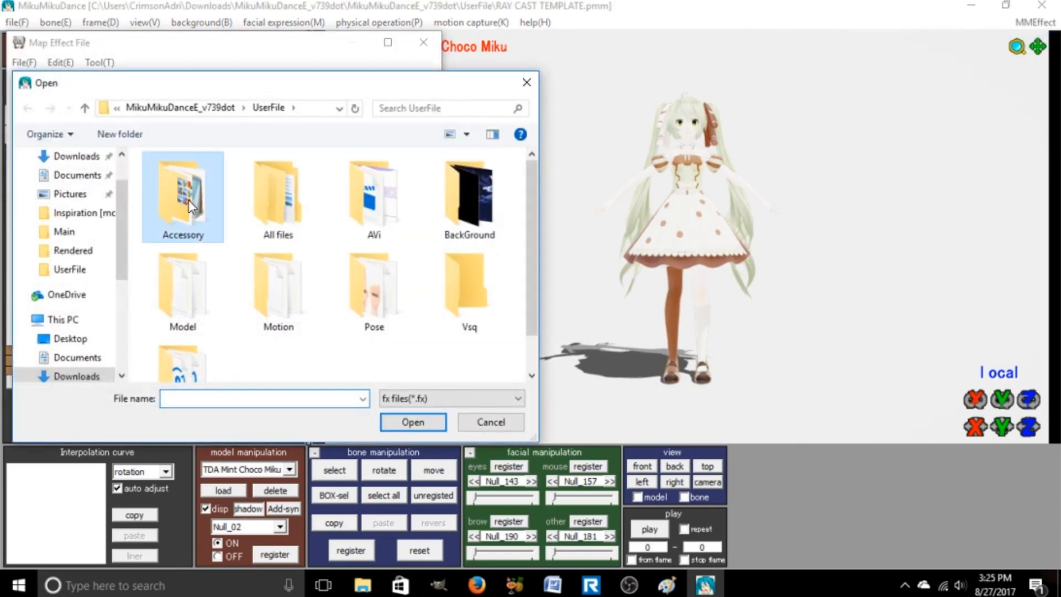
double_click(182, 190)
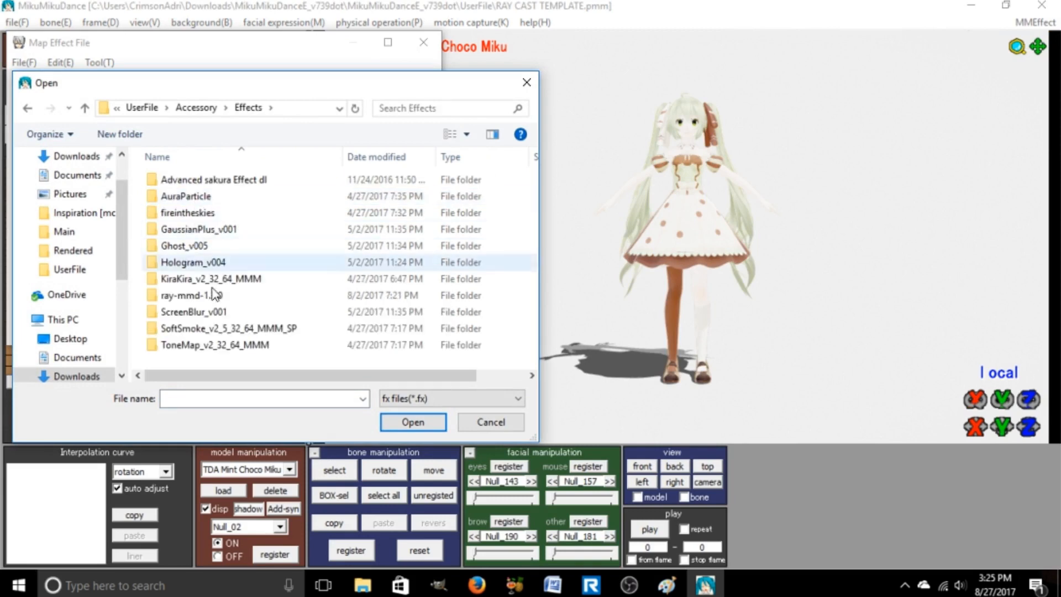
double_click(191, 294)
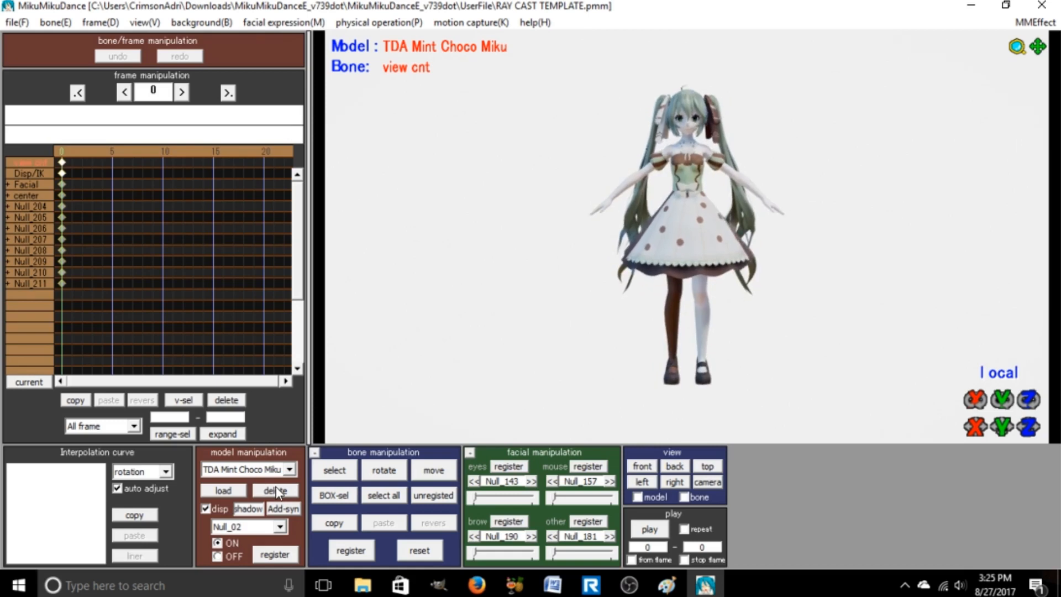
mouse_move(734, 256)
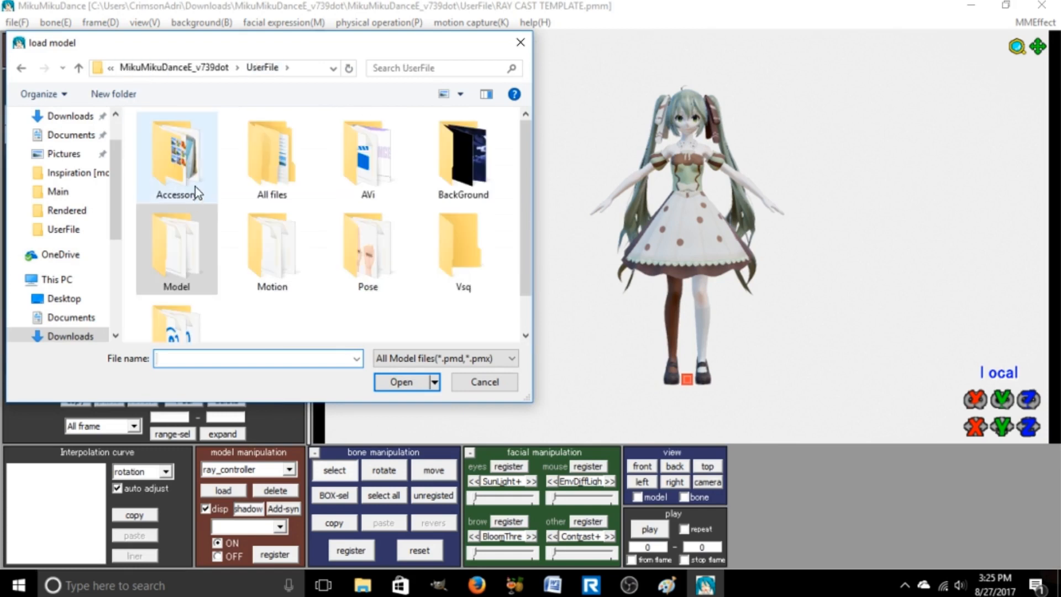
mouse_move(199, 184)
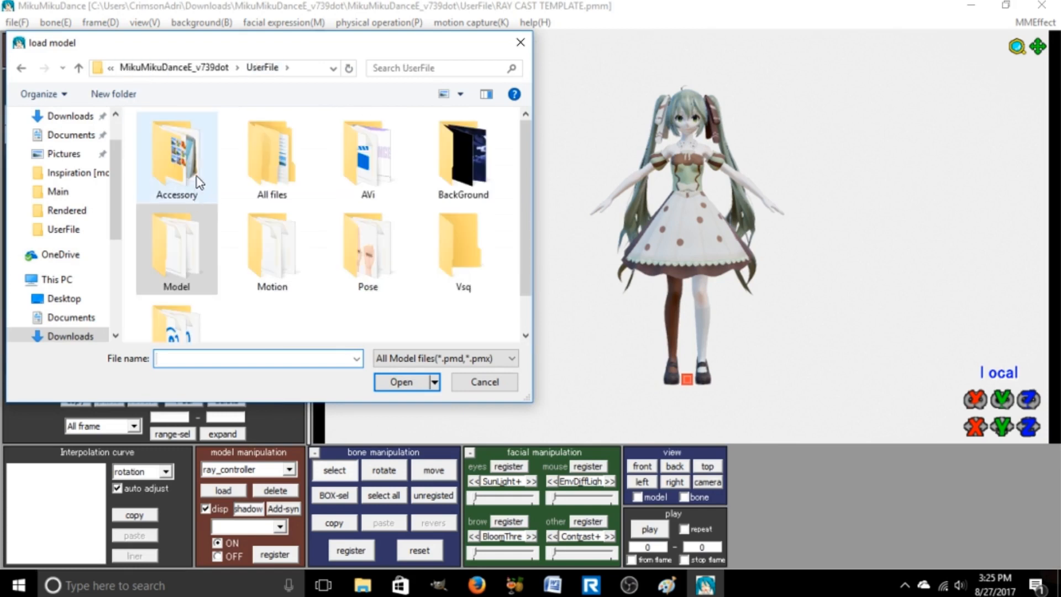
Browse Accessory > Effects > ray-mmd-1.3.0 and open ray_controller.pmx.
double_click(176, 156)
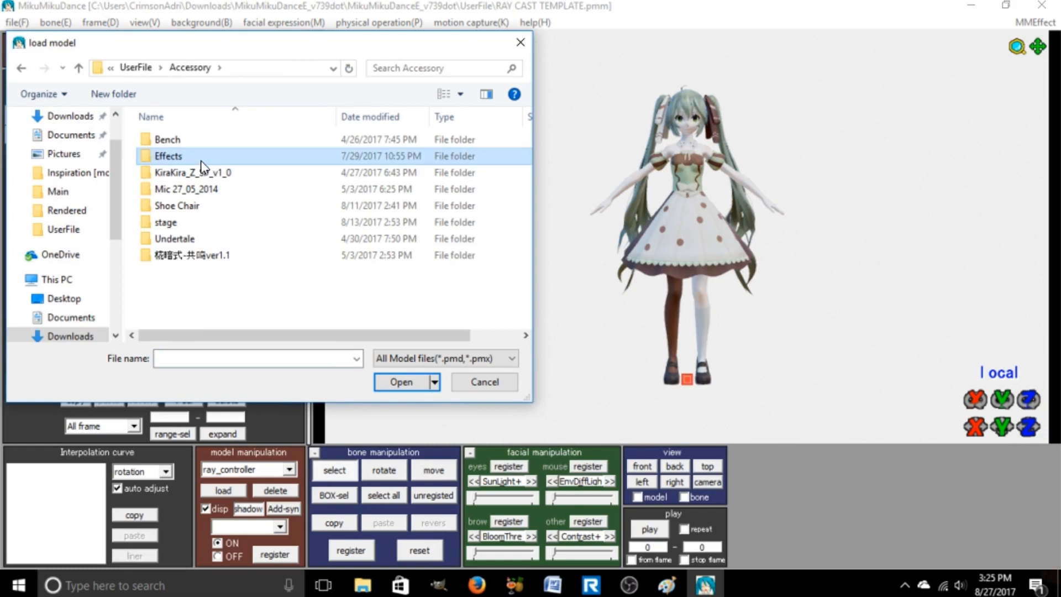
double_click(166, 156)
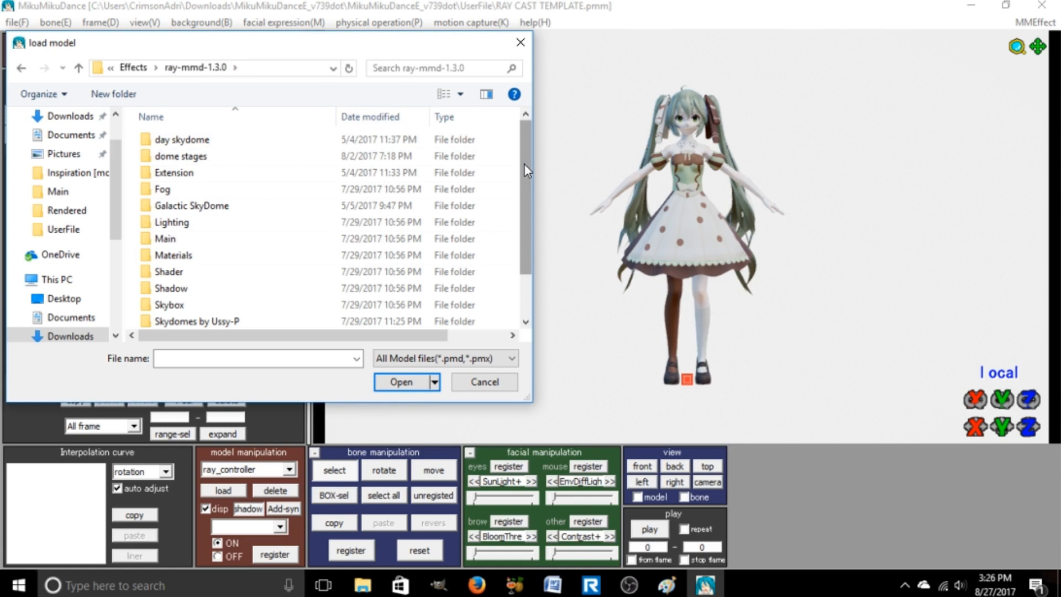
scroll(down, 3)
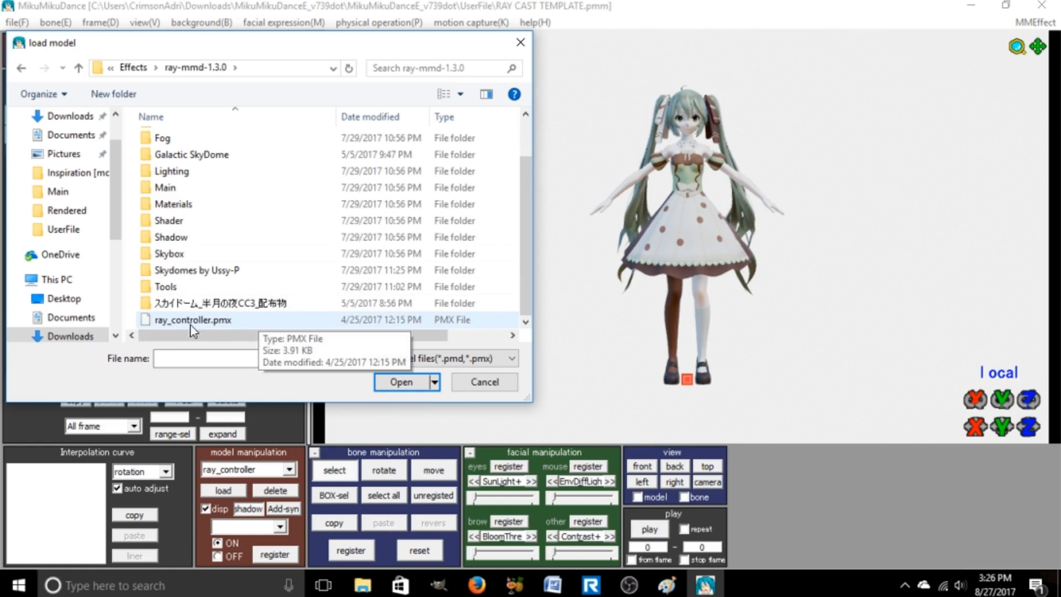
mouse_move(522, 323)
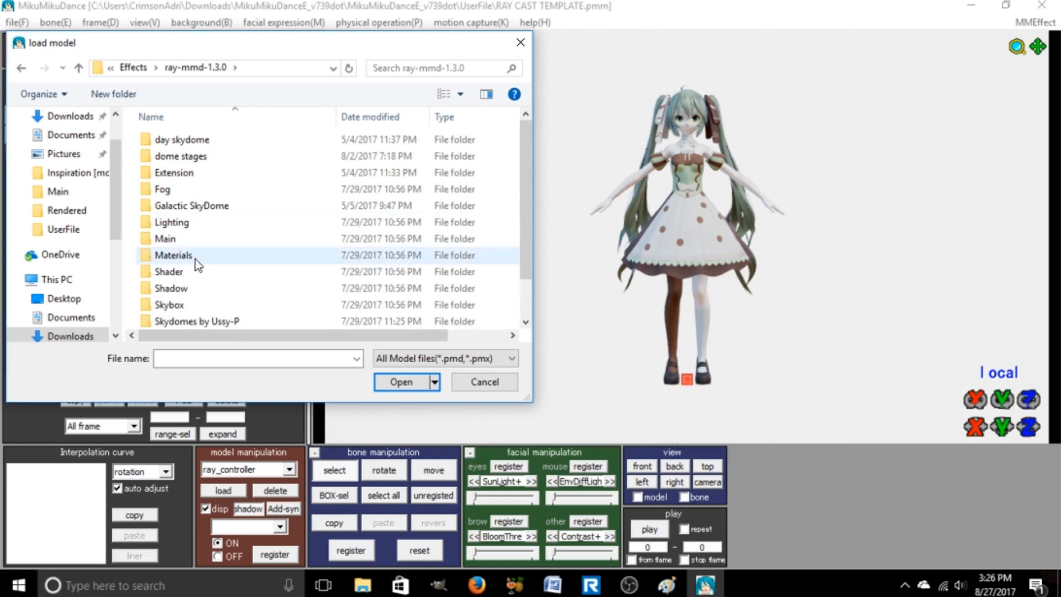
double_click(165, 239)
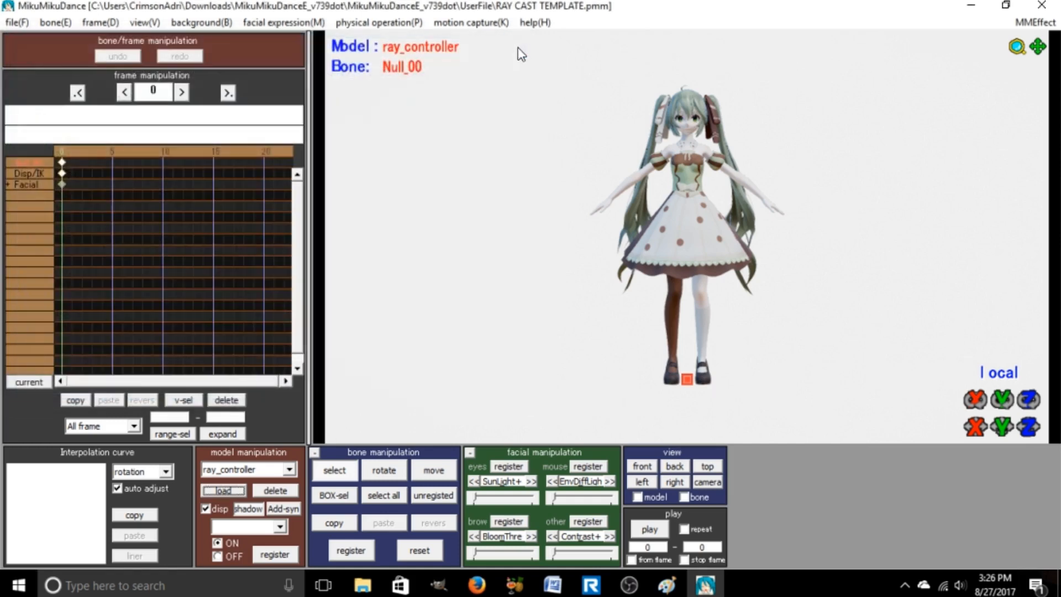
mouse_move(528, 446)
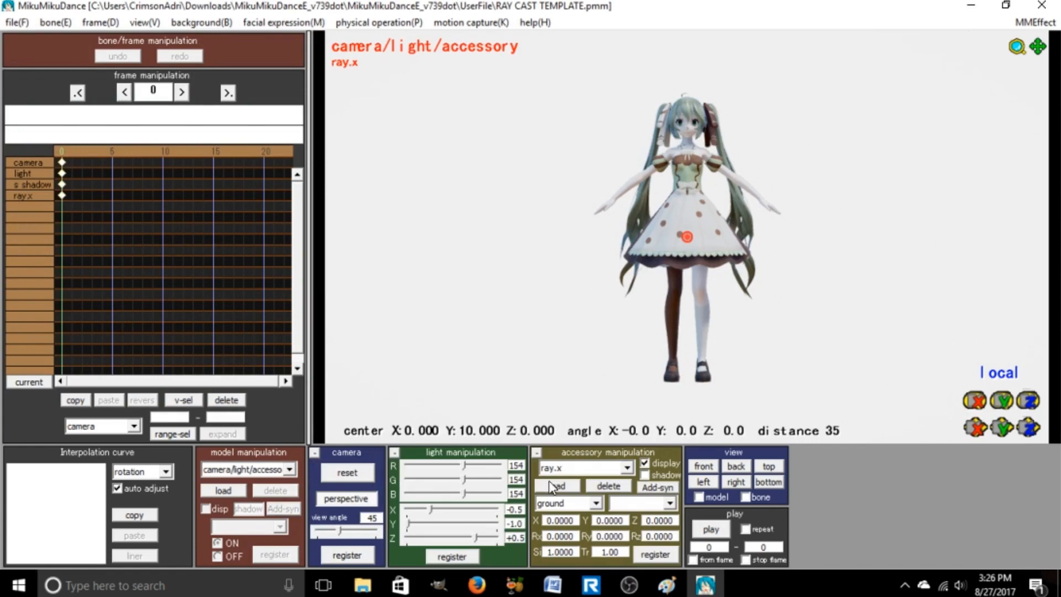
Browse the accessory loader into the Effects folder, then cancel without loading anything.
click(557, 485)
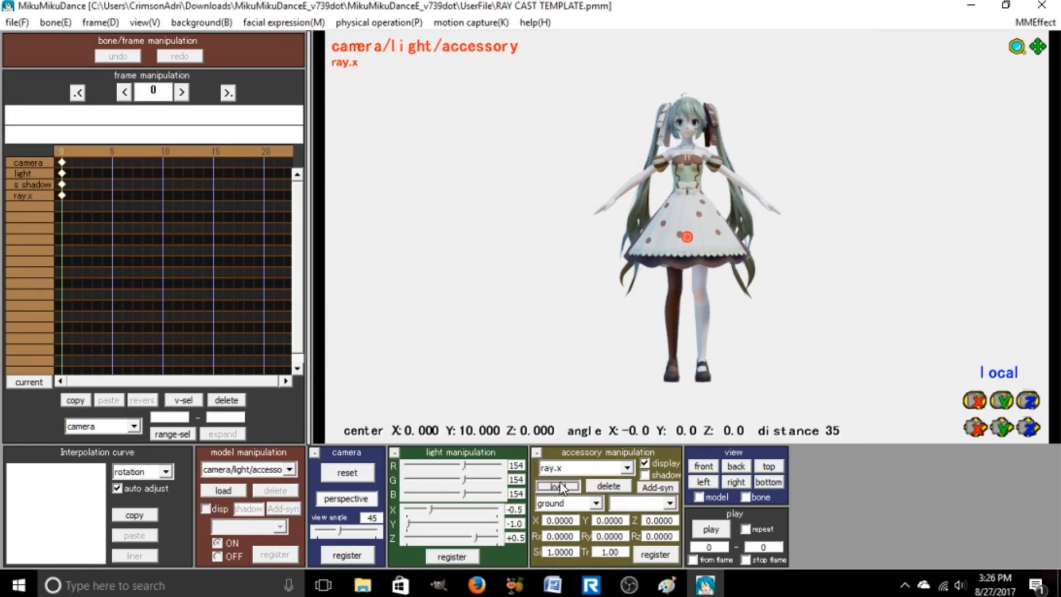
click(557, 486)
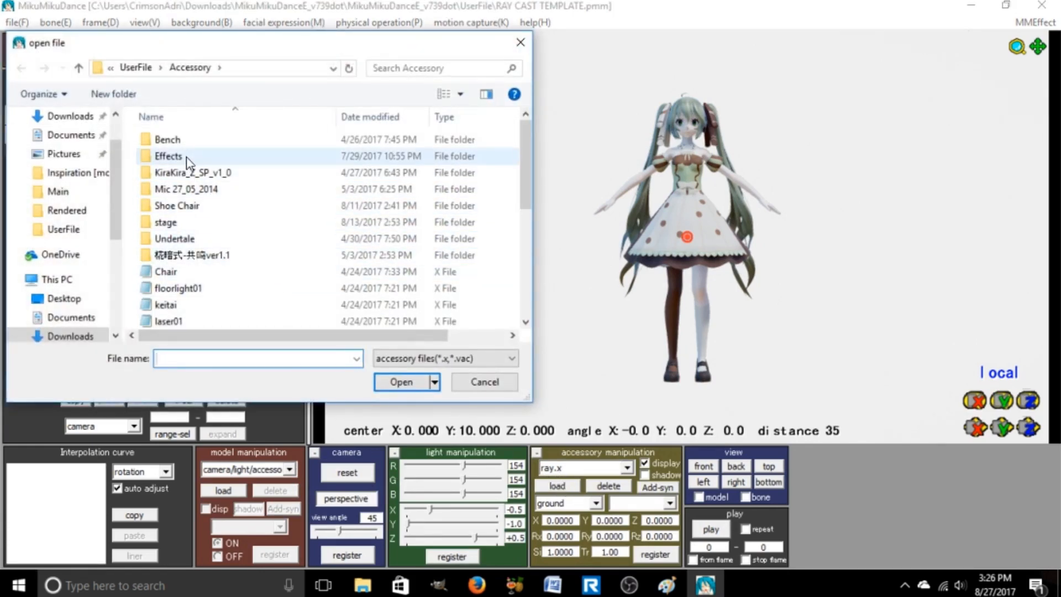
double_click(168, 156)
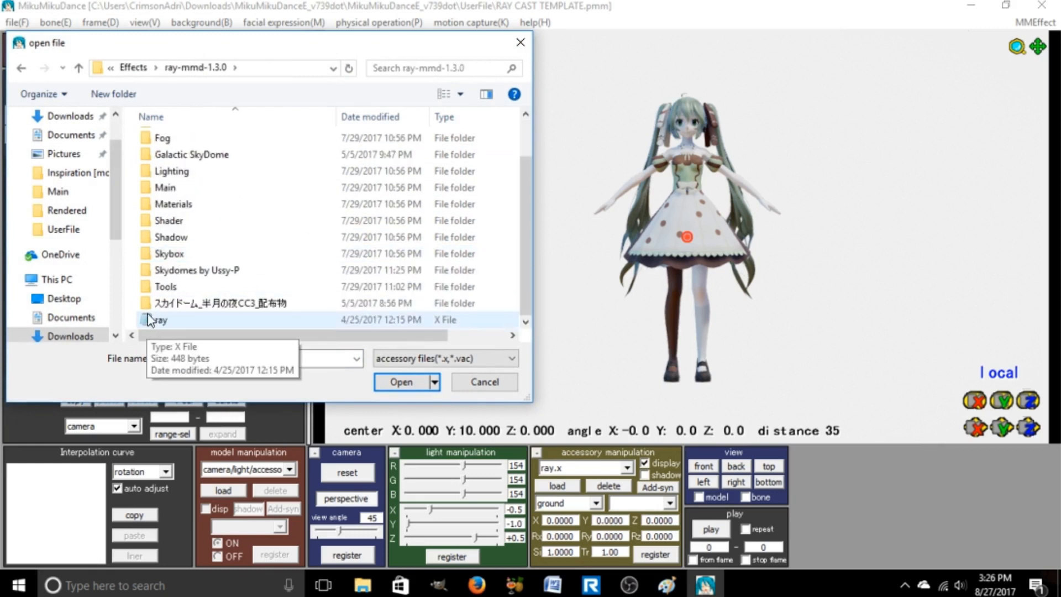
mouse_move(274, 322)
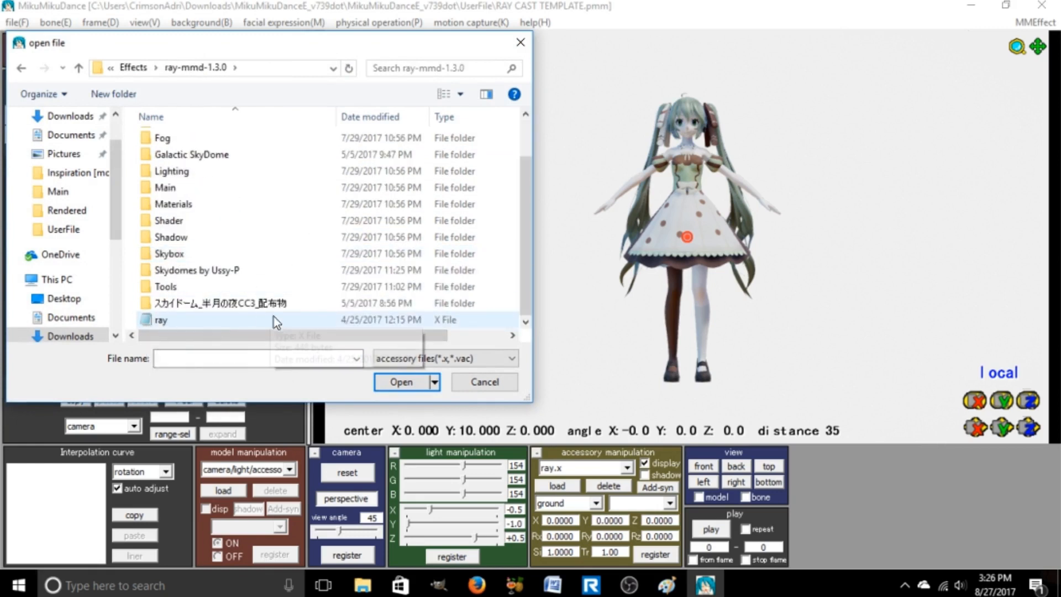
click(400, 382)
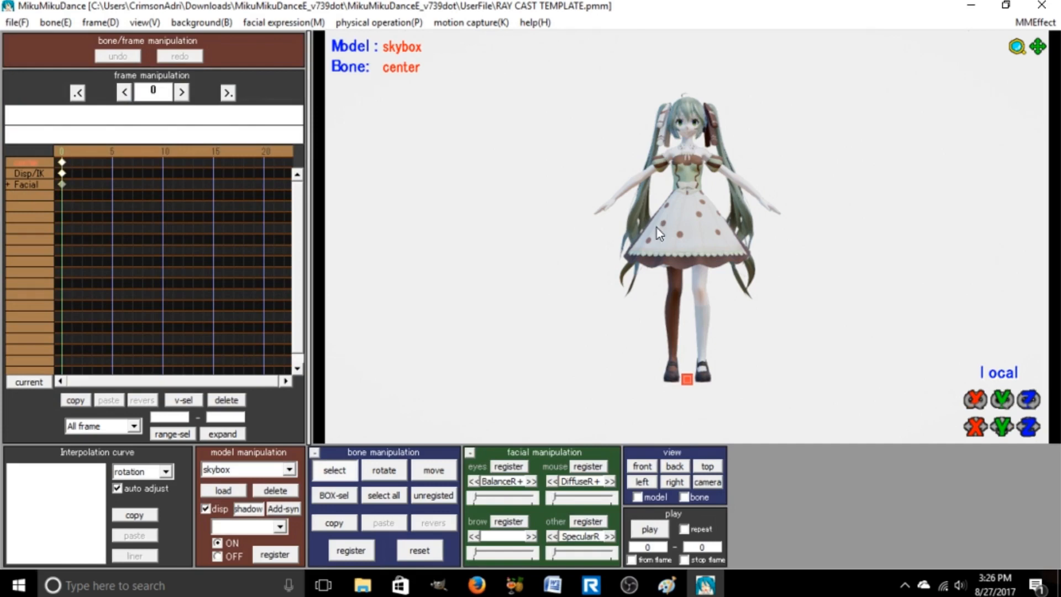
Browse the model loader through Effects > ray-mmd-1.3.0 into the Skybox folder.
click(222, 490)
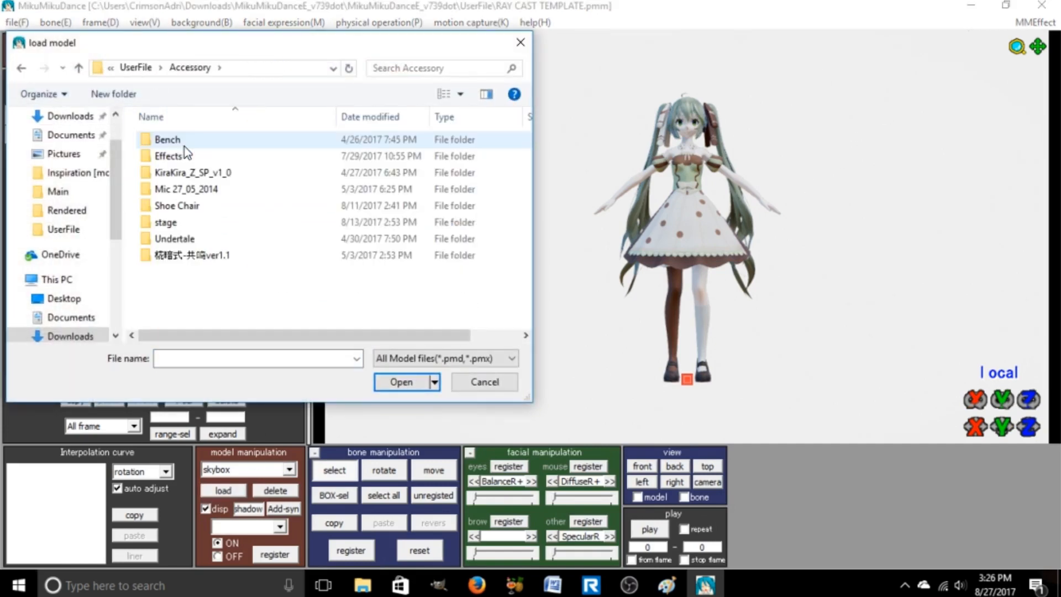
double_click(169, 156)
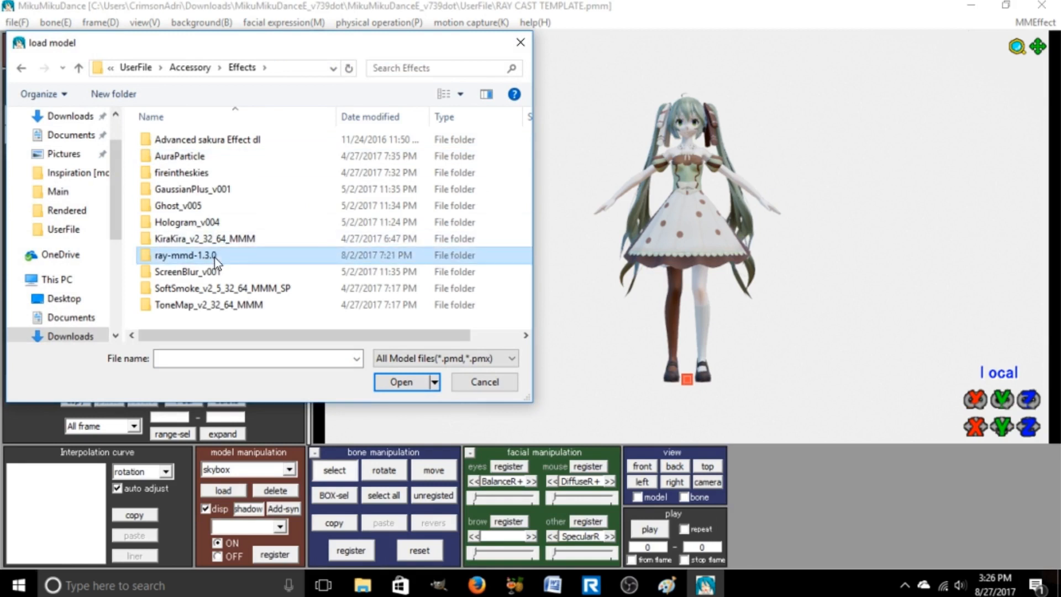
double_click(184, 256)
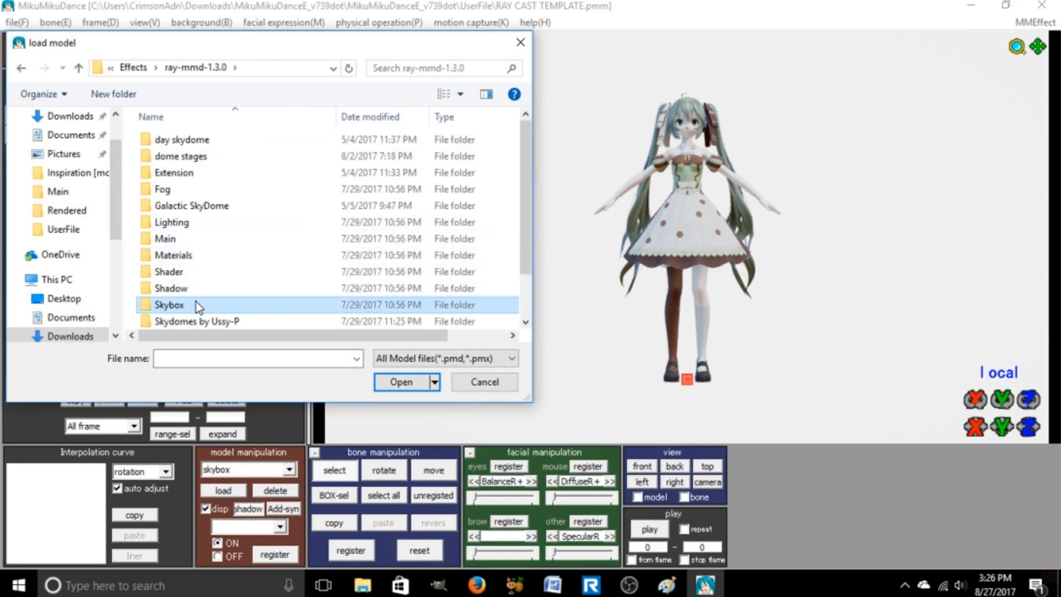
double_click(170, 305)
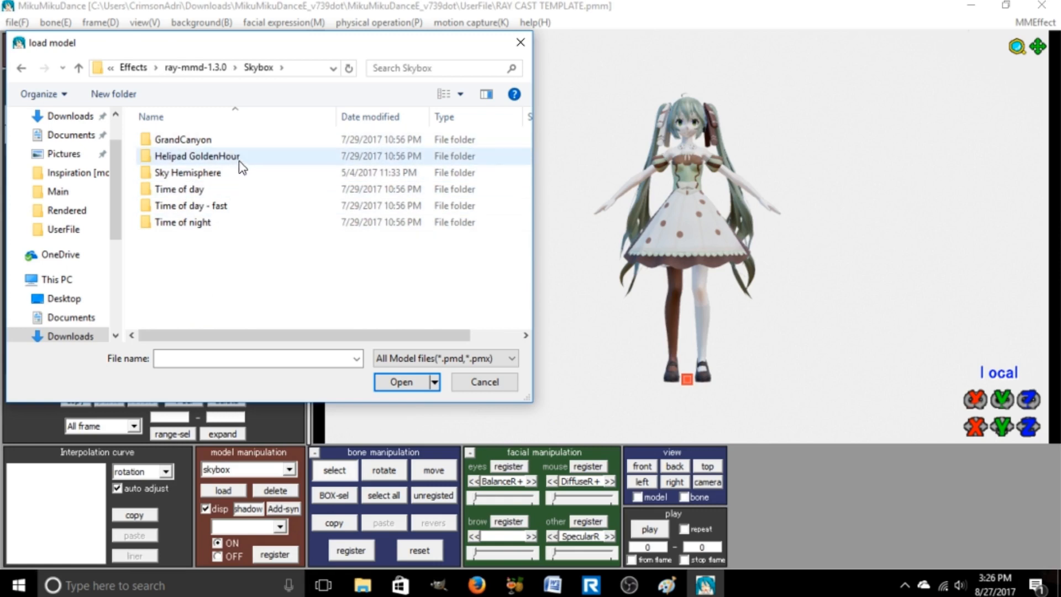
click(484, 382)
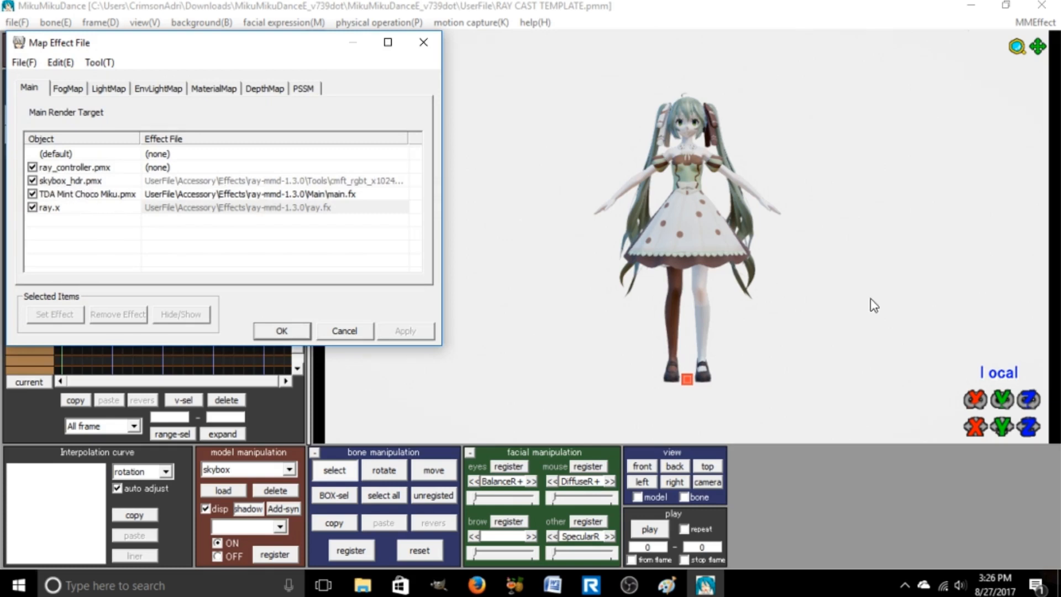
mouse_move(431, 349)
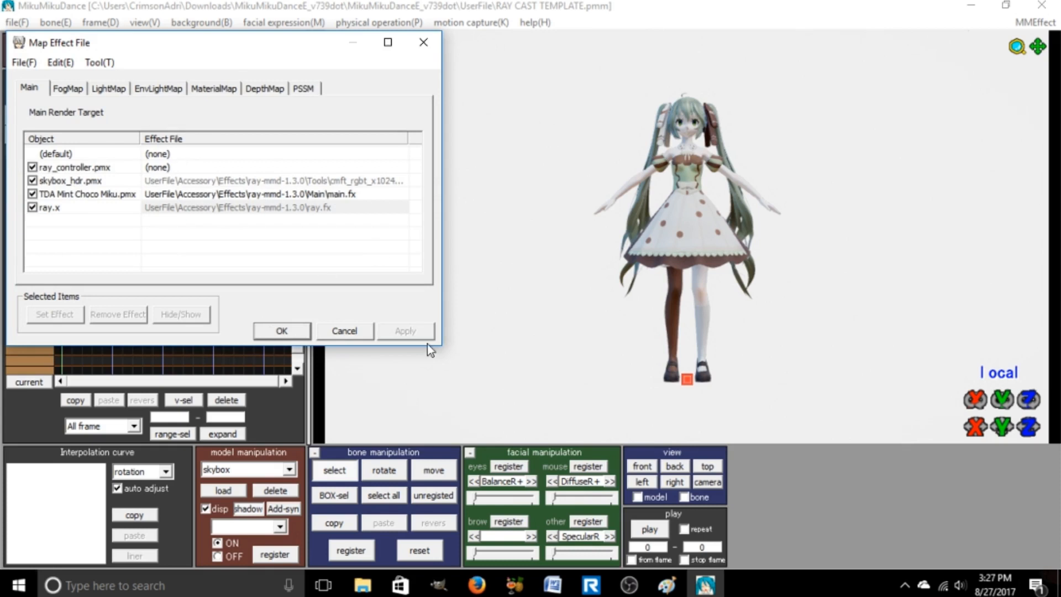
mouse_move(670, 434)
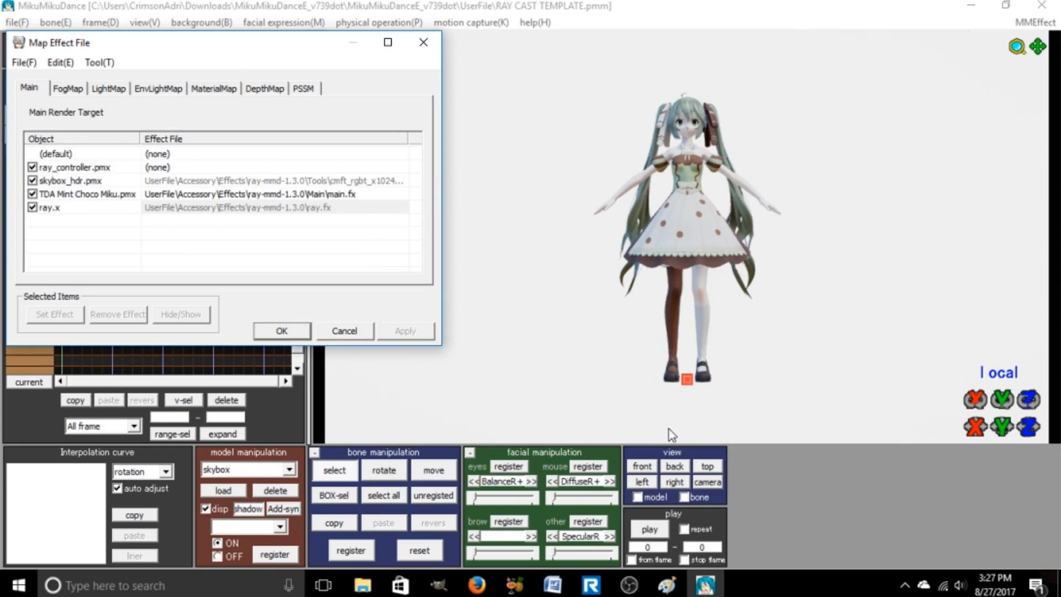
mouse_move(459, 441)
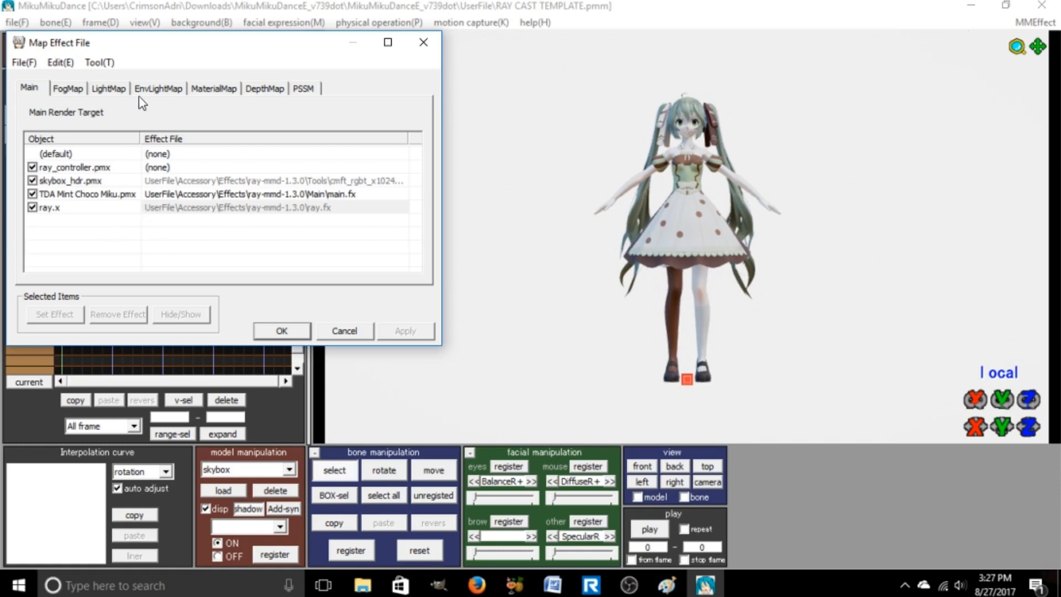
Toggle between the EnvLightMap and Main tabs, confirming skybox_hdr.pmx uses the GrandCanyon skybox effect.
click(157, 88)
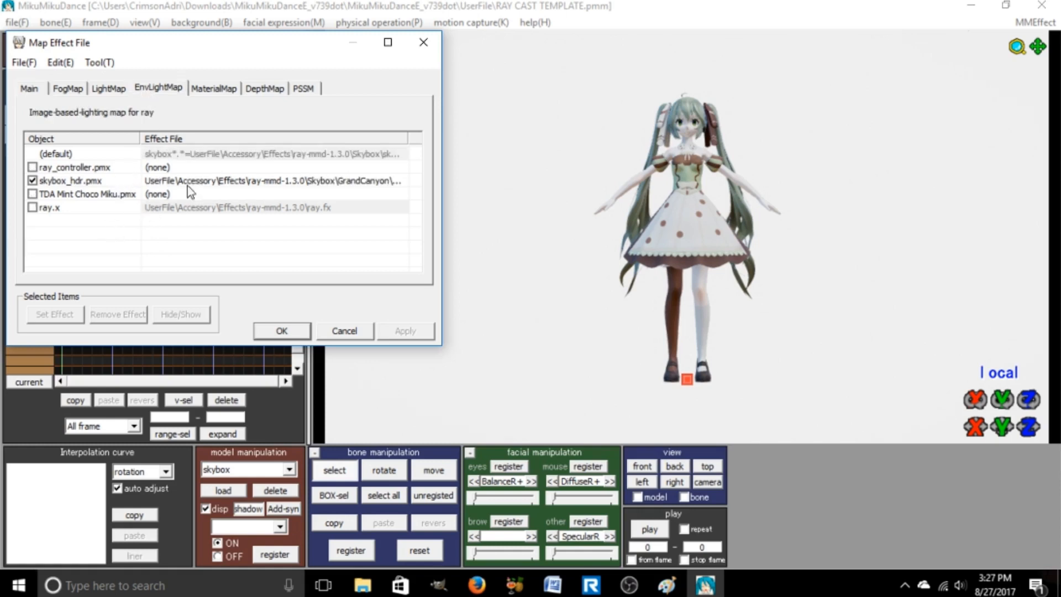
mouse_move(372, 190)
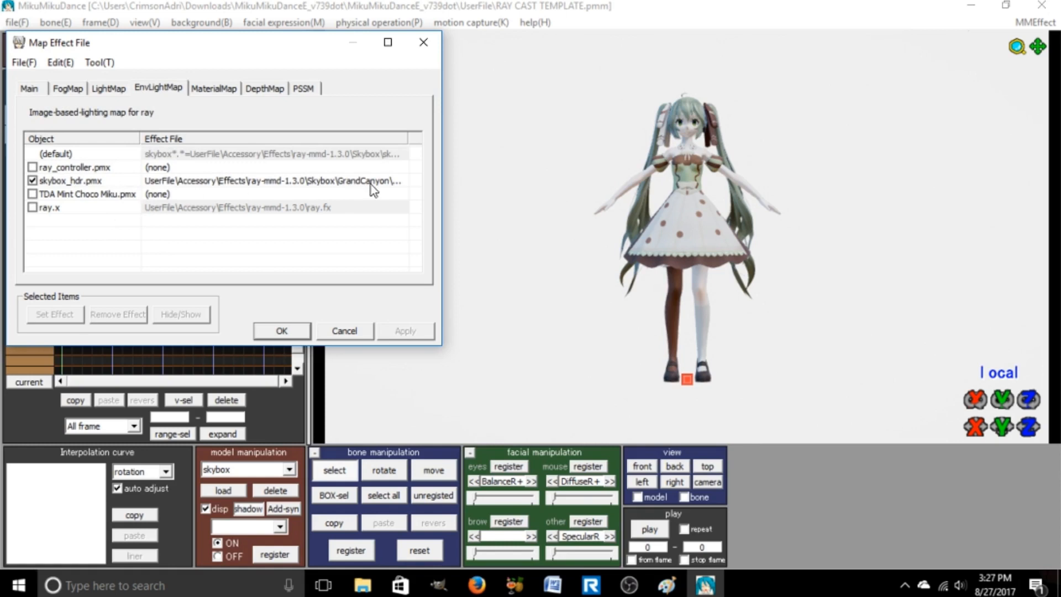
mouse_move(289, 189)
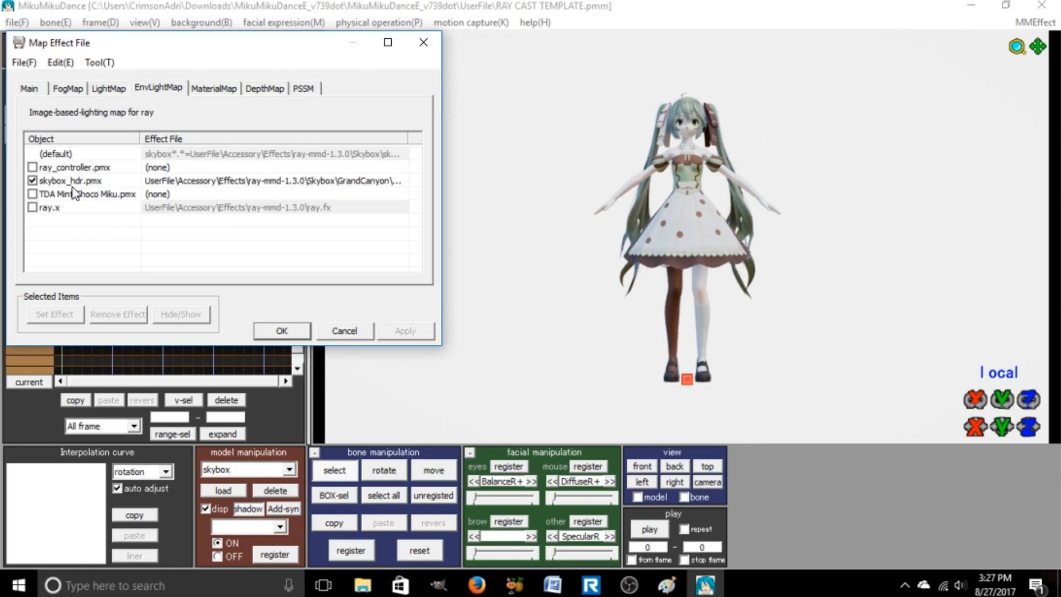
click(29, 88)
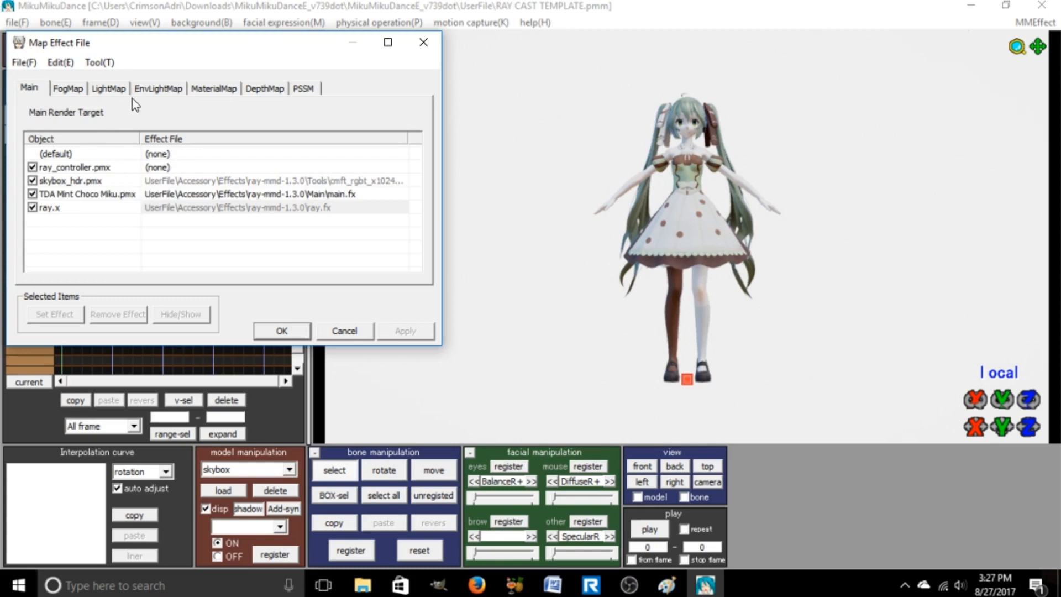
click(158, 88)
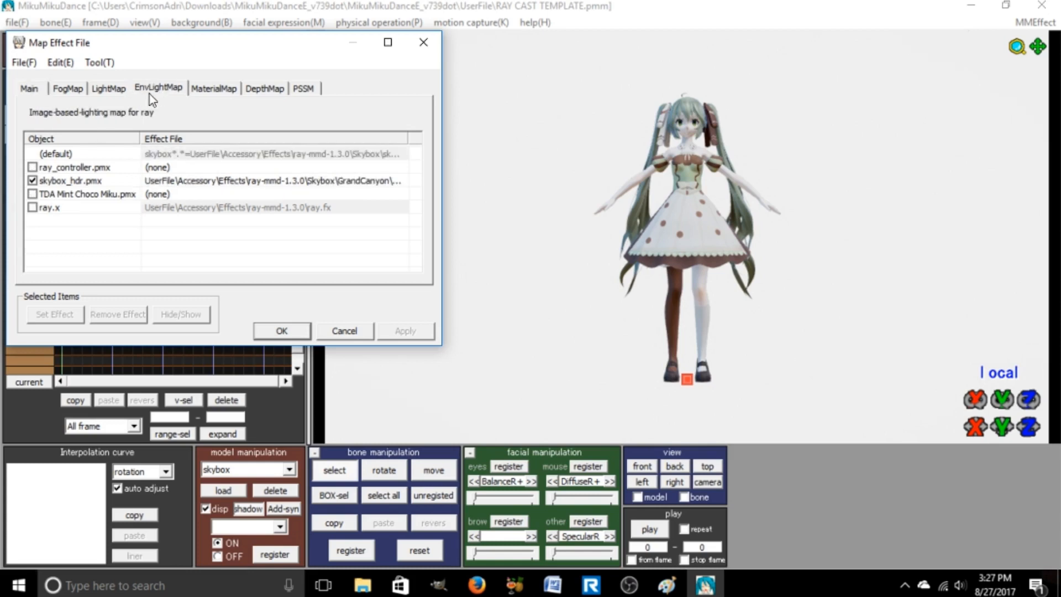
mouse_move(133, 186)
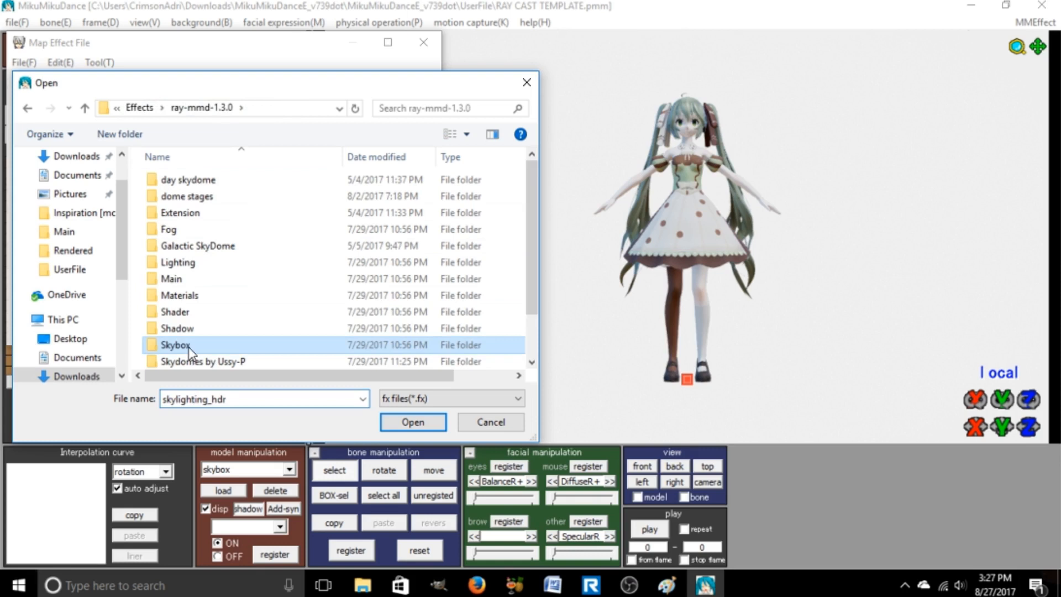
double_click(176, 344)
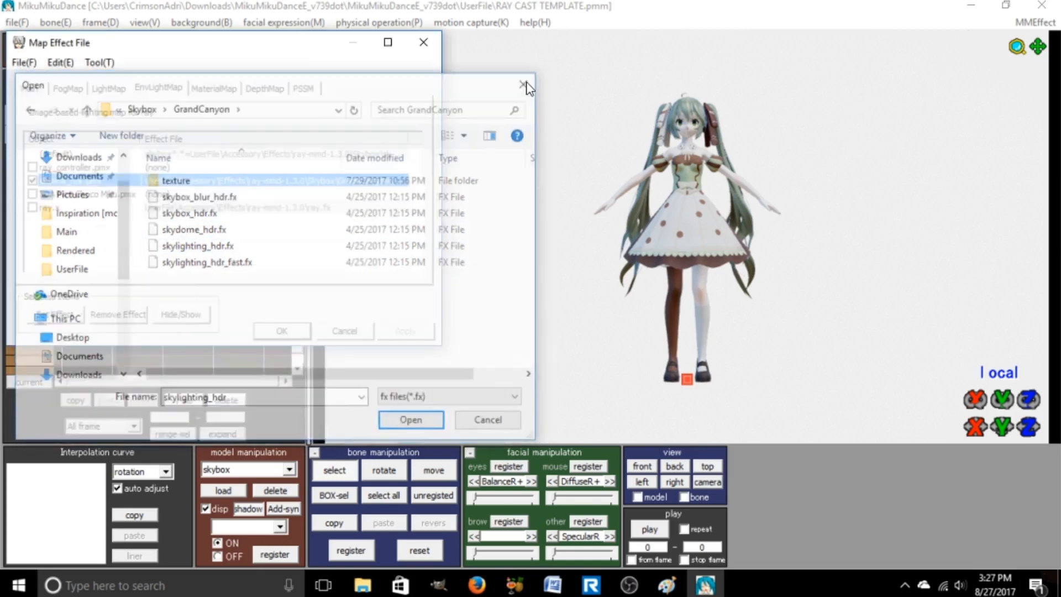
click(409, 419)
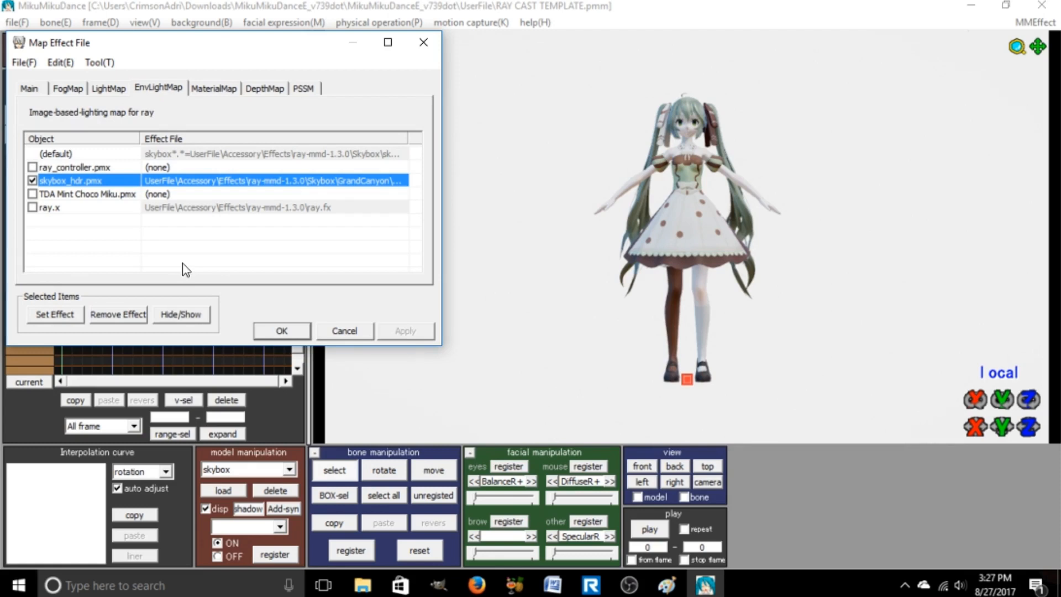
mouse_move(105, 91)
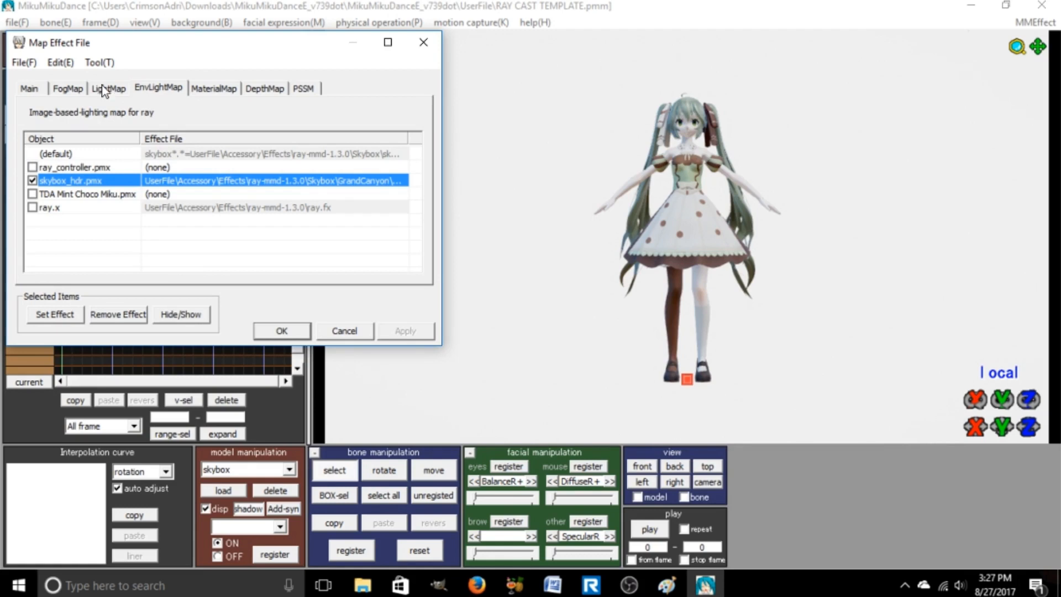
On the Main tab, select skybox_hdr.pmx and inspect Tools > cmft_rgbt_x1024 > Template without changes.
click(28, 88)
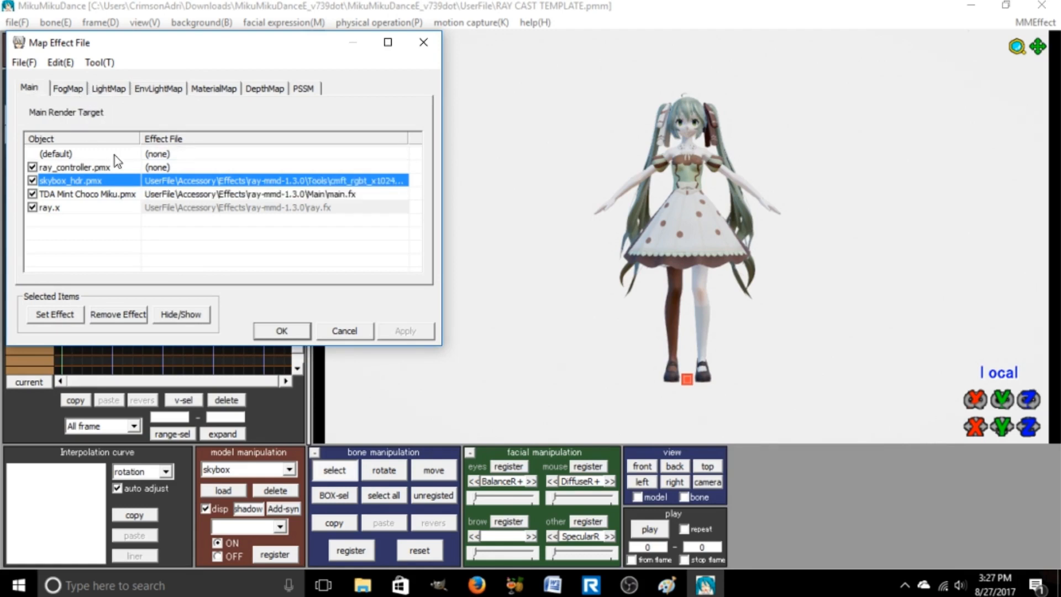
click(75, 167)
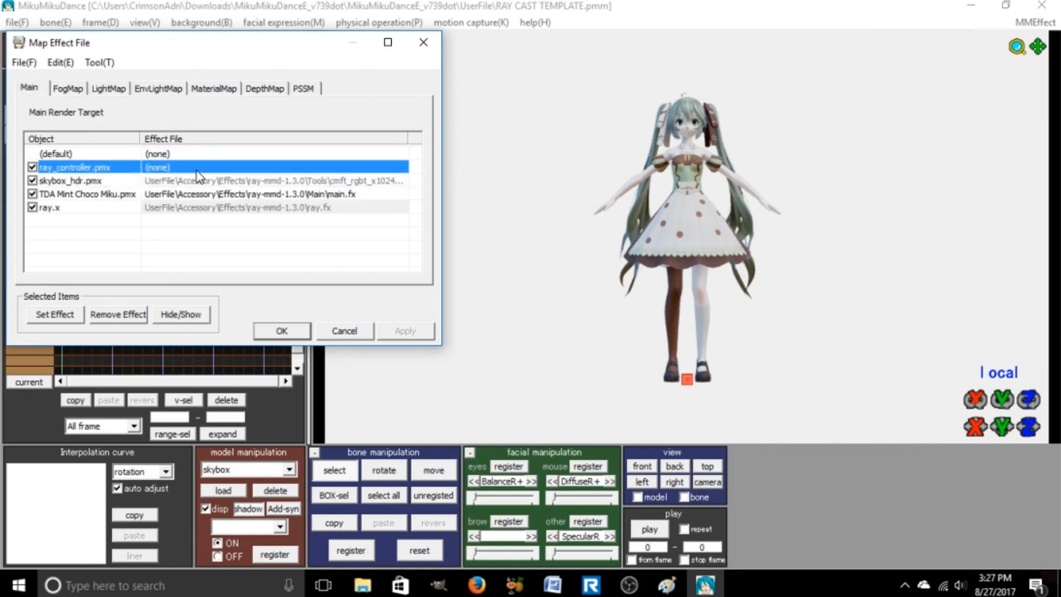
click(70, 180)
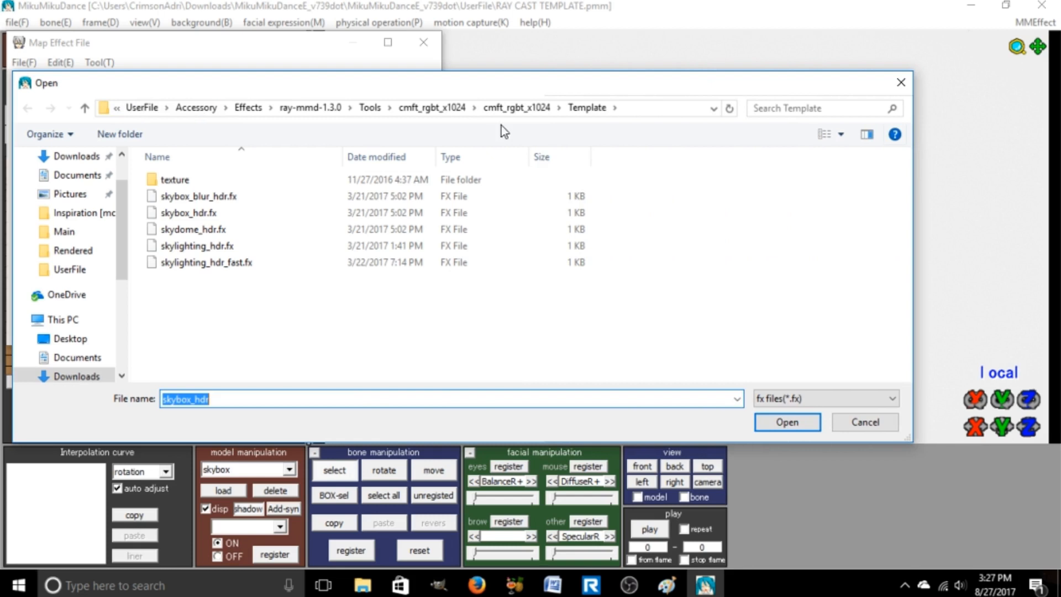
mouse_move(310, 108)
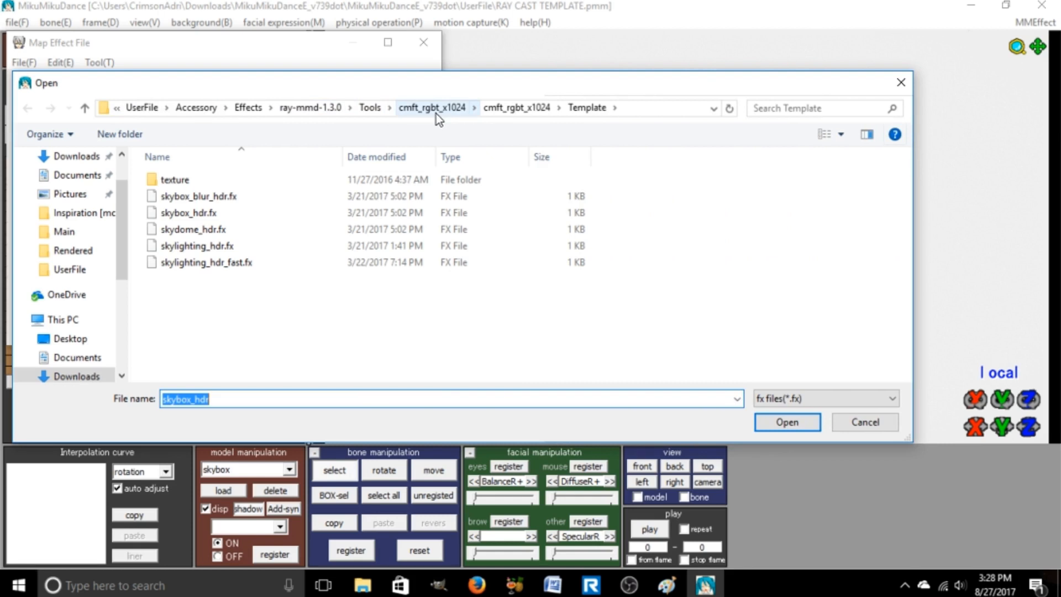
mouse_move(438, 116)
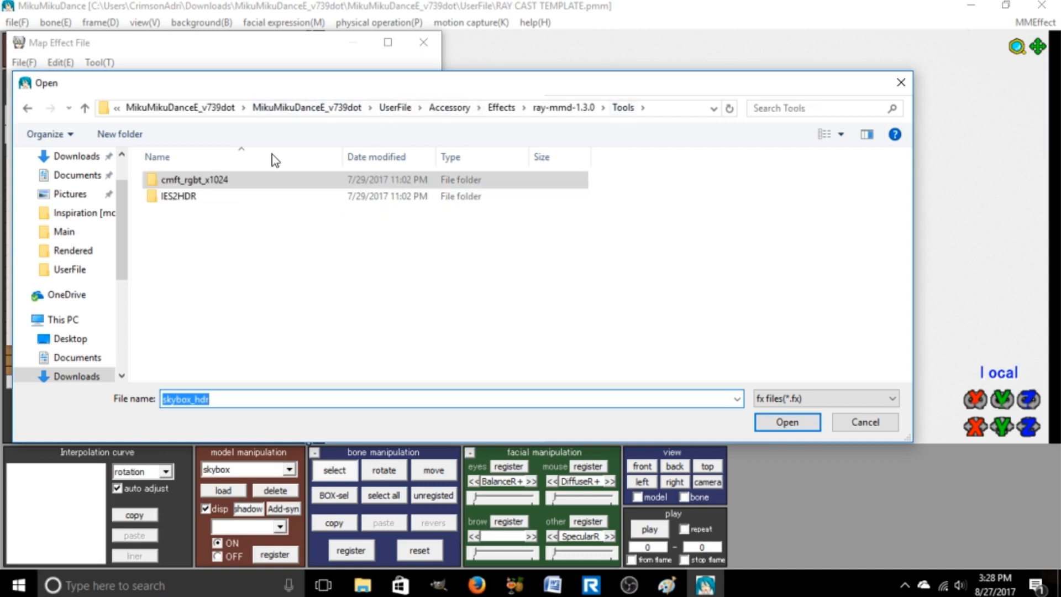
double_click(195, 179)
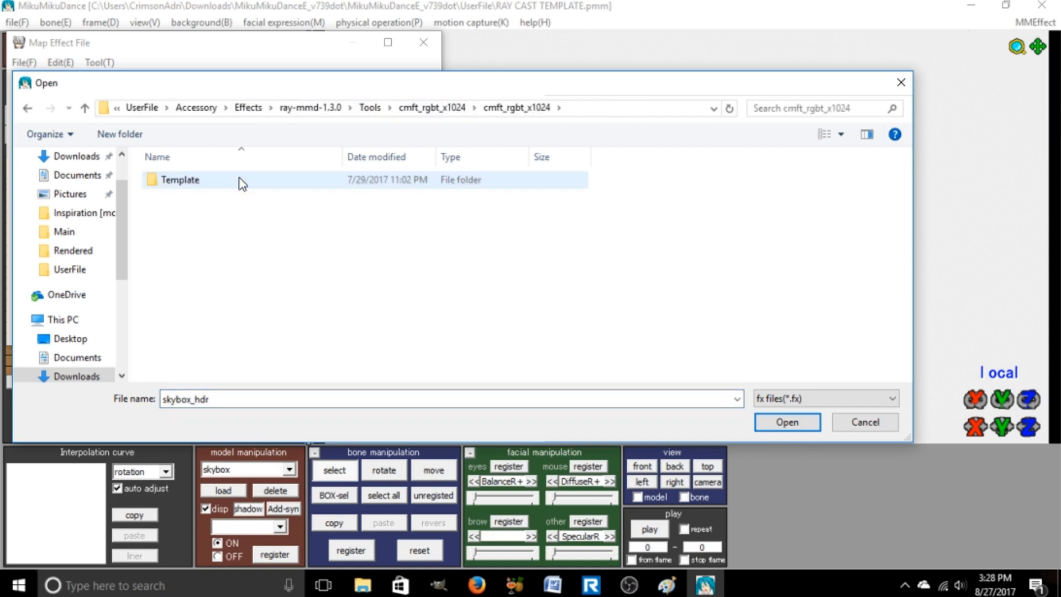
double_click(179, 179)
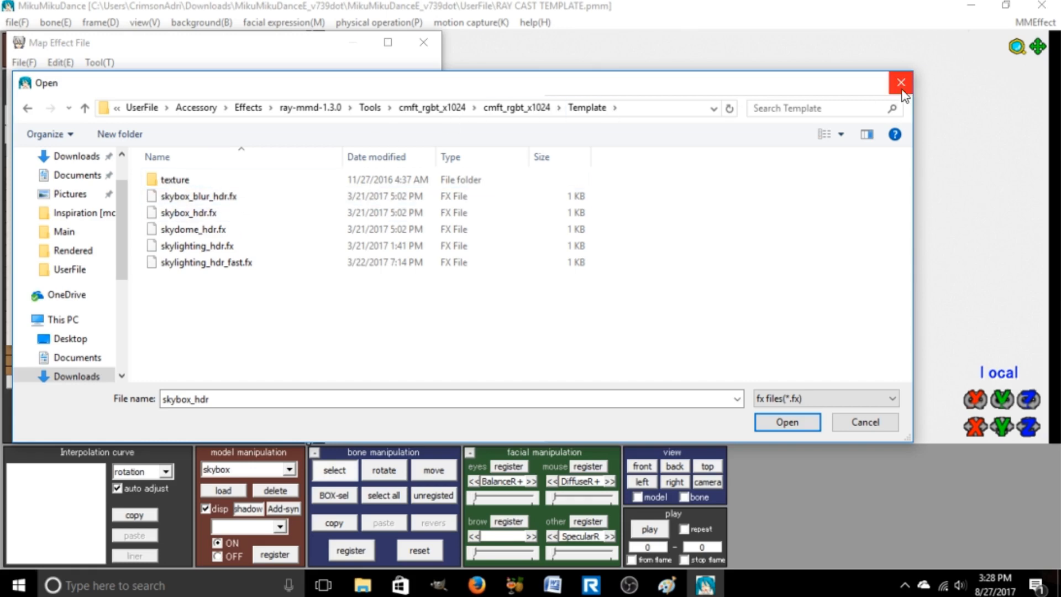
click(900, 82)
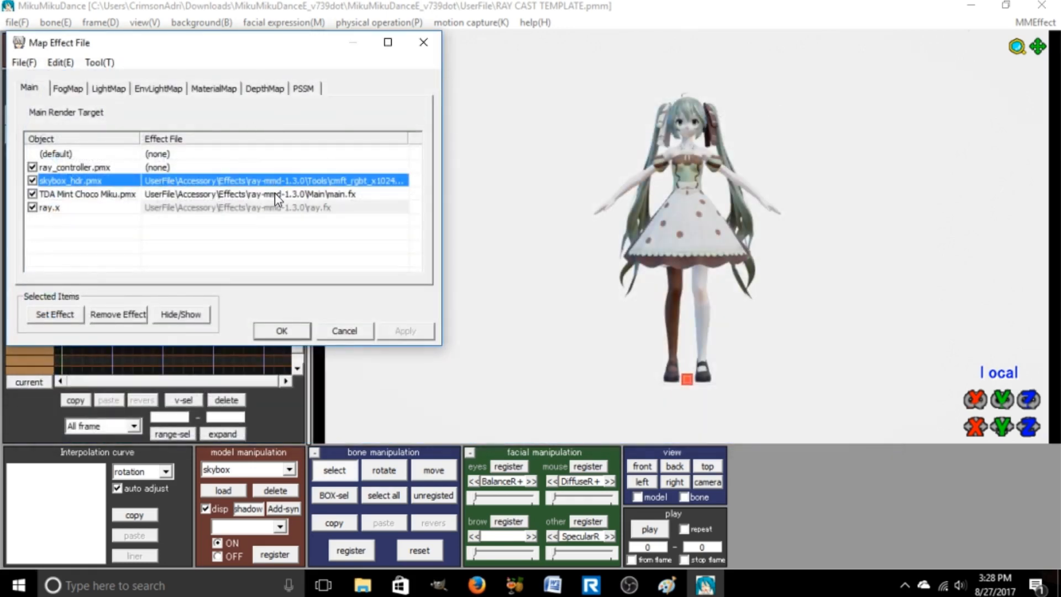
Select ray.x, close effect mapping, and switch the model dropdown to camera/light/accessory.
click(86, 194)
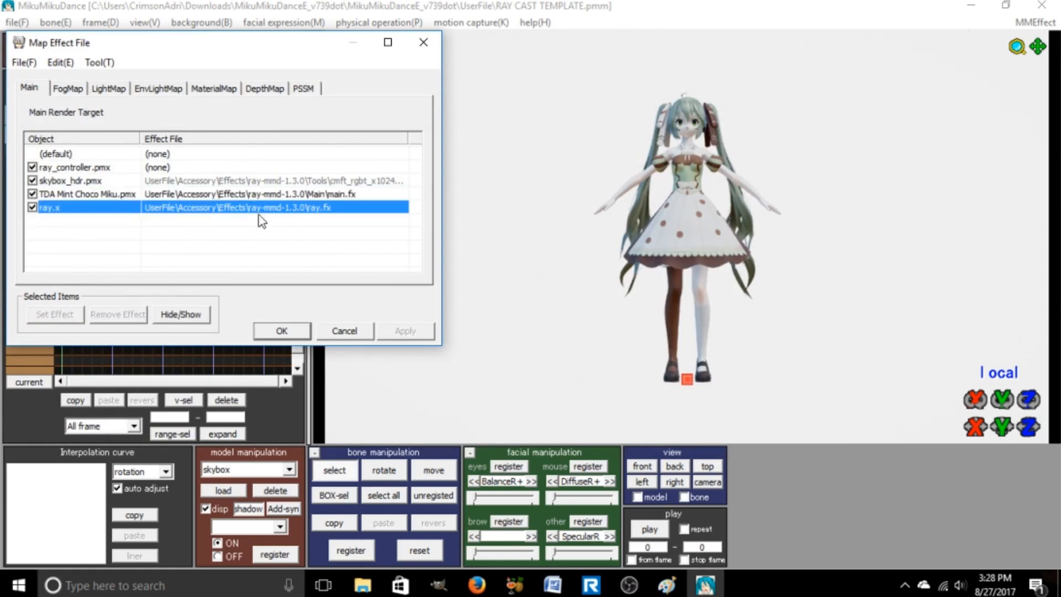
click(281, 331)
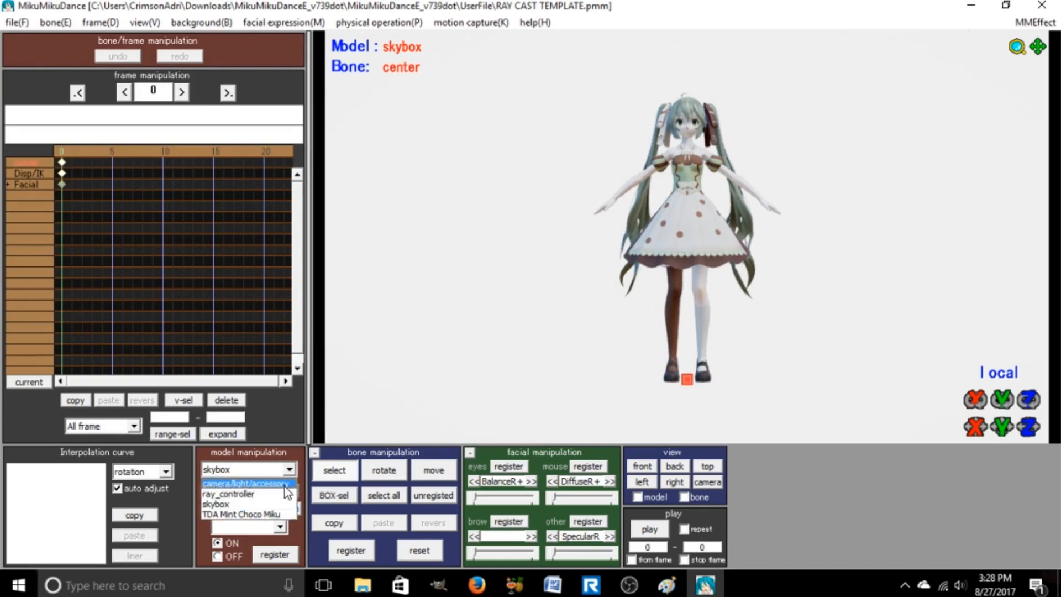
click(245, 483)
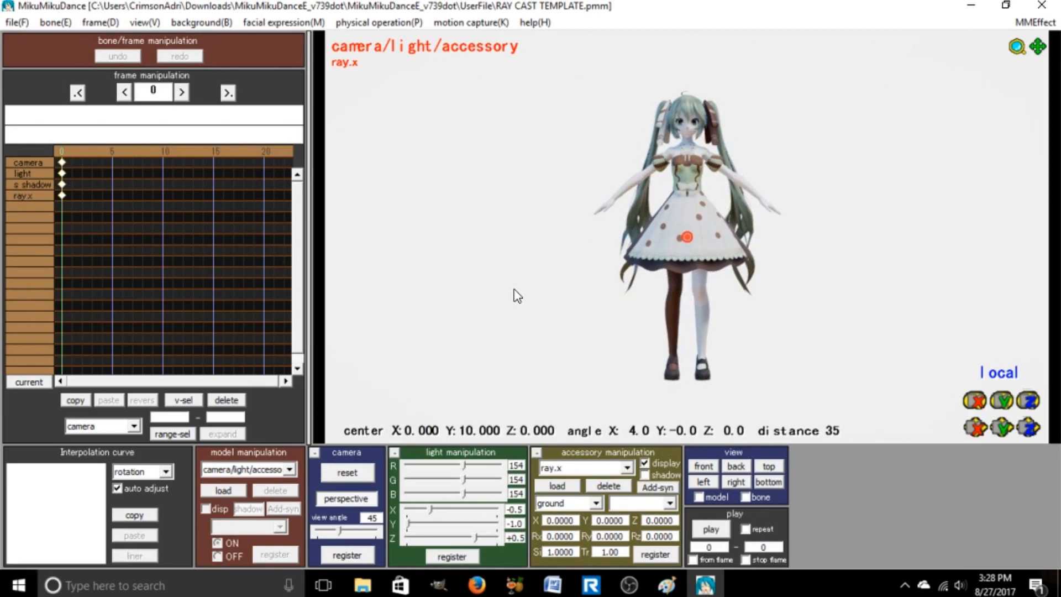
mouse_move(524, 295)
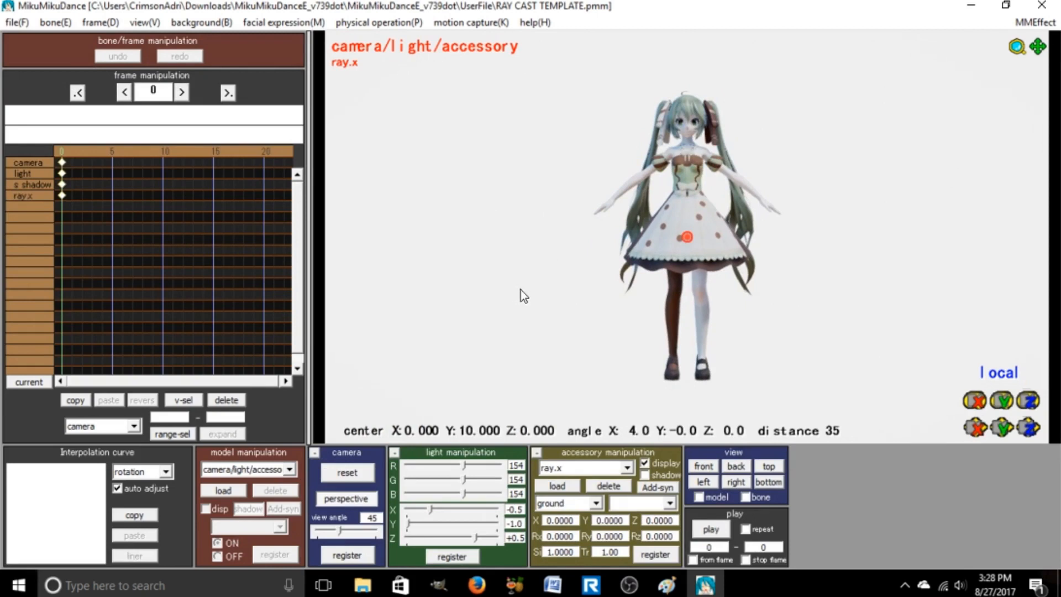
mouse_move(564, 226)
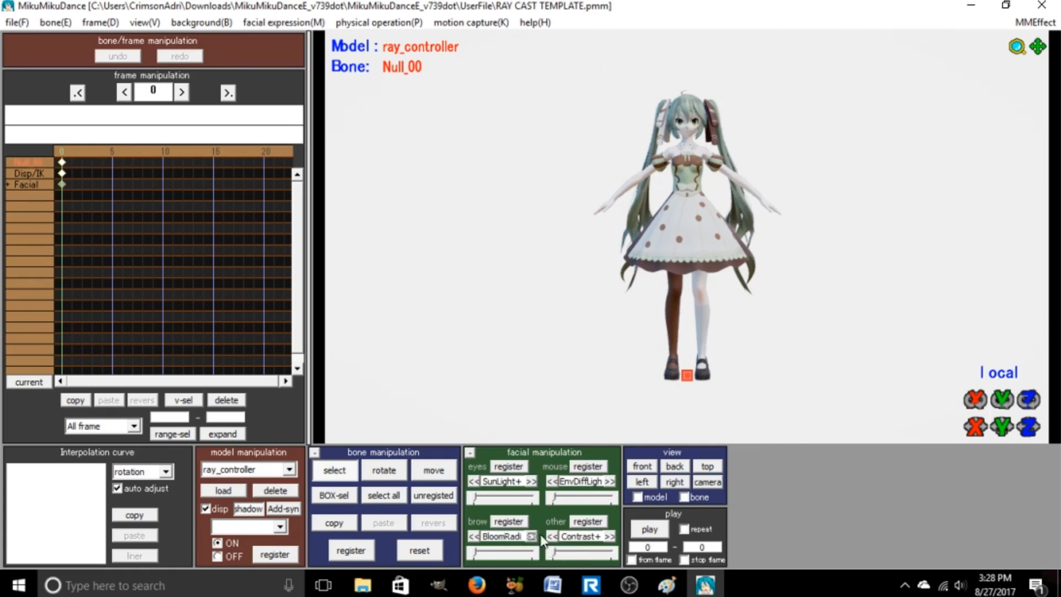
Cycle ray_controller's morph lists to BloomThreshold and Temperature, then register a bloom threshold keyframe.
click(475, 536)
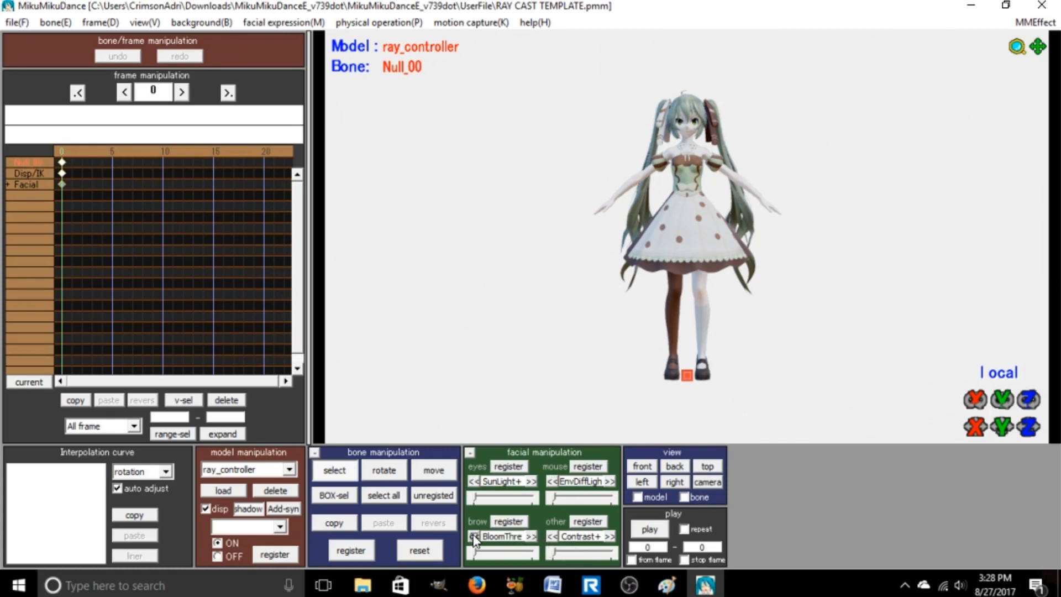
click(609, 536)
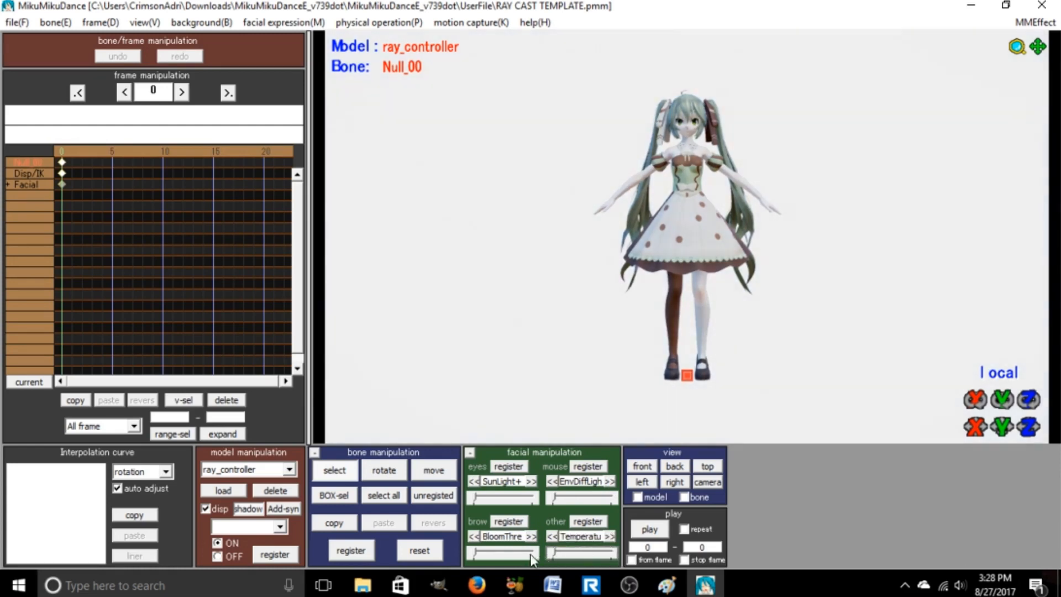
click(609, 536)
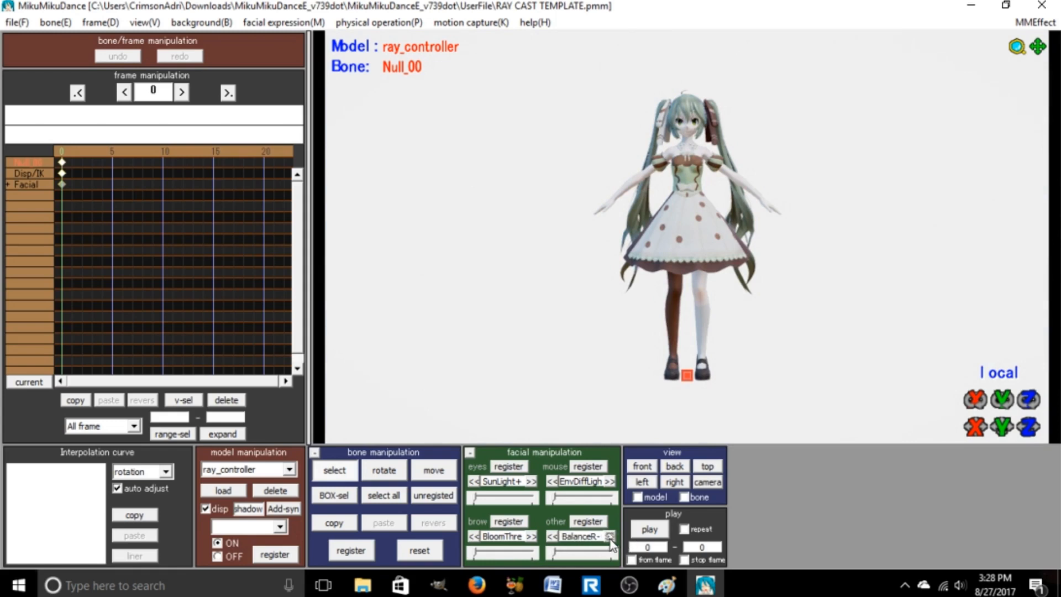
click(611, 536)
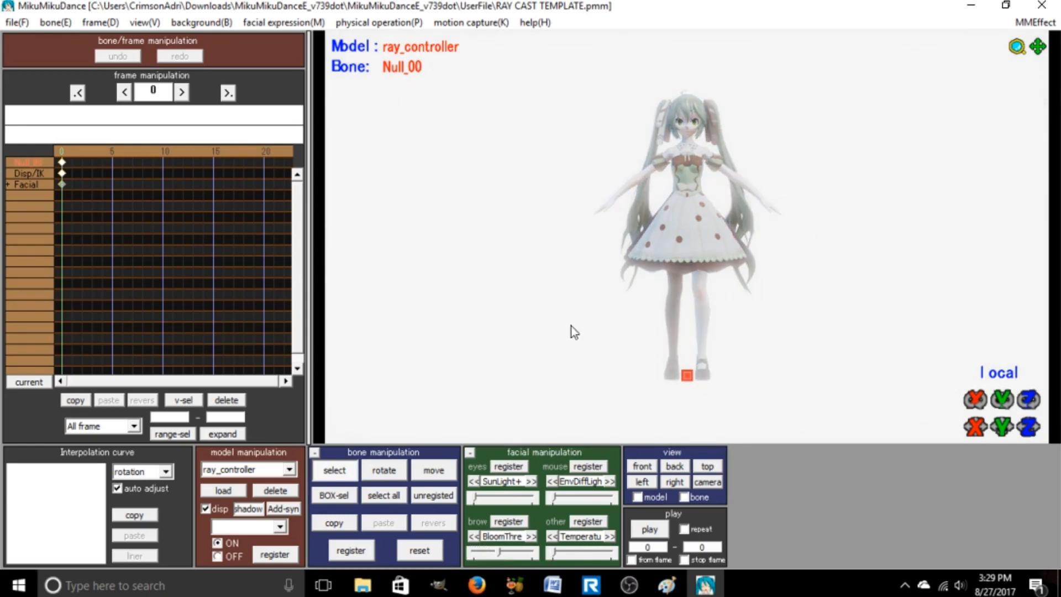
mouse_move(516, 530)
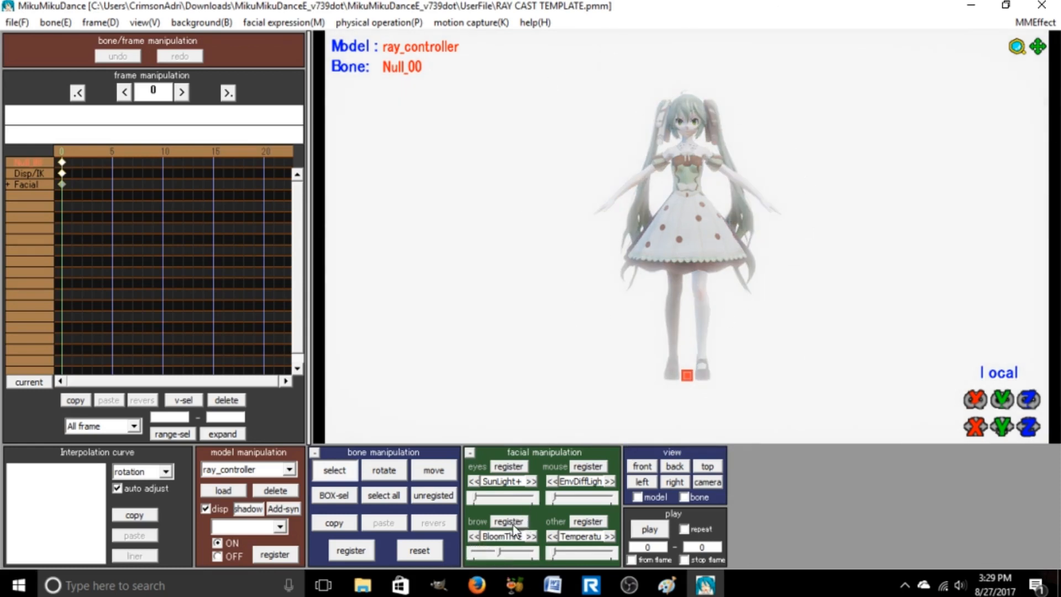
click(509, 521)
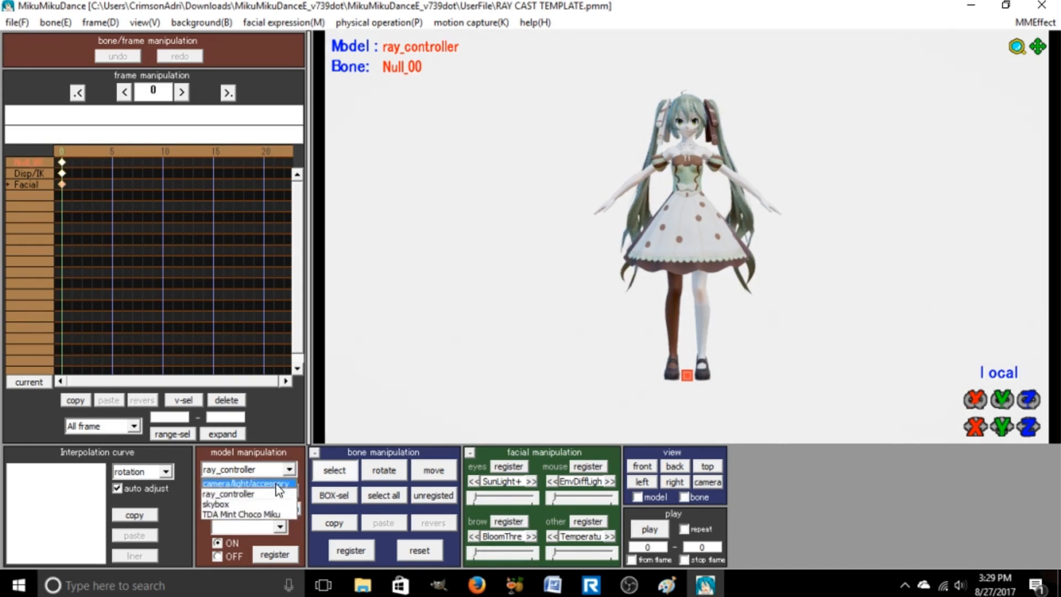
Load DirectionalLight.pmx from the ray-mmd-1.3.0 Lighting folder into the scene.
click(244, 483)
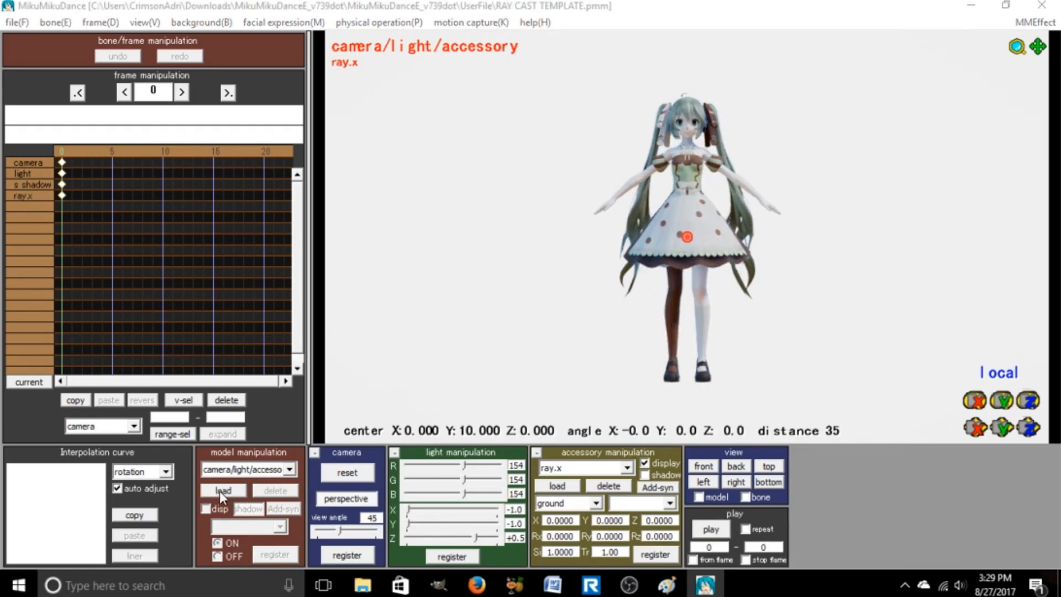
click(223, 490)
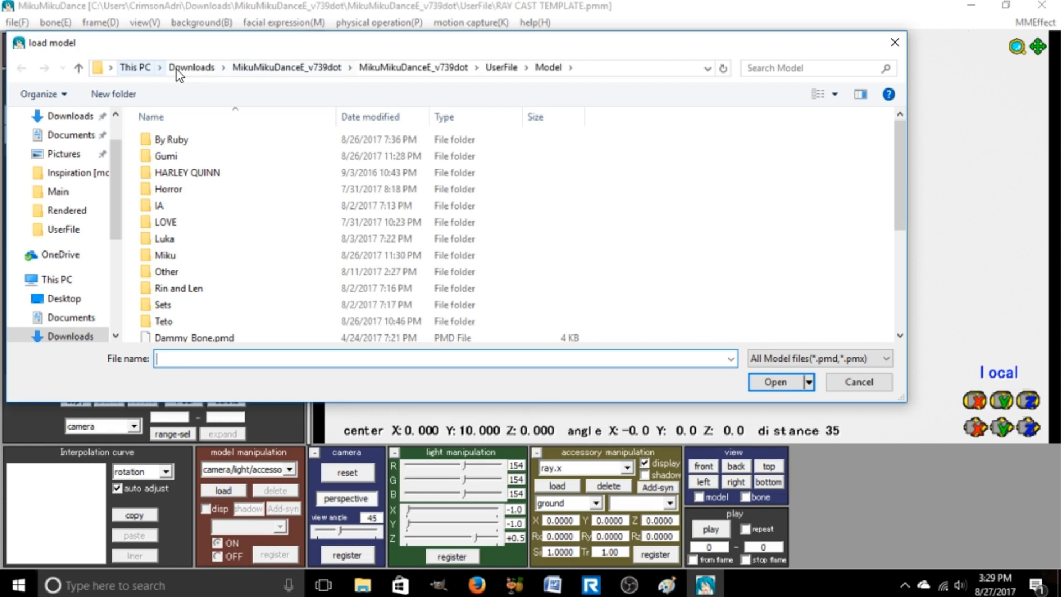
mouse_move(301, 139)
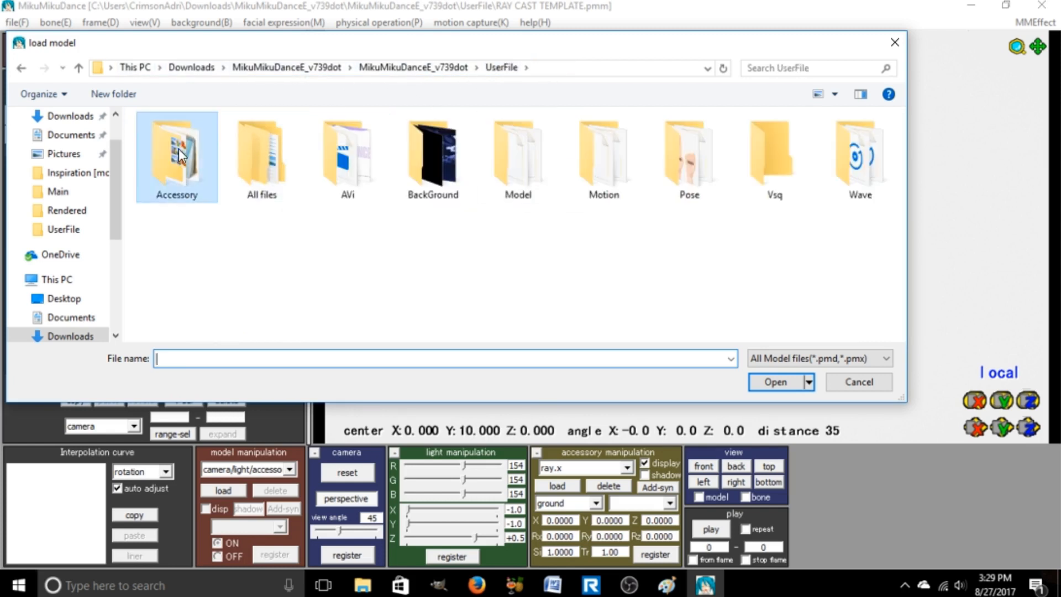
double_click(175, 148)
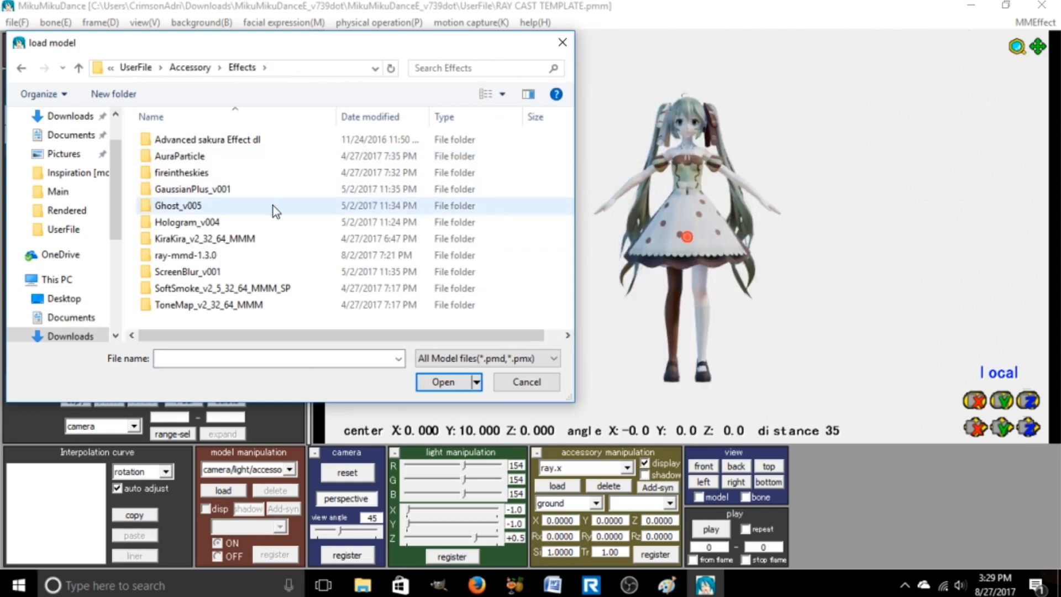
double_click(184, 255)
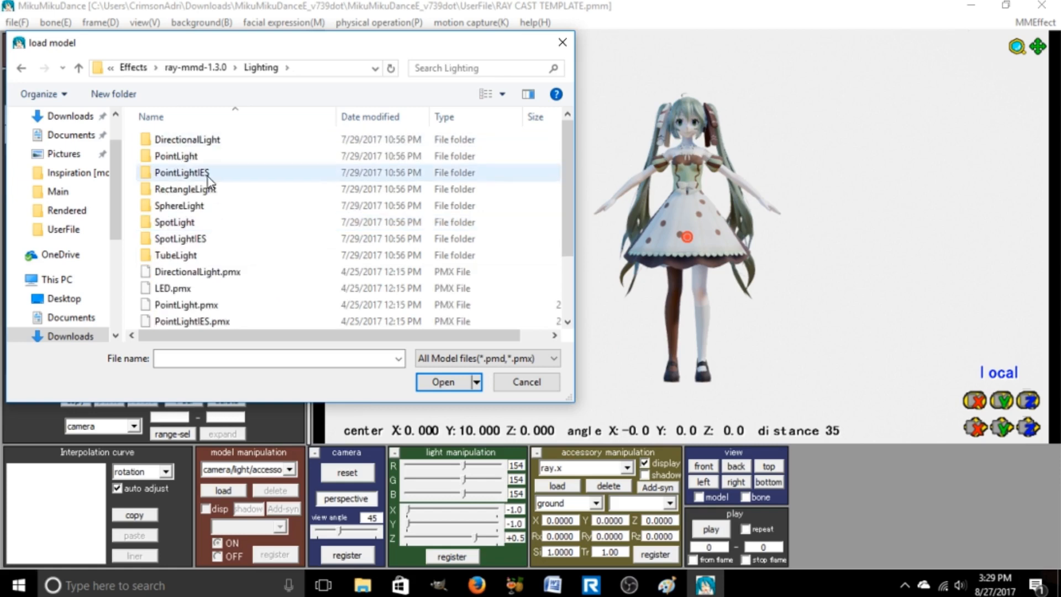
click(196, 271)
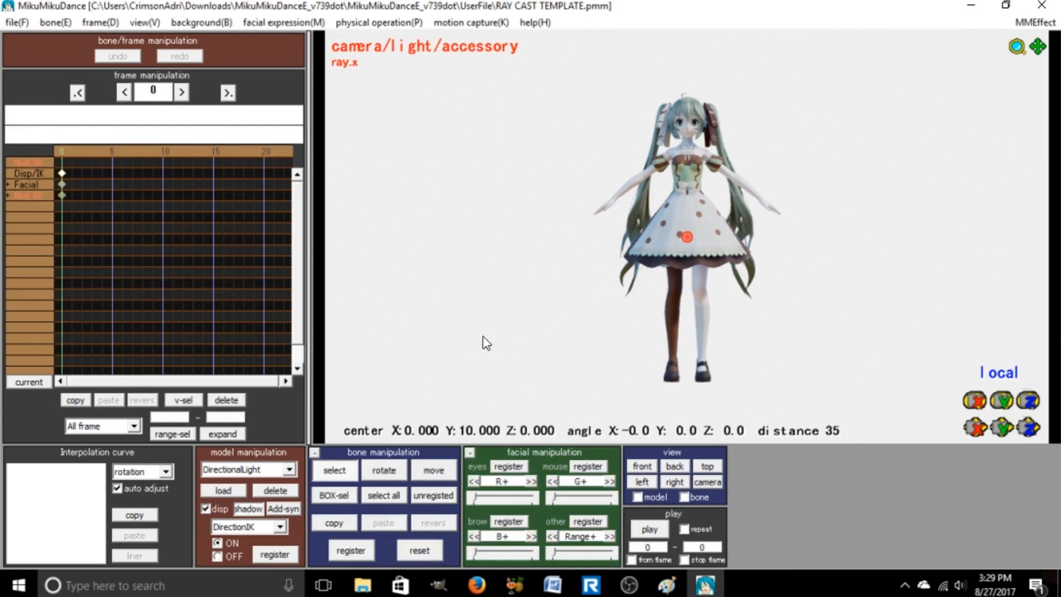
mouse_move(551, 283)
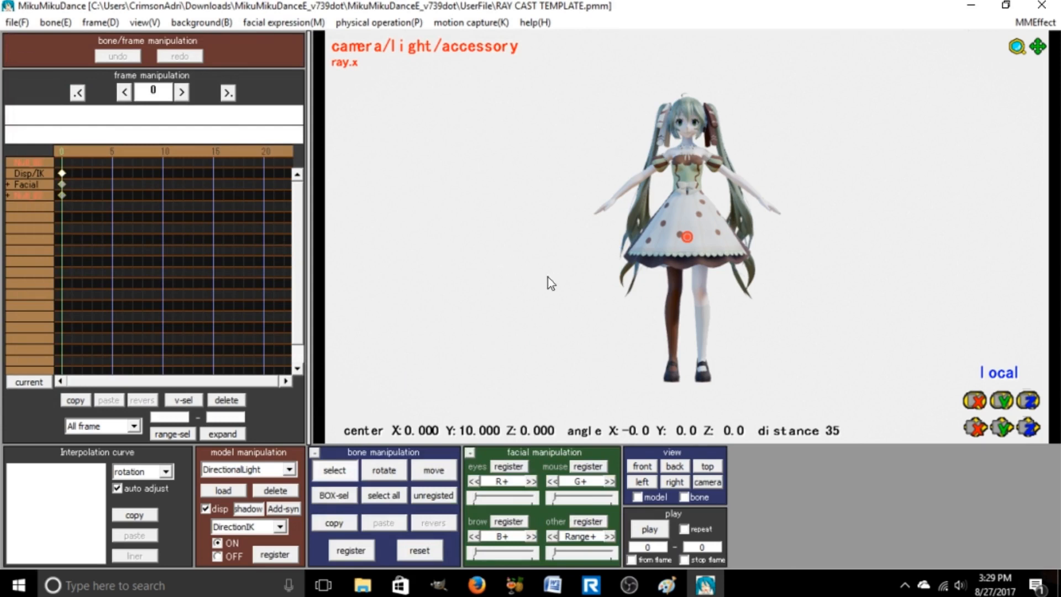
mouse_move(554, 264)
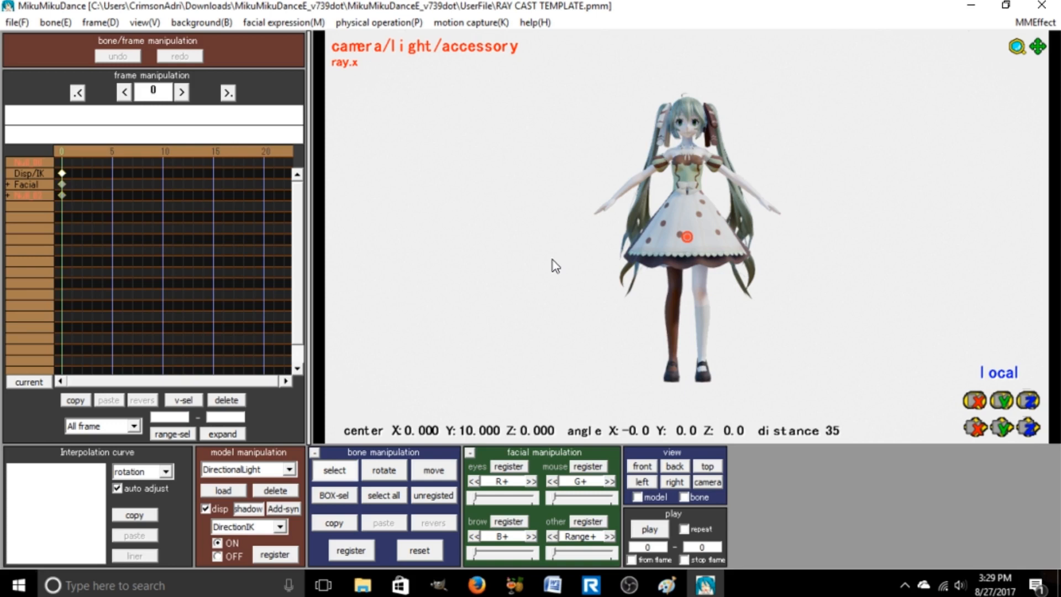
mouse_move(494, 488)
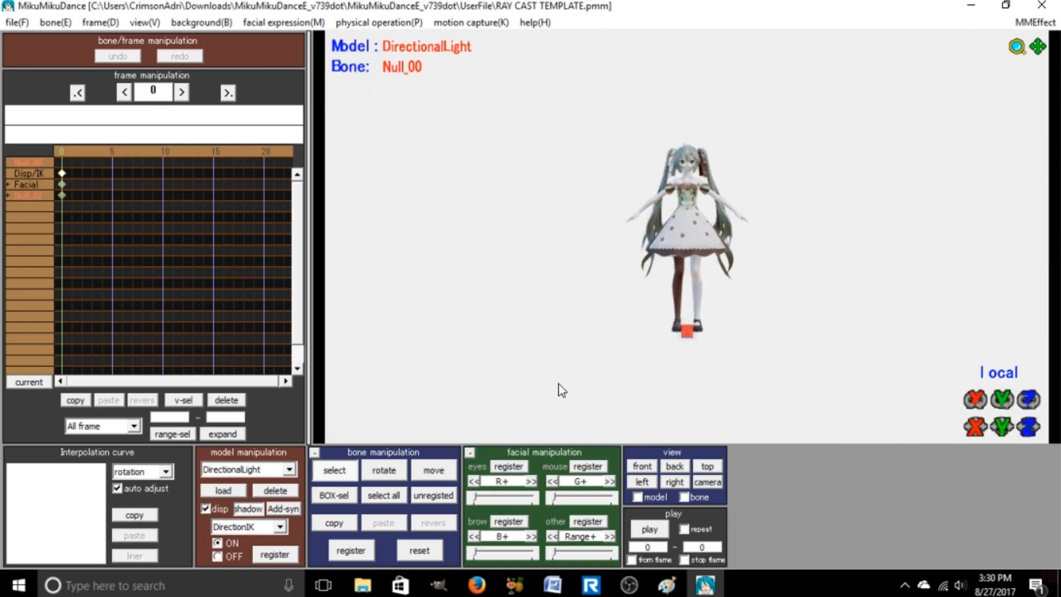
Raise the DirectionalLight's Null_00 bone, switch its morph to Intensity+, and adjust the colour sliders.
click(432, 470)
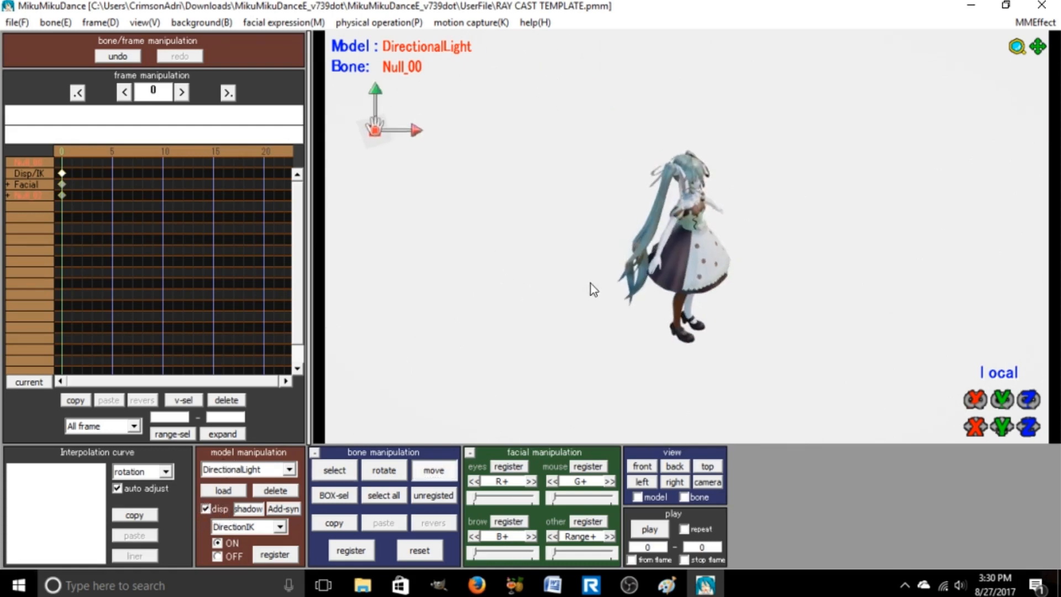
drag(374, 128, 453, 173)
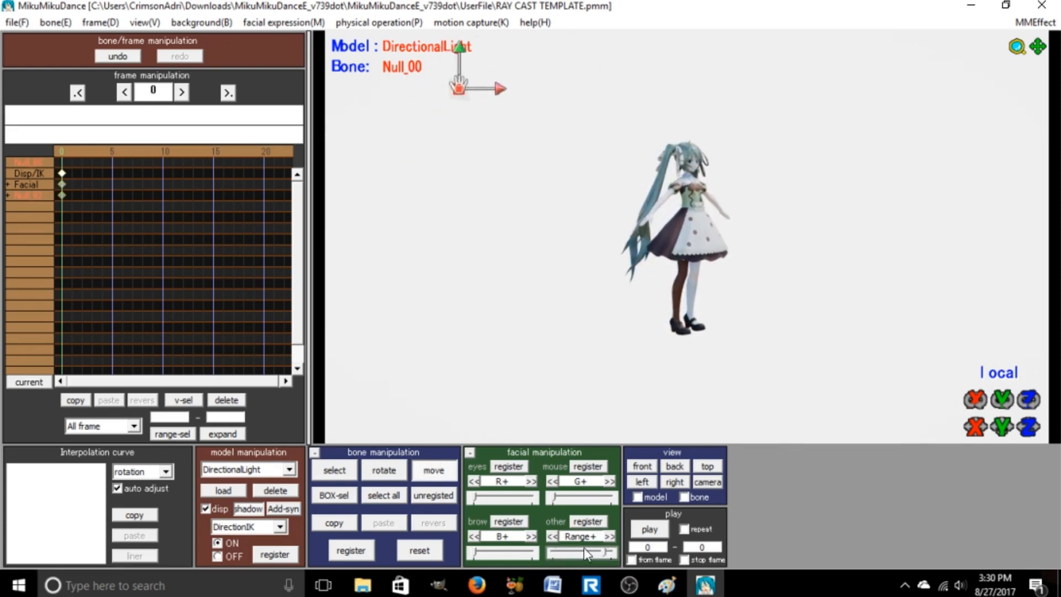
click(610, 536)
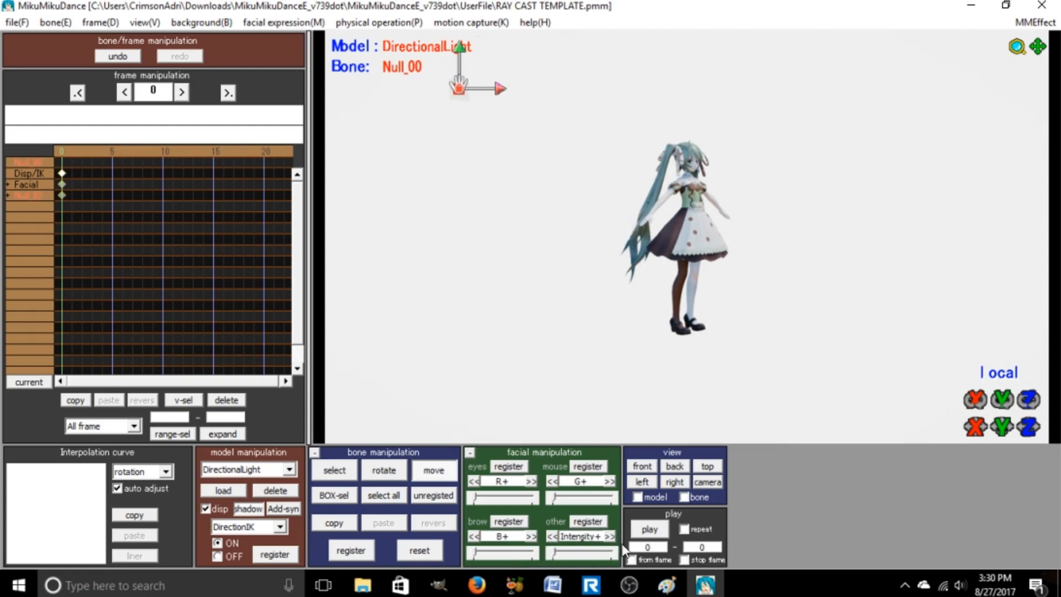
click(608, 536)
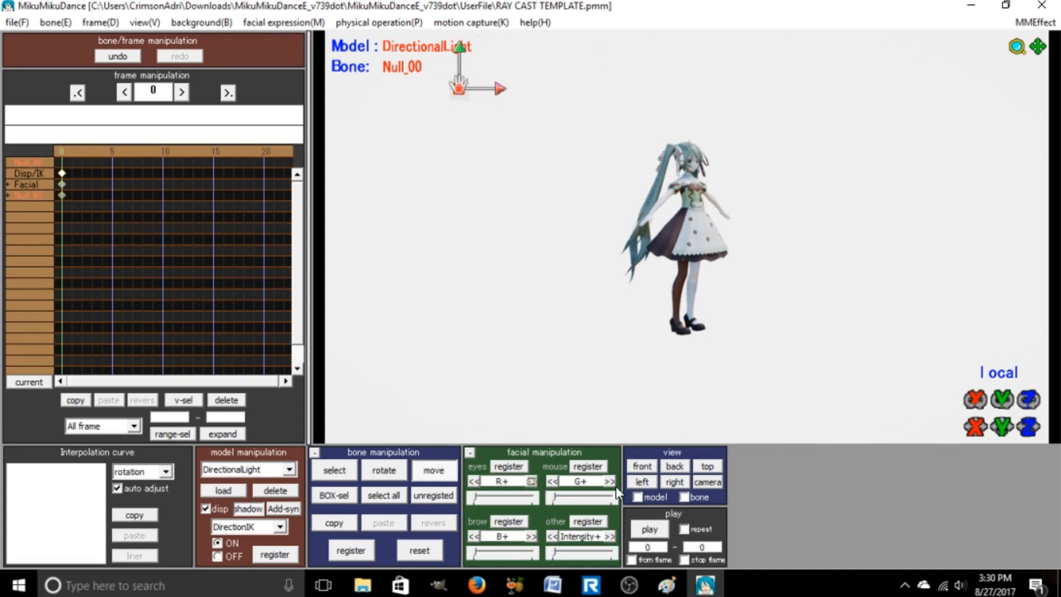
drag(458, 88, 521, 109)
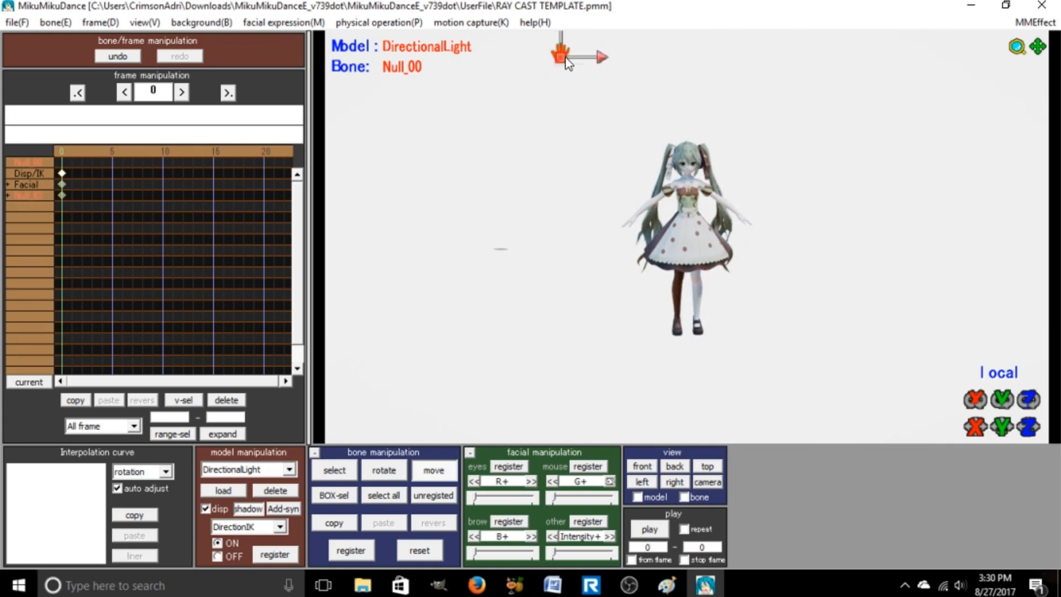
mouse_move(602, 319)
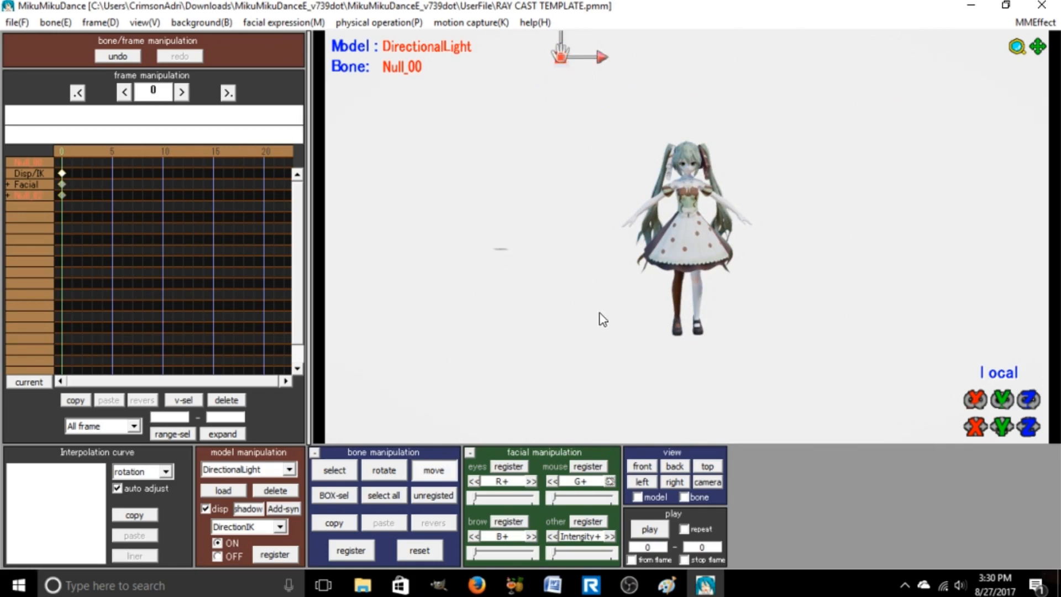
mouse_move(783, 212)
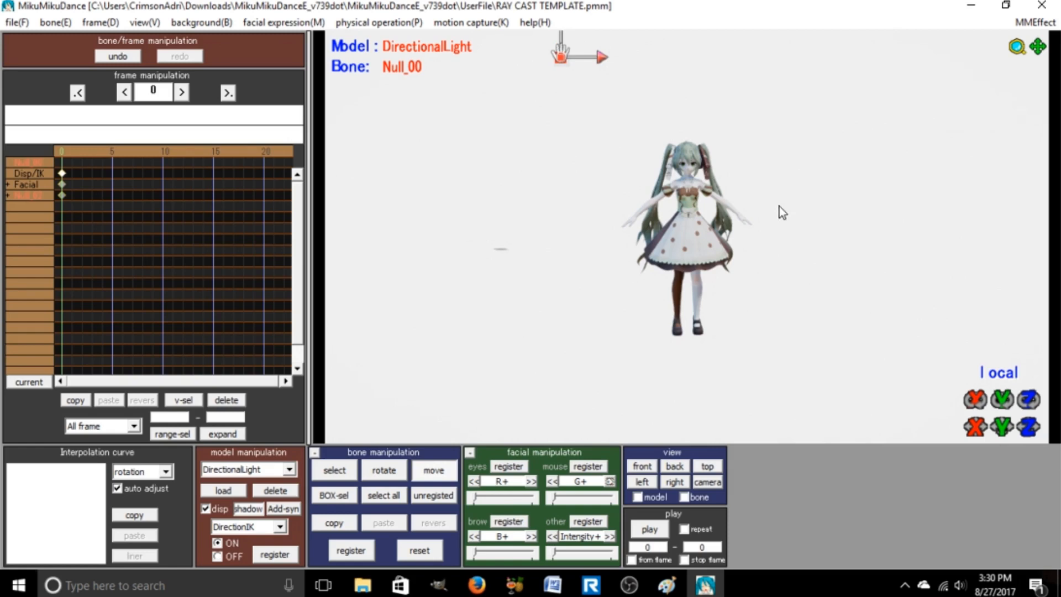
mouse_move(627, 274)
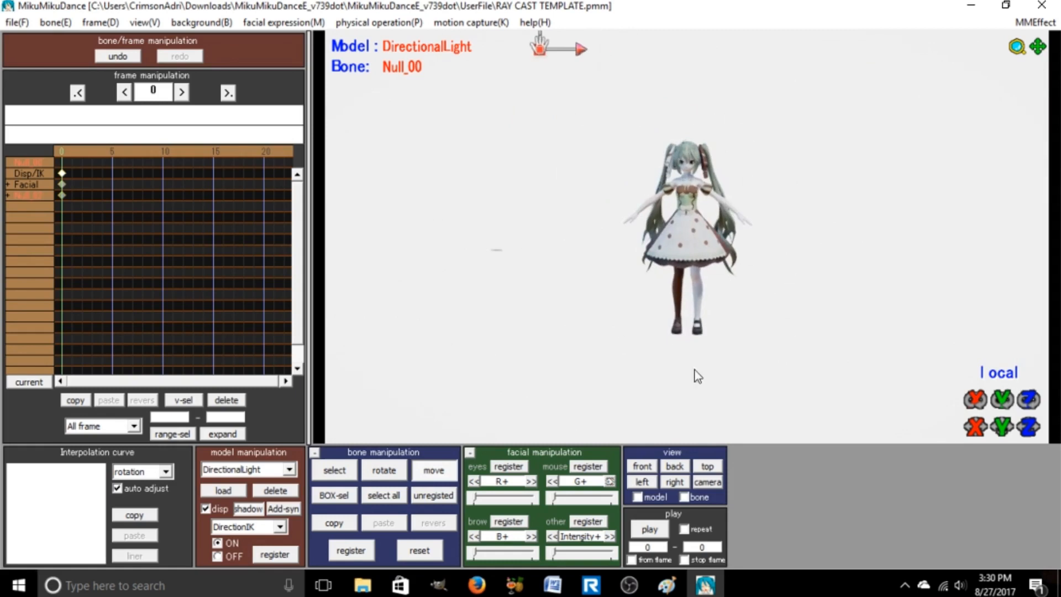
mouse_move(357, 489)
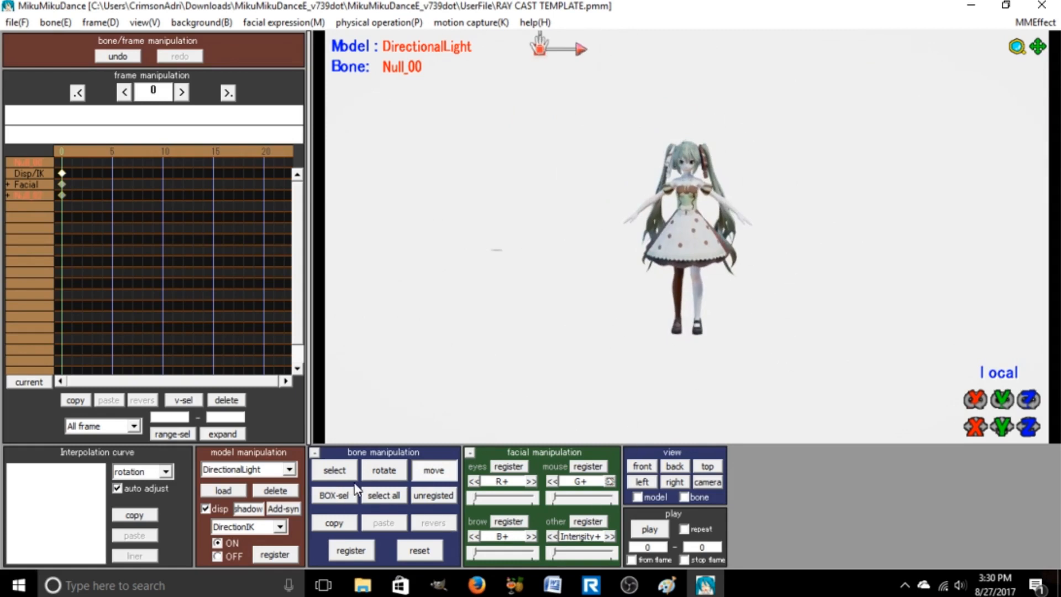
mouse_move(541, 73)
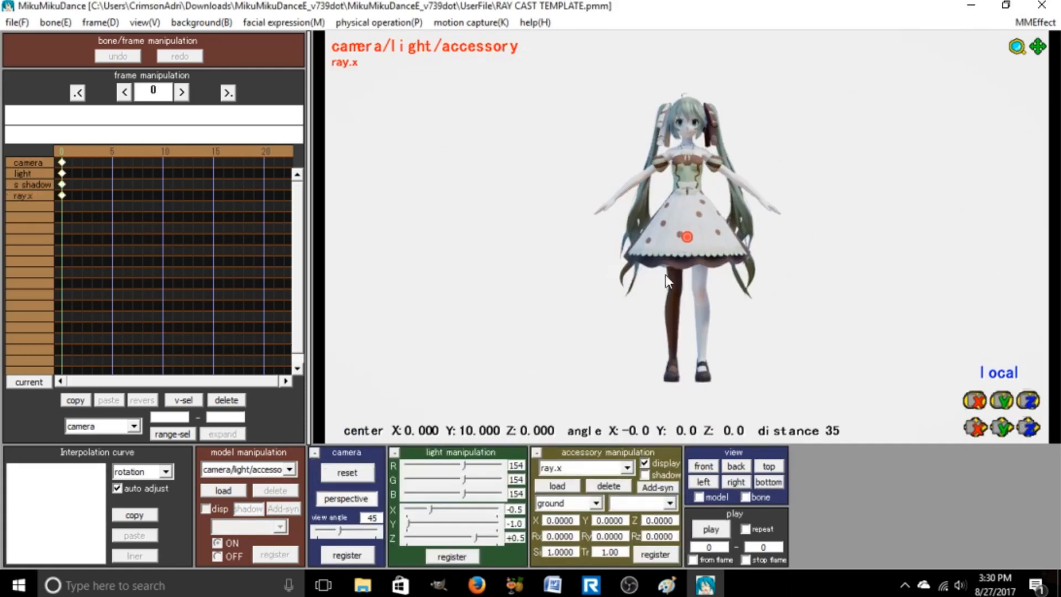
Choose ray_controller in the model manipulation dropdown to expose its facial morphs.
drag(666, 281, 642, 256)
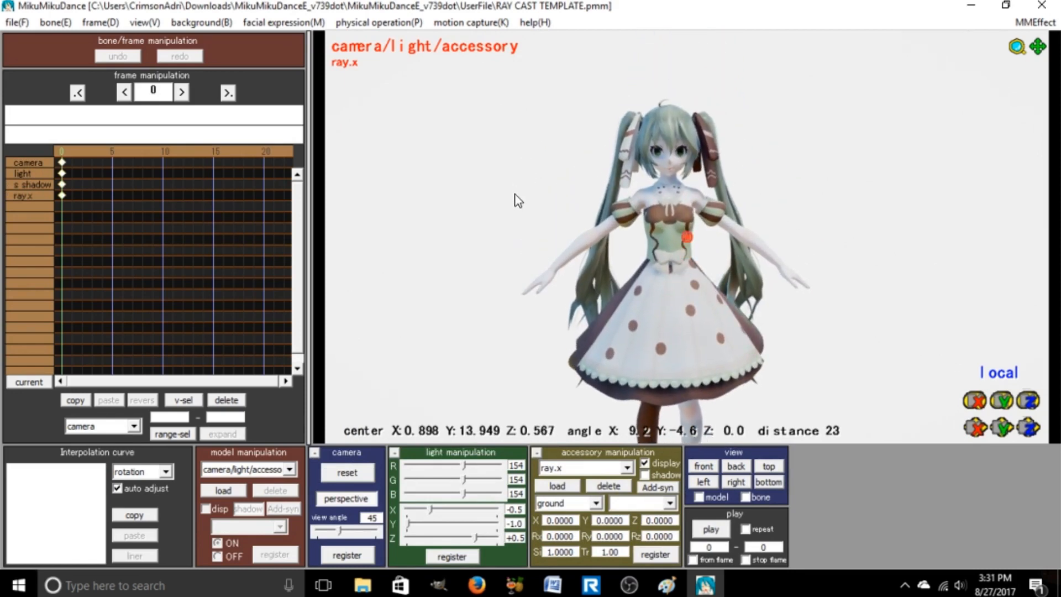
mouse_move(471, 482)
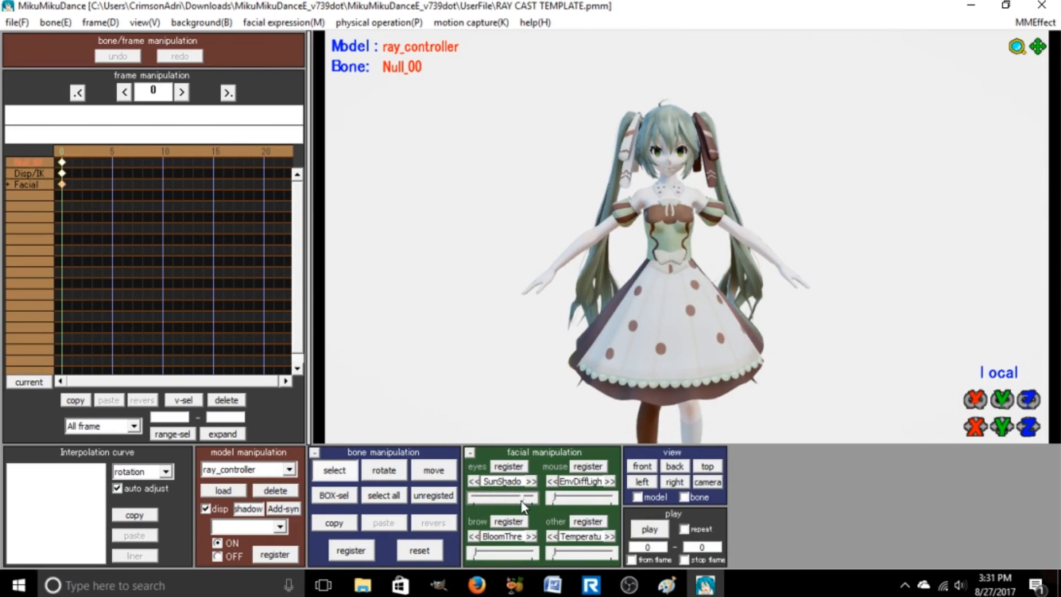
mouse_move(476, 504)
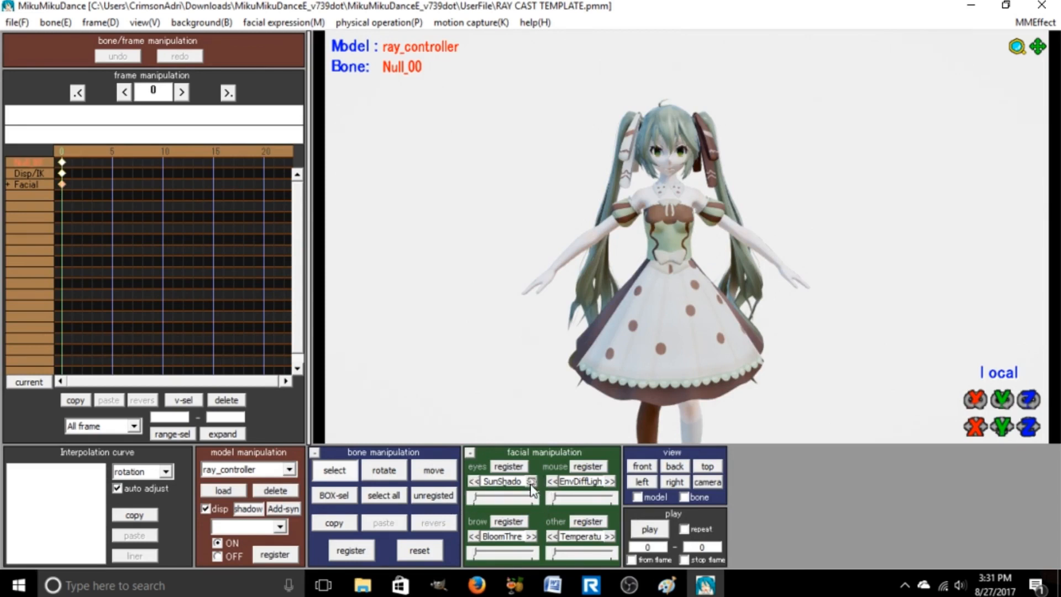
Cycle through MultLight+, SSAO+, SSSS+, EnvRotate and Vignette morphs, trying the MultLight+ slider.
click(531, 481)
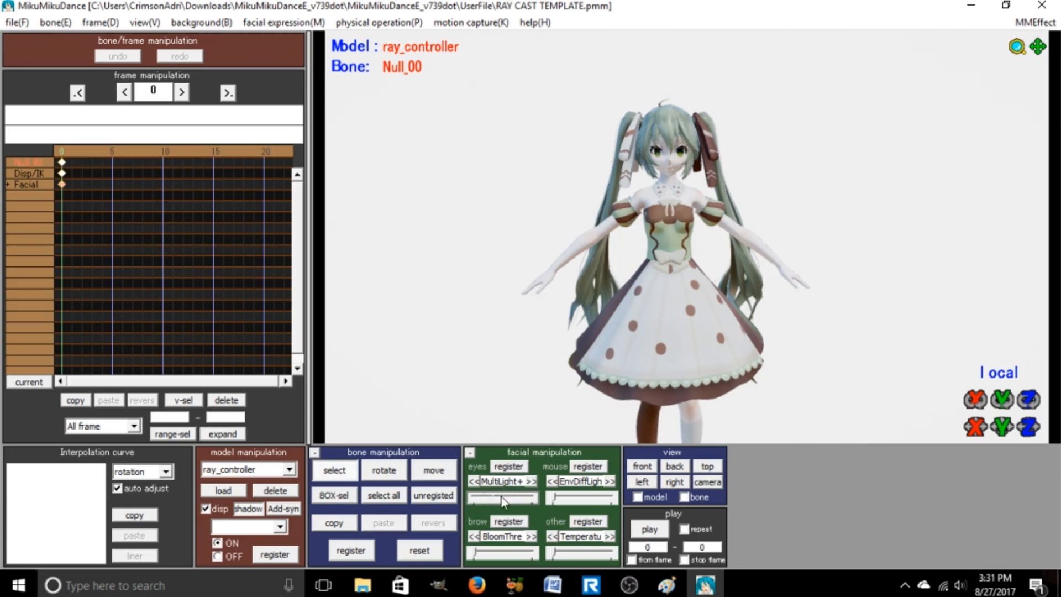
drag(504, 498, 477, 499)
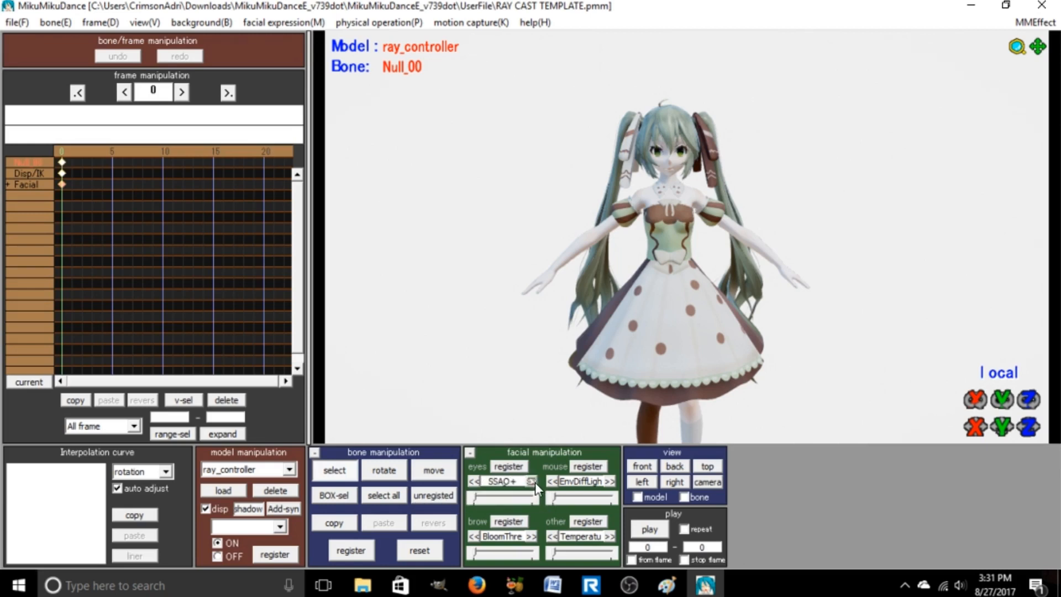
click(474, 481)
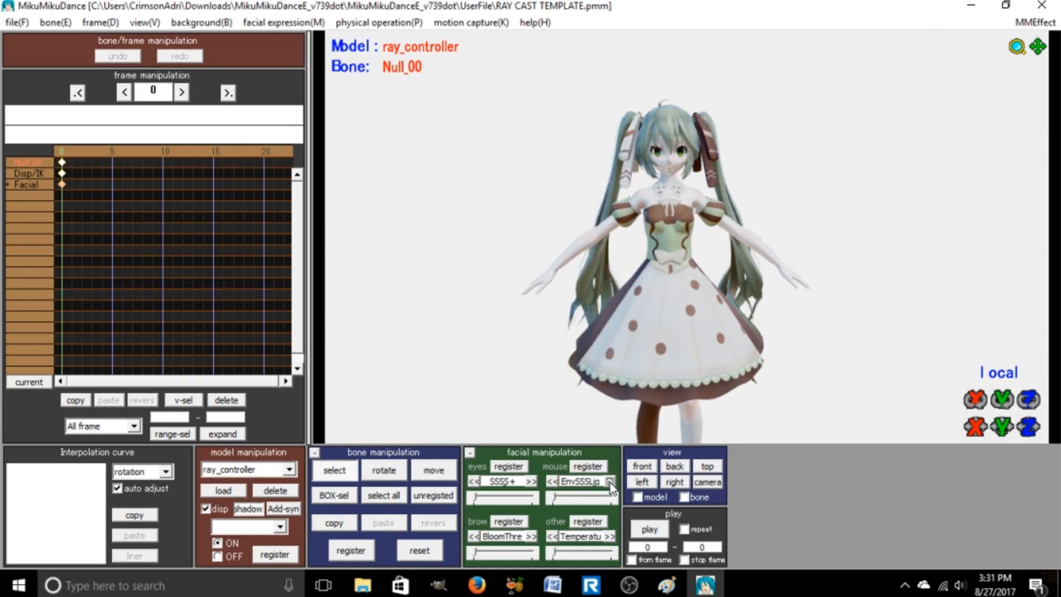
click(608, 481)
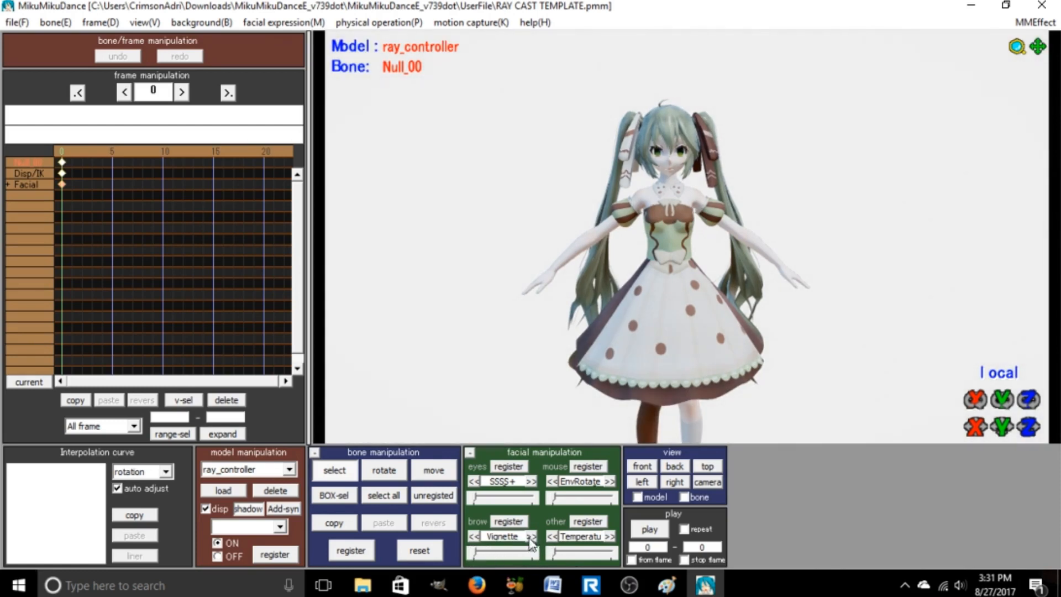
click(532, 536)
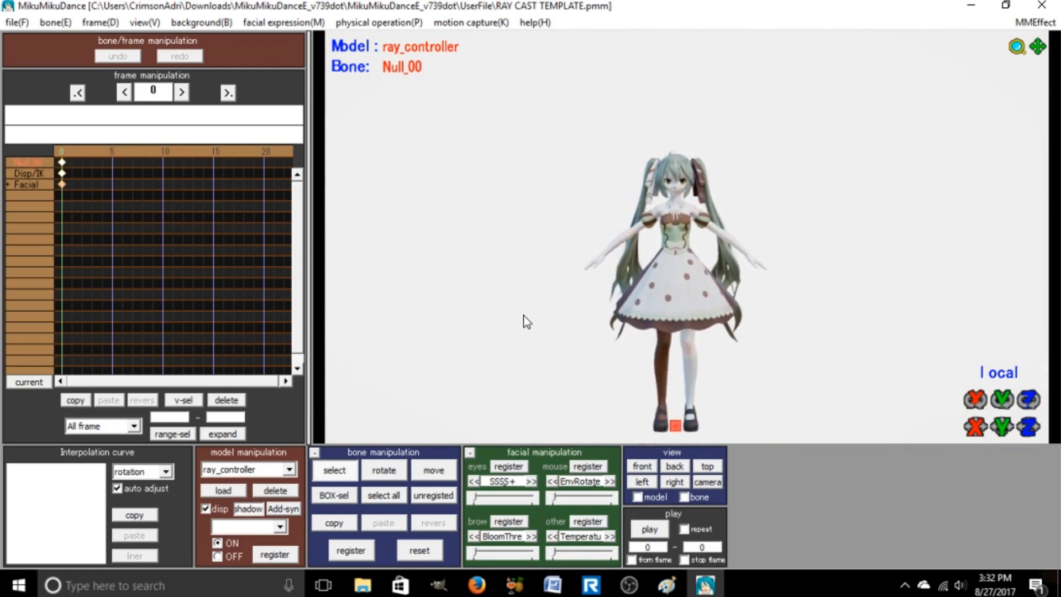
Switch to camera/light/accessory mode, open Effect Mapping, and browse effects for skybox_hdr.pmx.
click(289, 470)
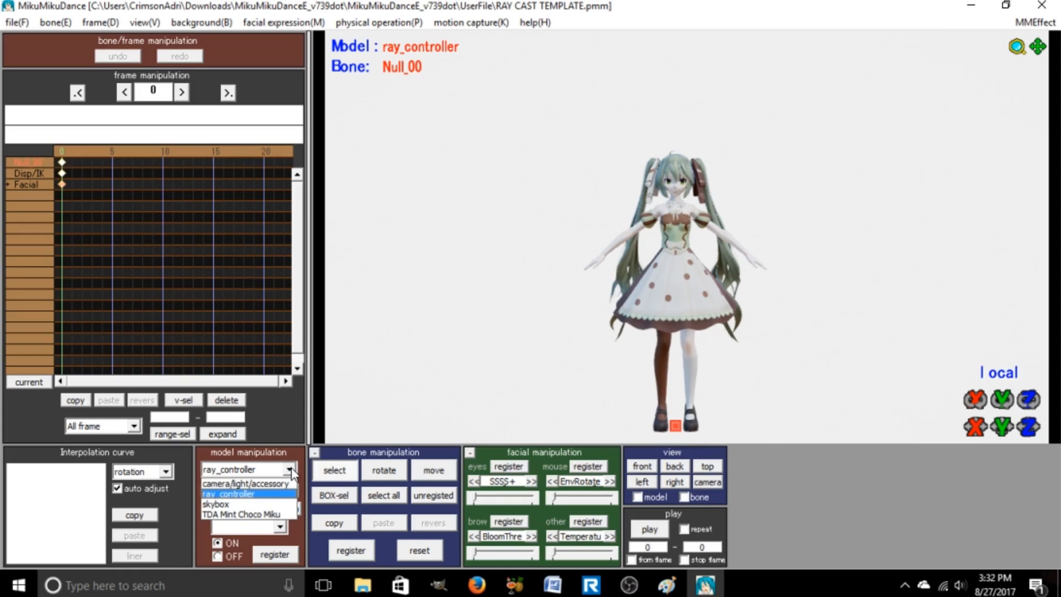
click(241, 482)
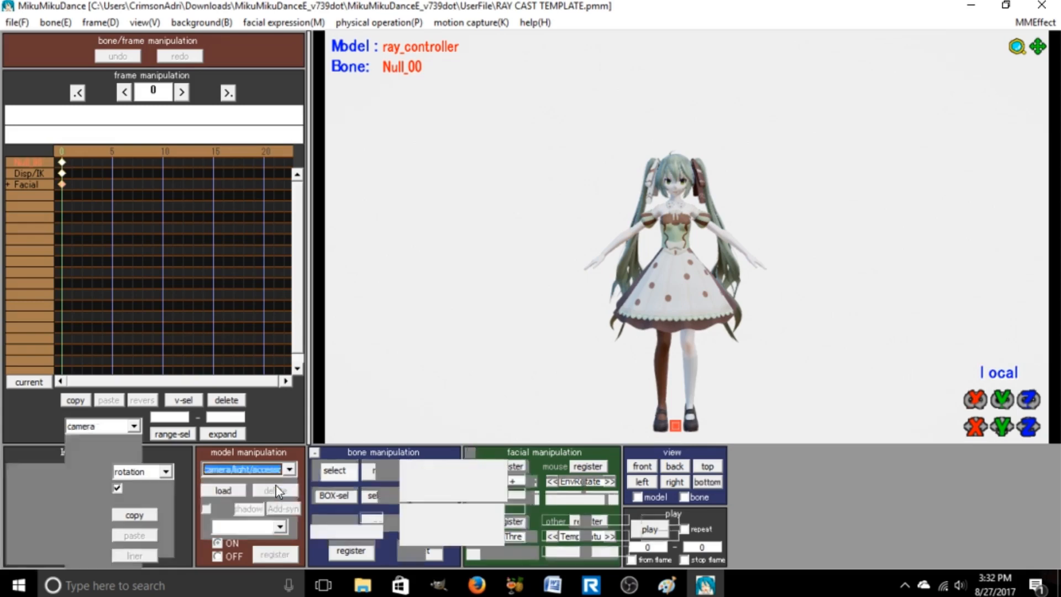
click(242, 469)
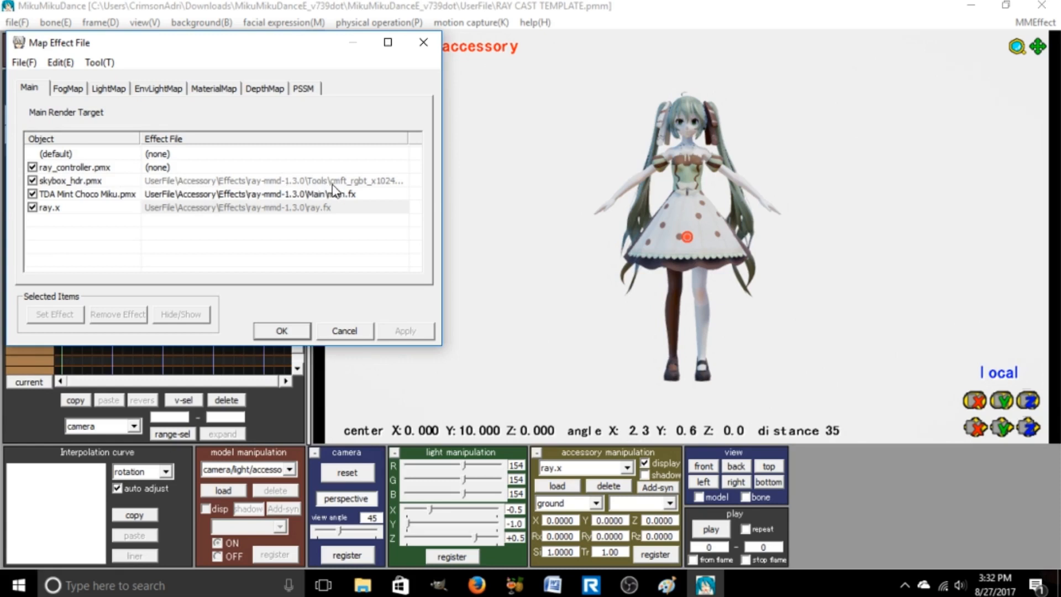
click(72, 180)
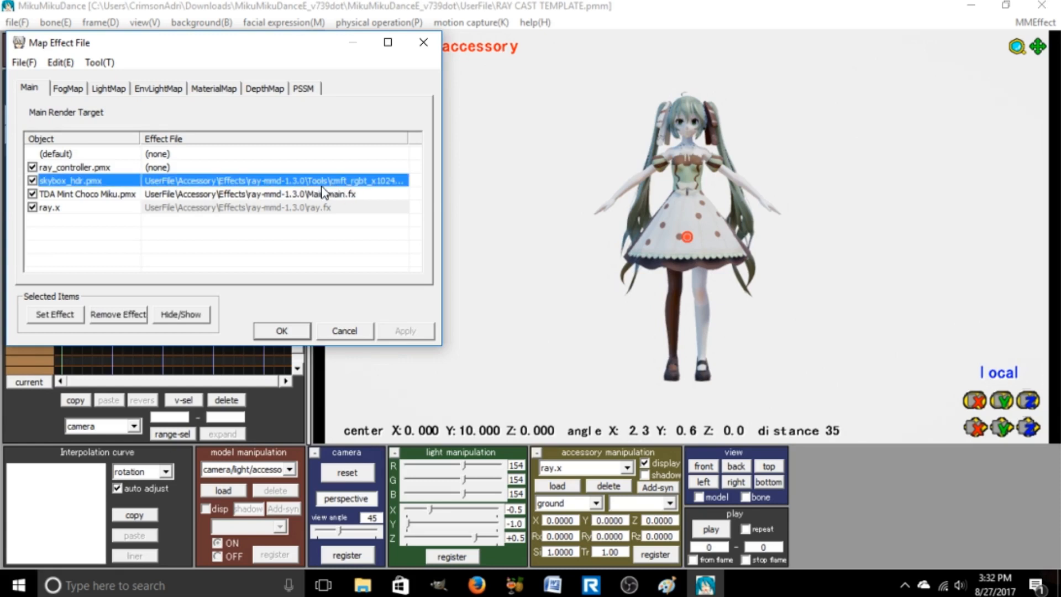
mouse_move(119, 303)
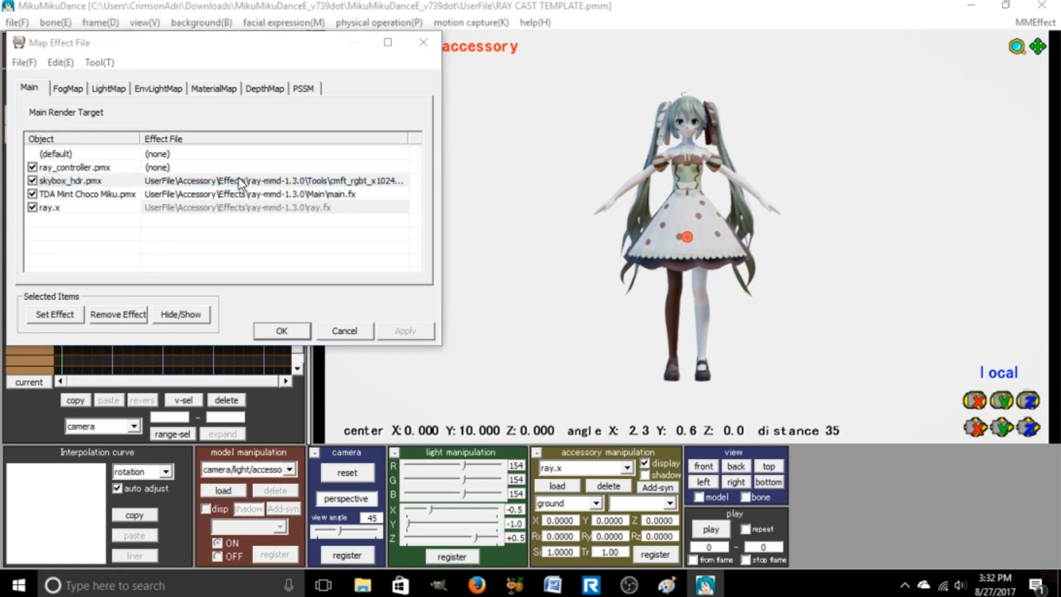
click(54, 314)
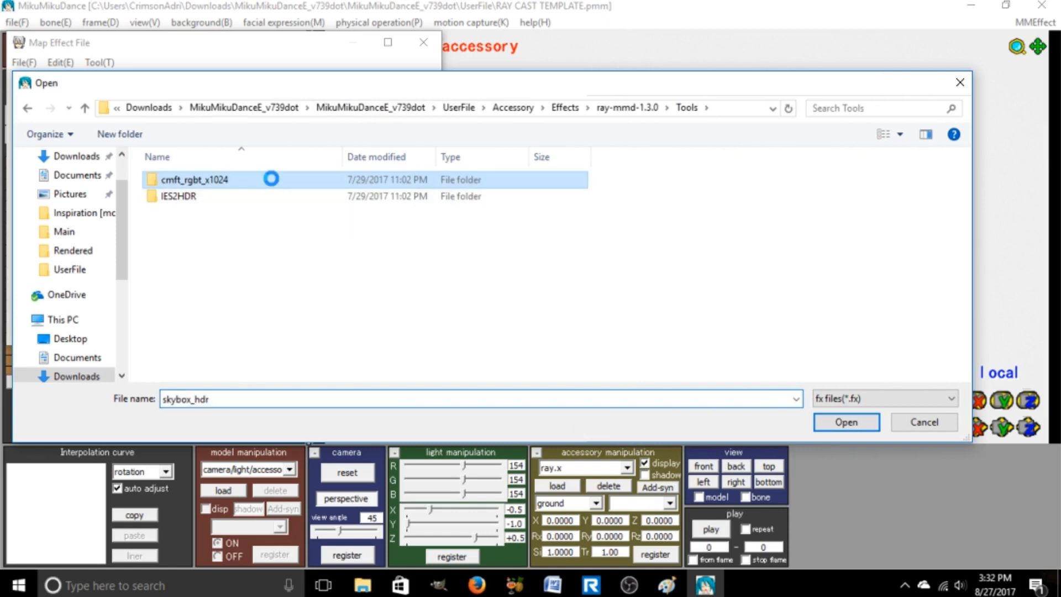
right_click(196, 179)
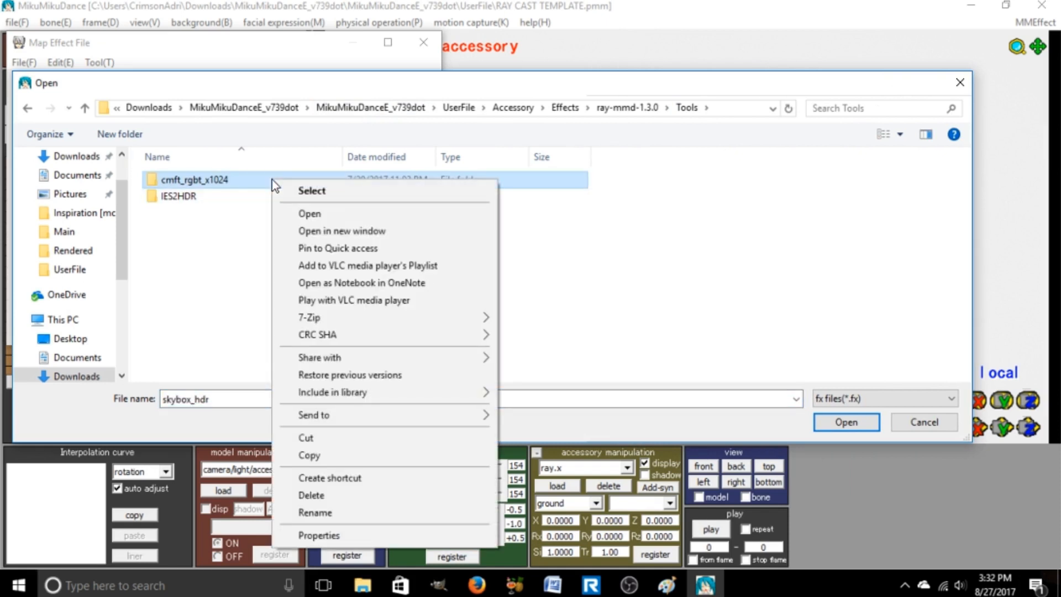
click(223, 262)
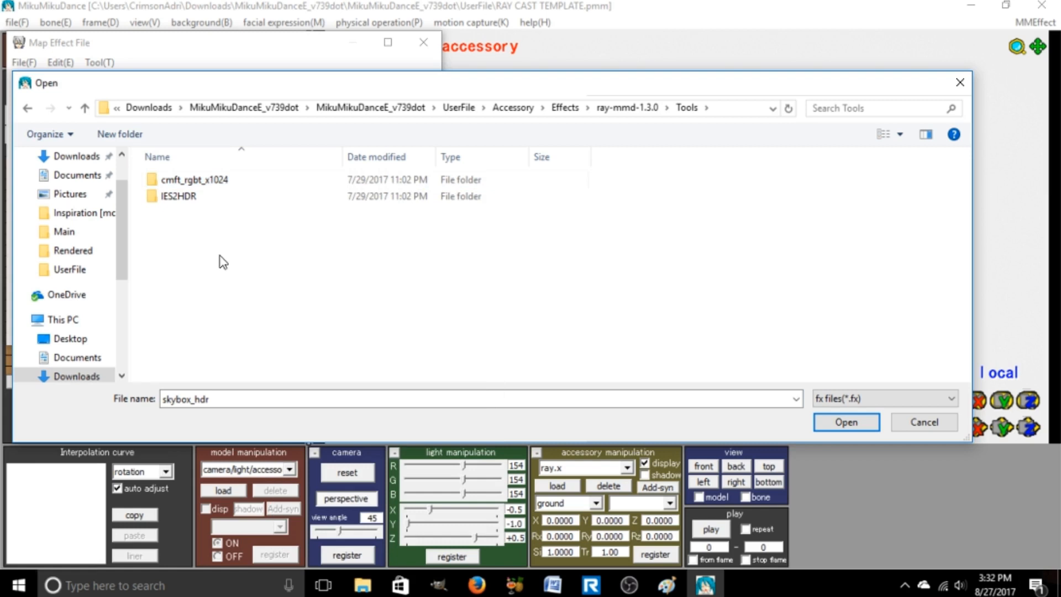
mouse_move(240, 270)
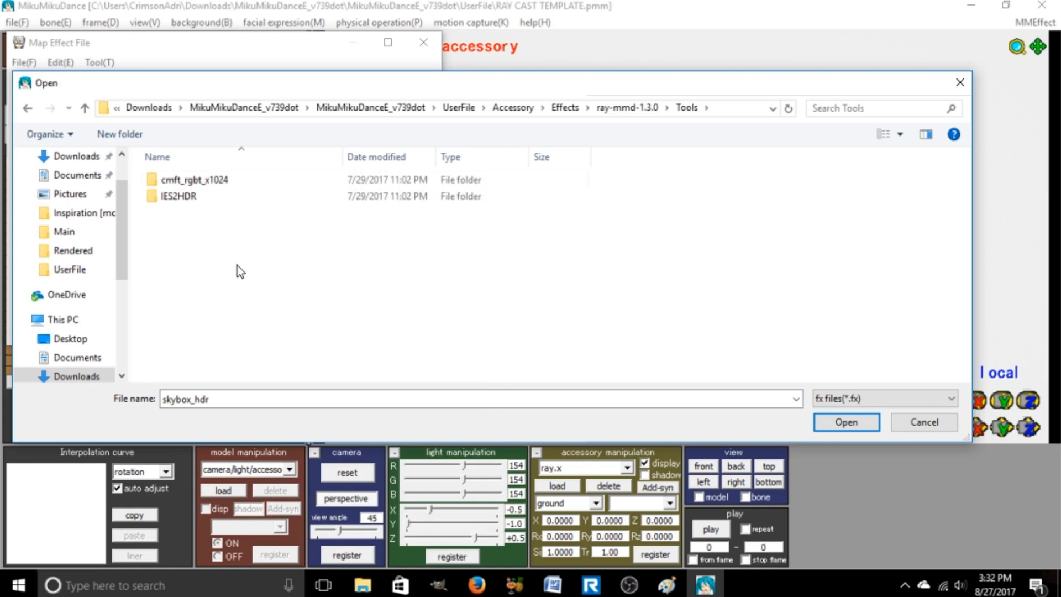
mouse_move(487, 225)
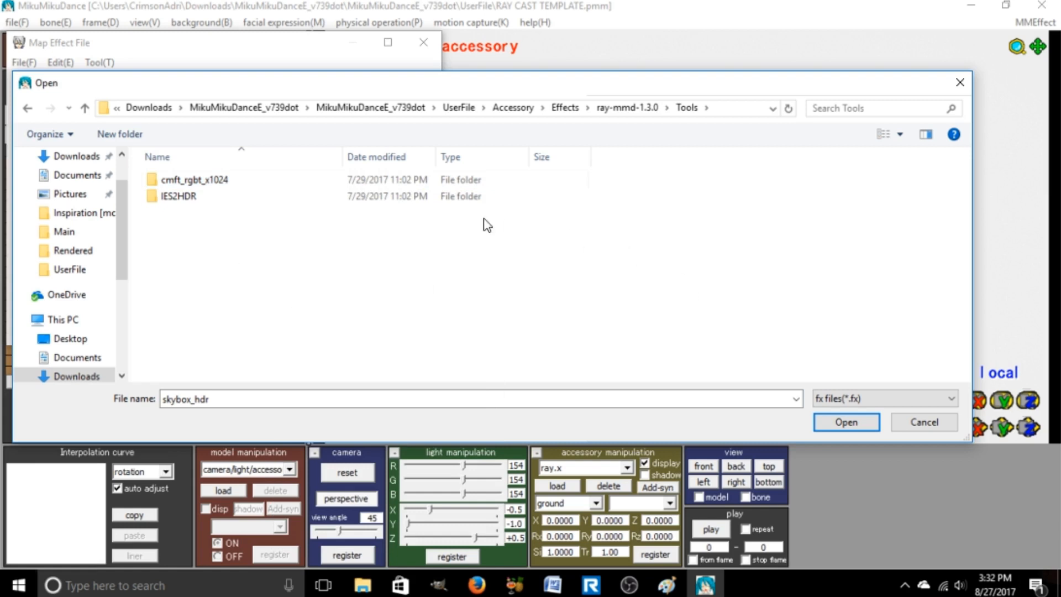
mouse_move(572, 299)
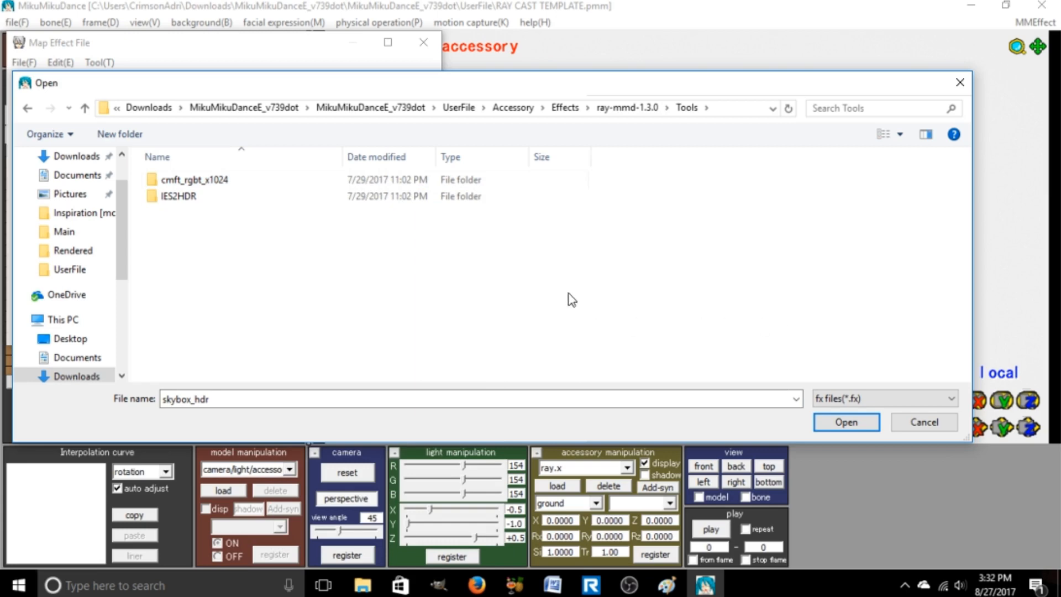
mouse_move(363, 585)
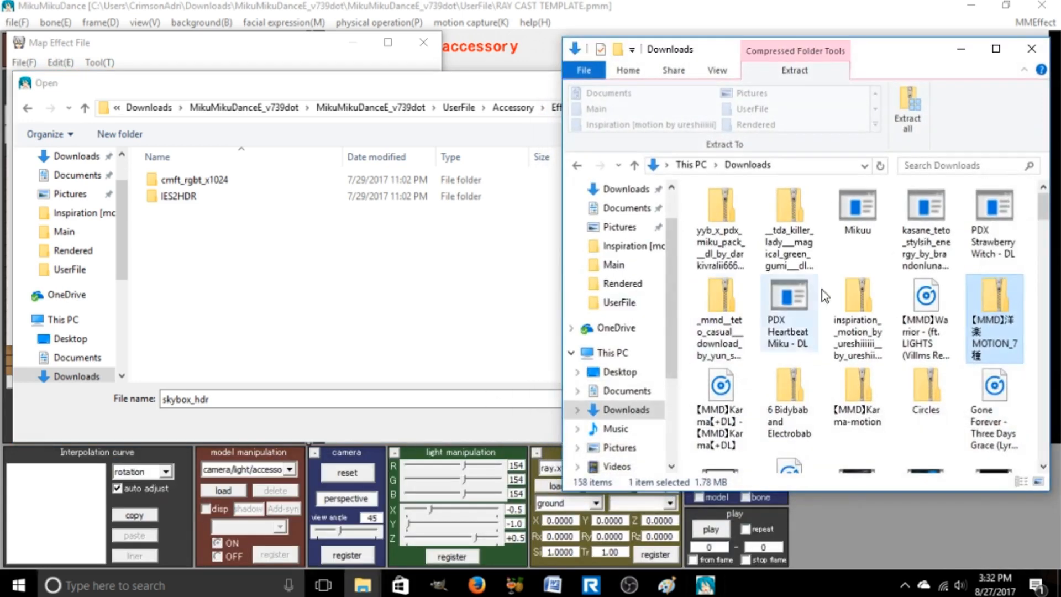
Right-click twice among the MMD archives in the Downloads folder.
right_click(994, 318)
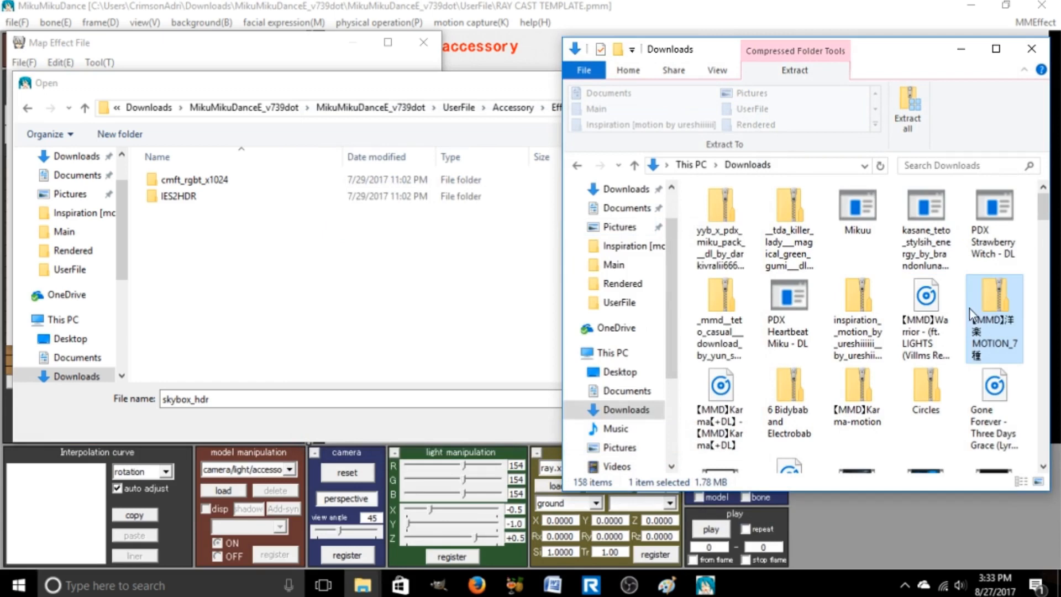
right_click(993, 318)
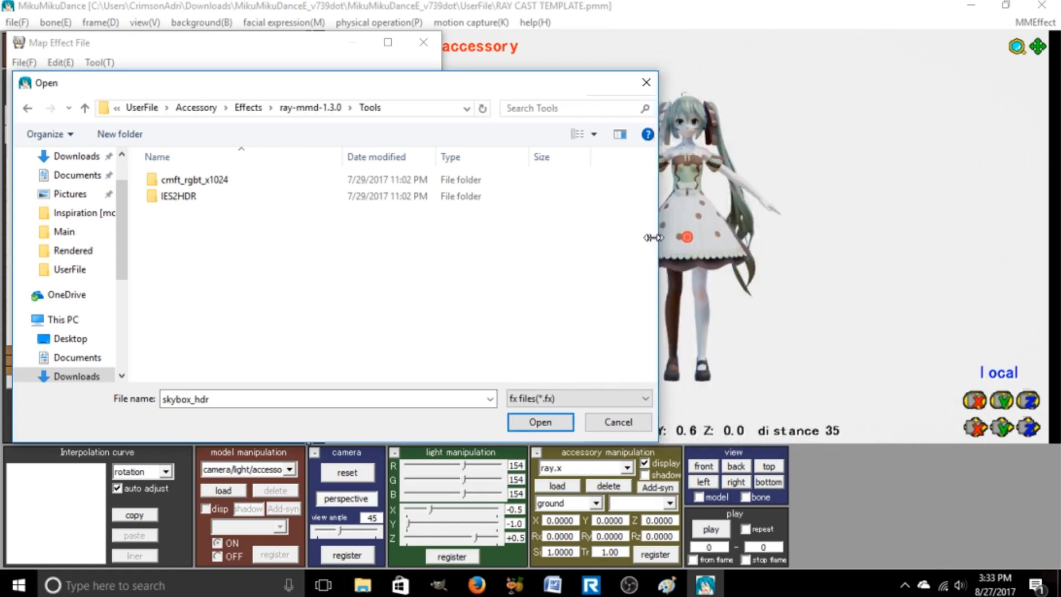
Cancel the effect file Open dialog without choosing a skybox effect.
click(539, 421)
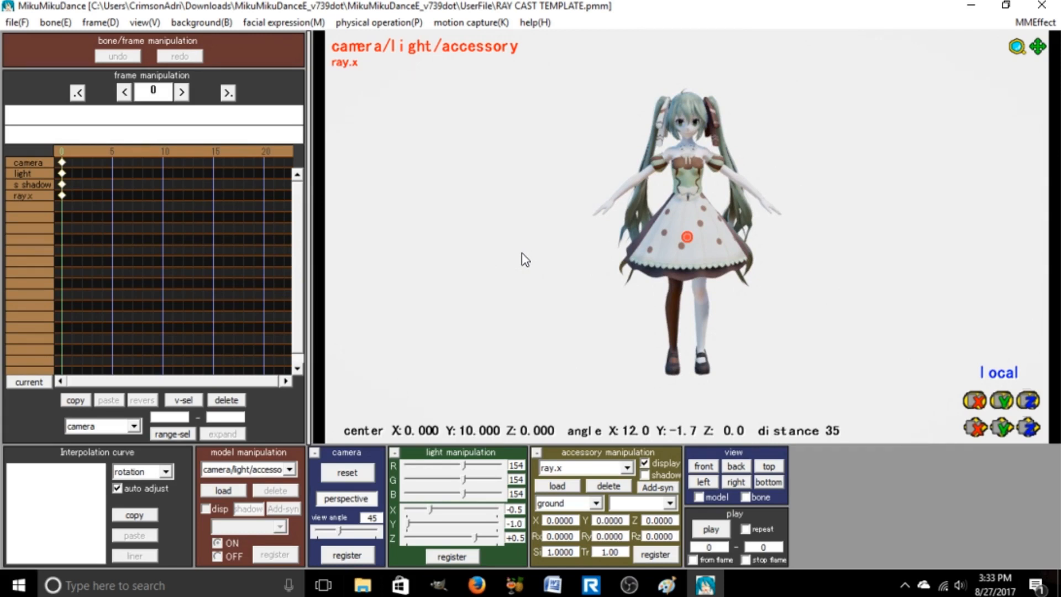
drag(524, 258, 596, 260)
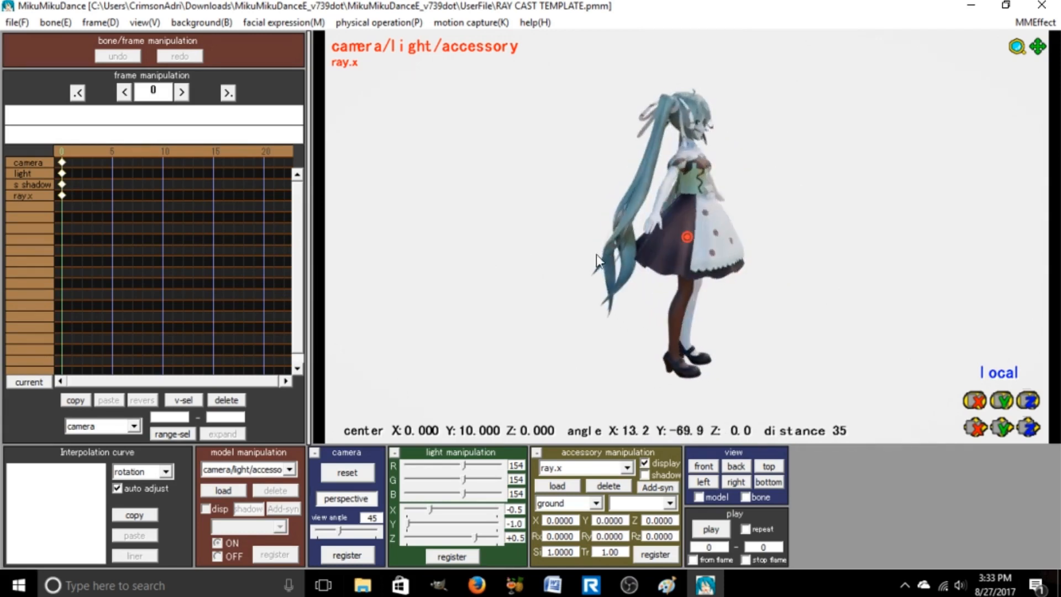
drag(599, 260, 518, 257)
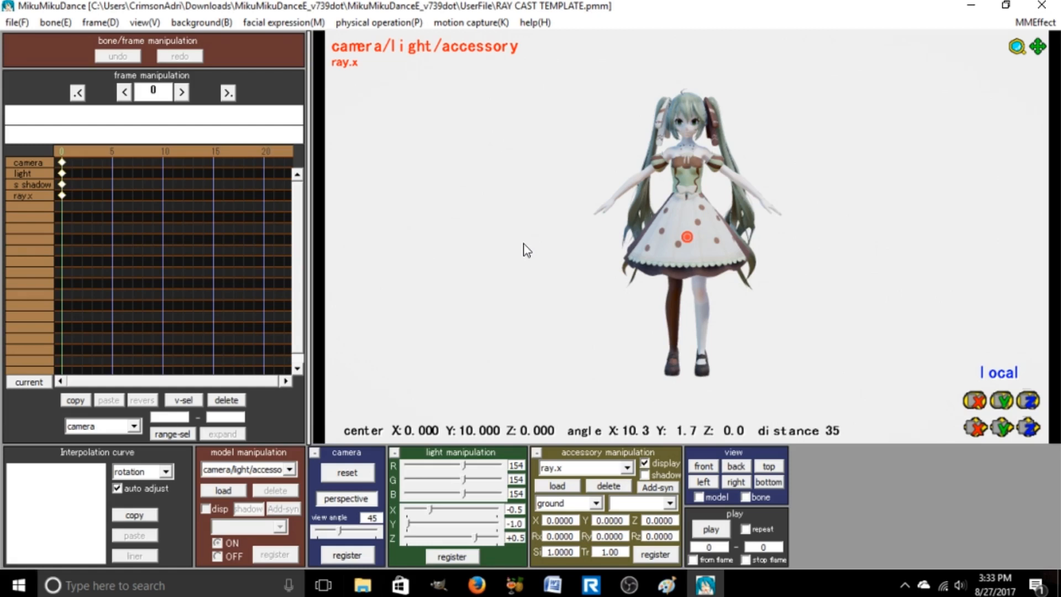
mouse_move(612, 395)
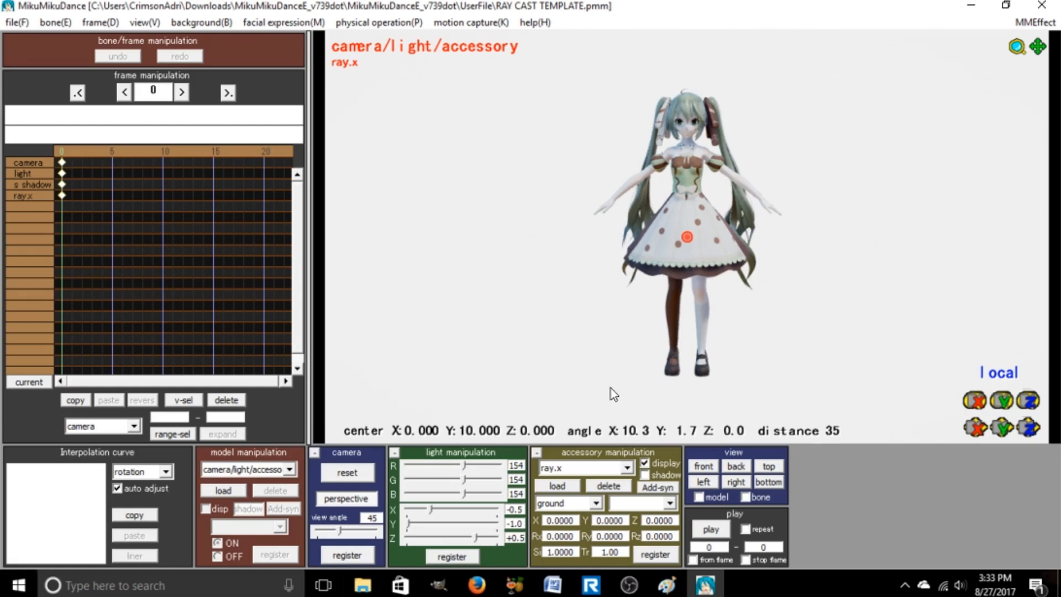
mouse_move(438, 403)
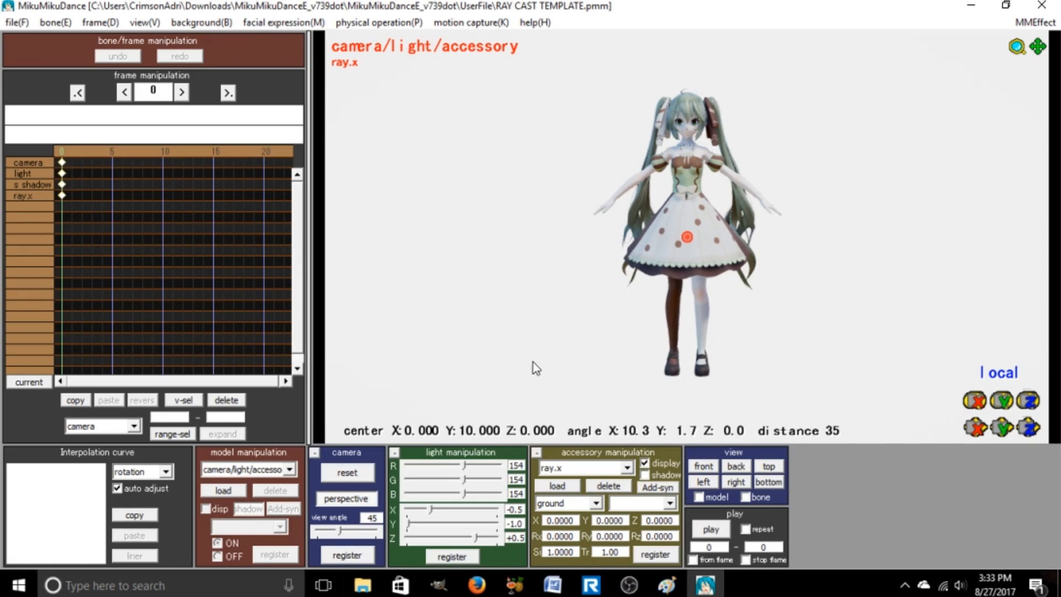
mouse_move(501, 570)
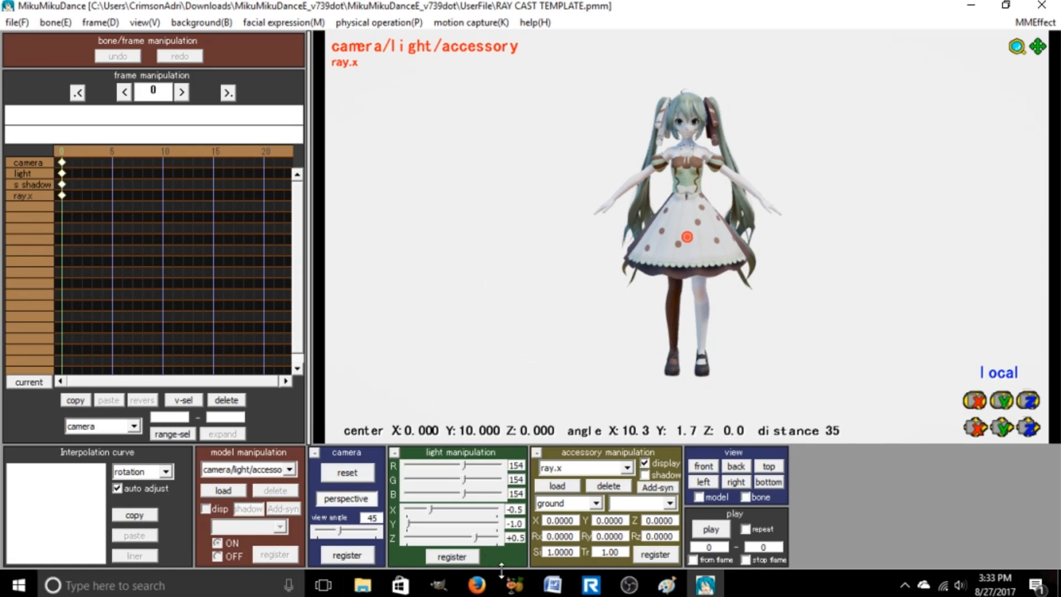